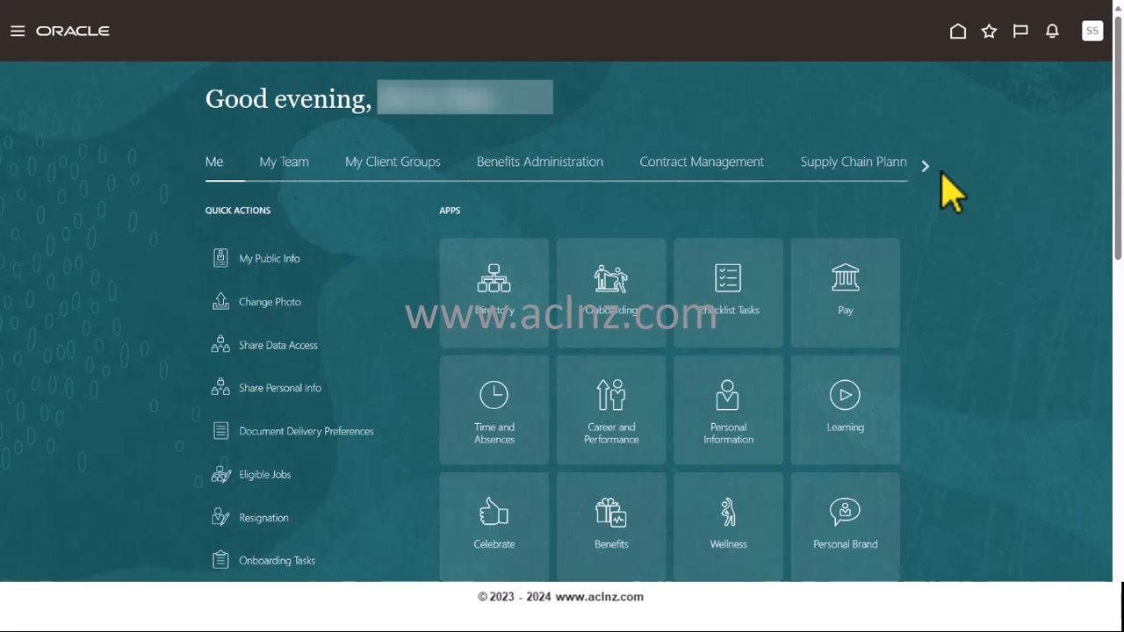
mouse_move(1092, 31)
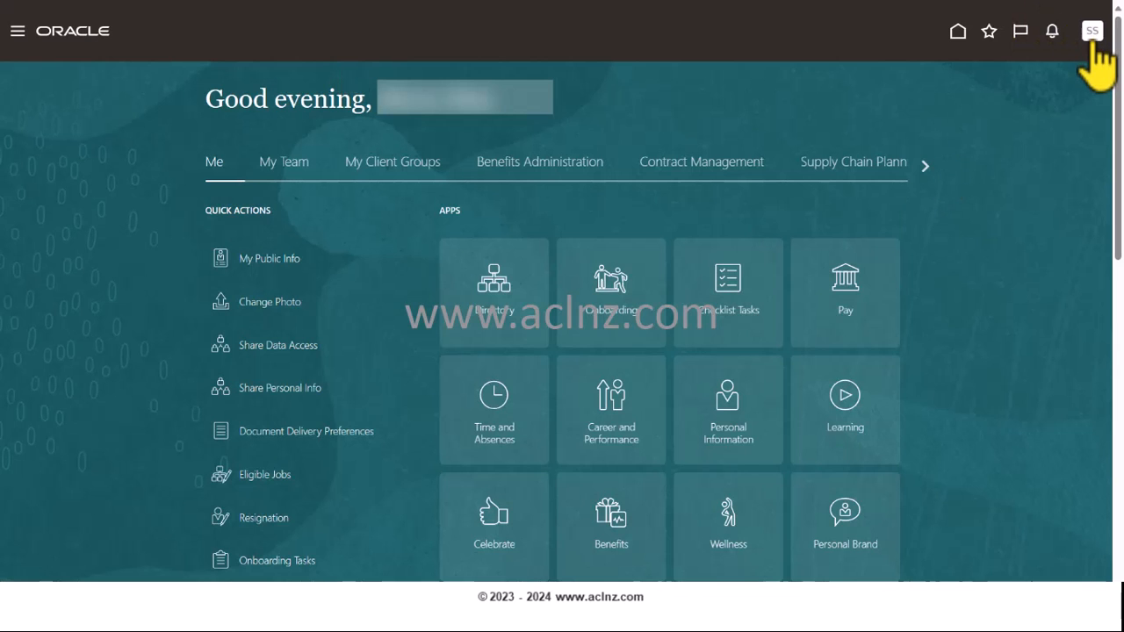
Check the application version information, noting release 23D, then dismiss it.
left_click(1093, 32)
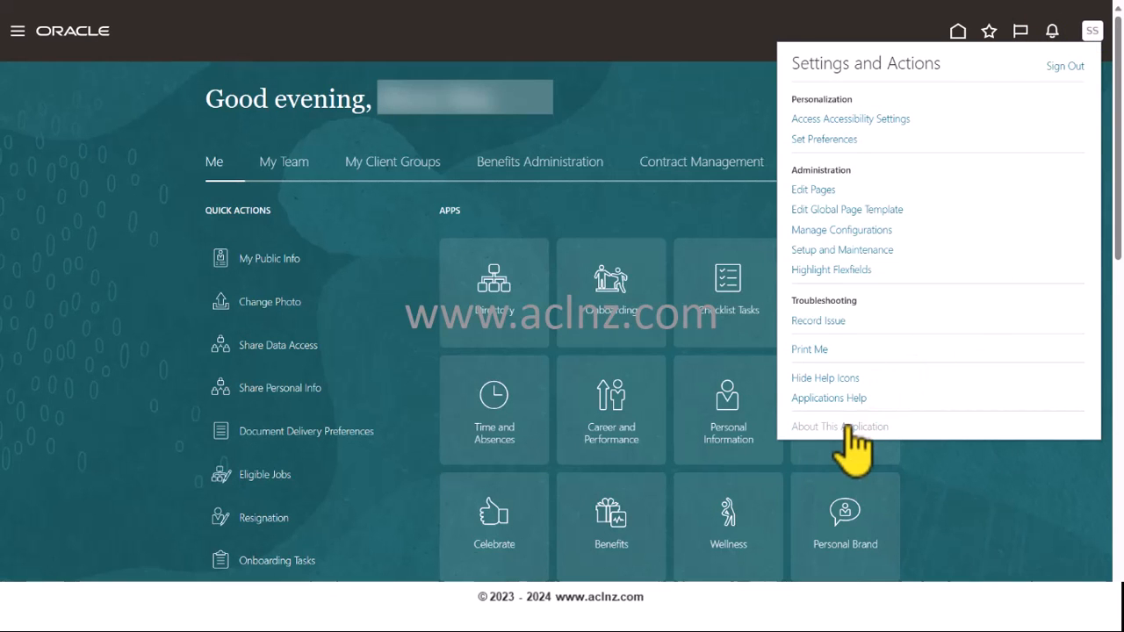
left_click(839, 427)
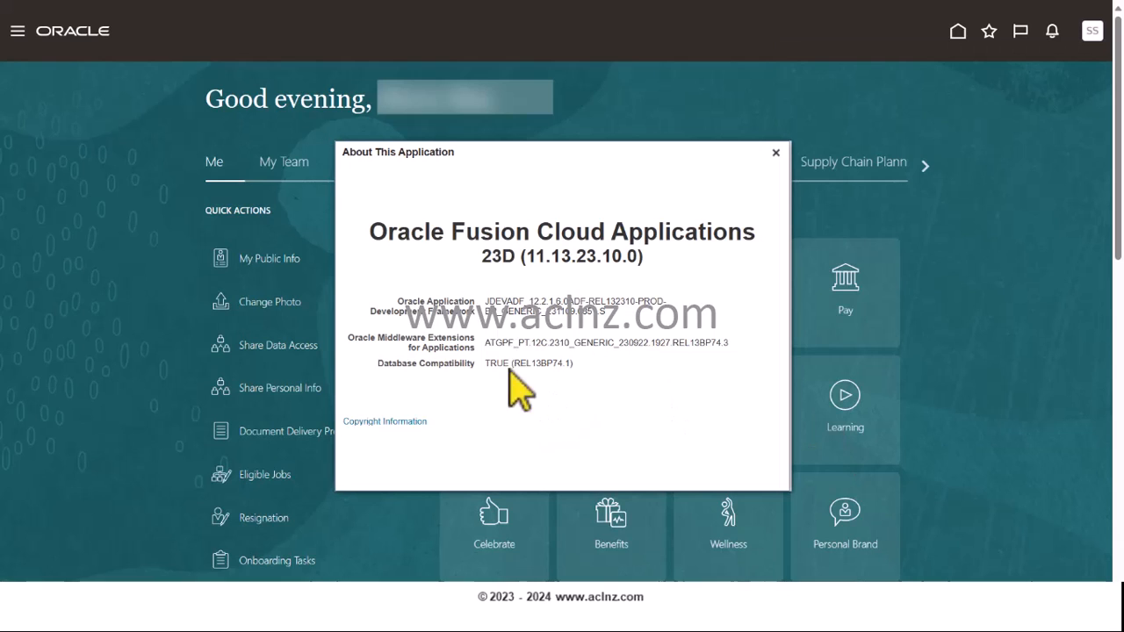
mouse_move(513, 363)
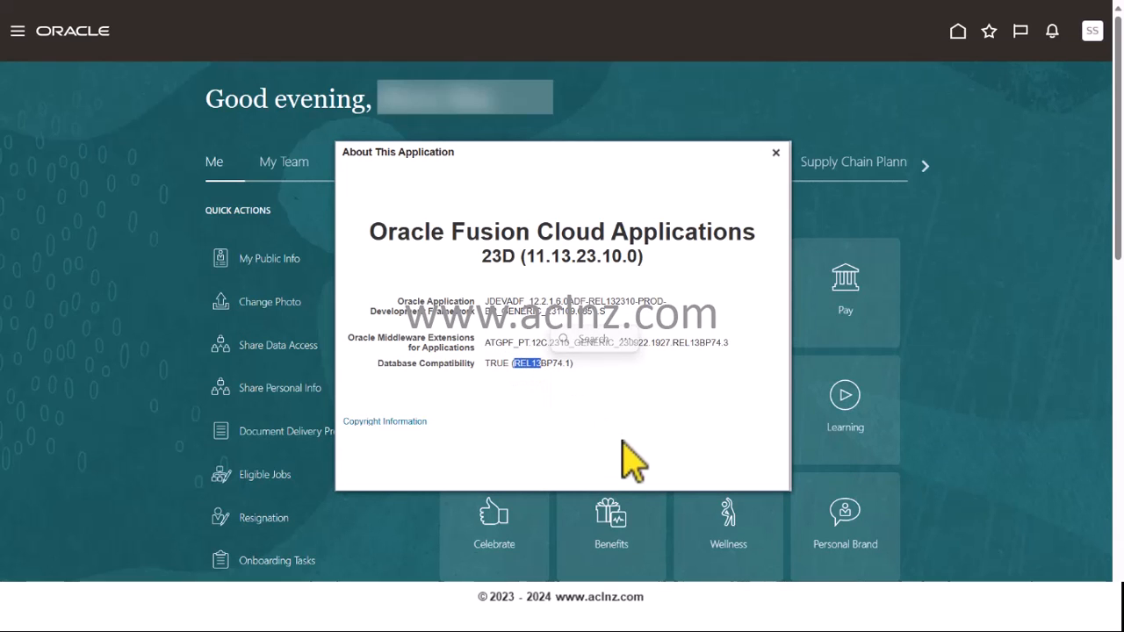
double_click(498, 256)
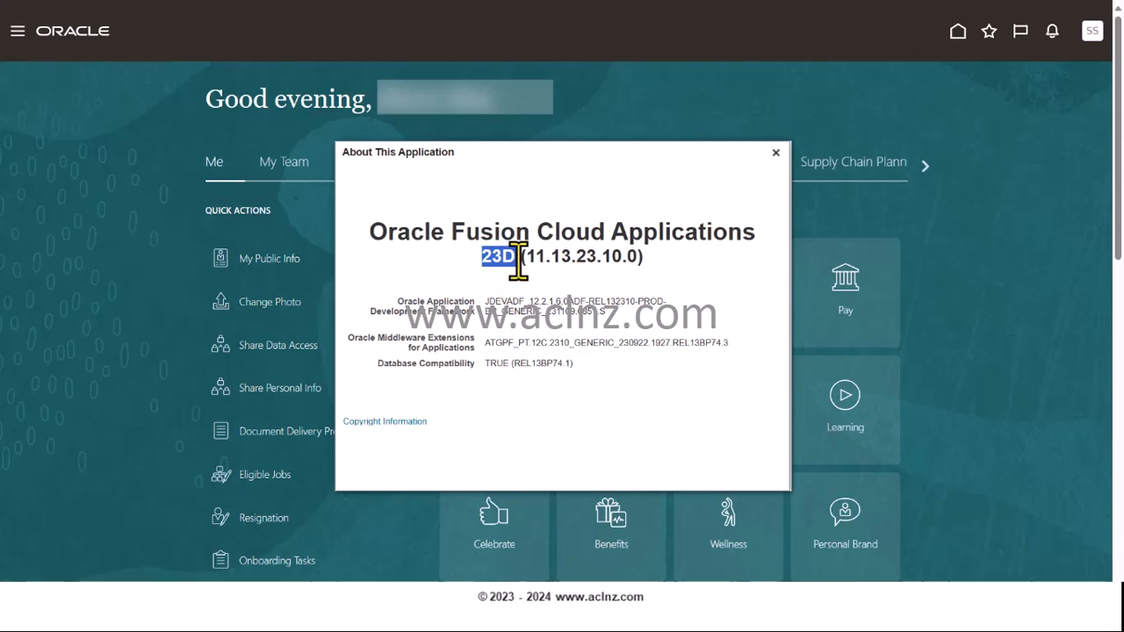
mouse_move(702, 295)
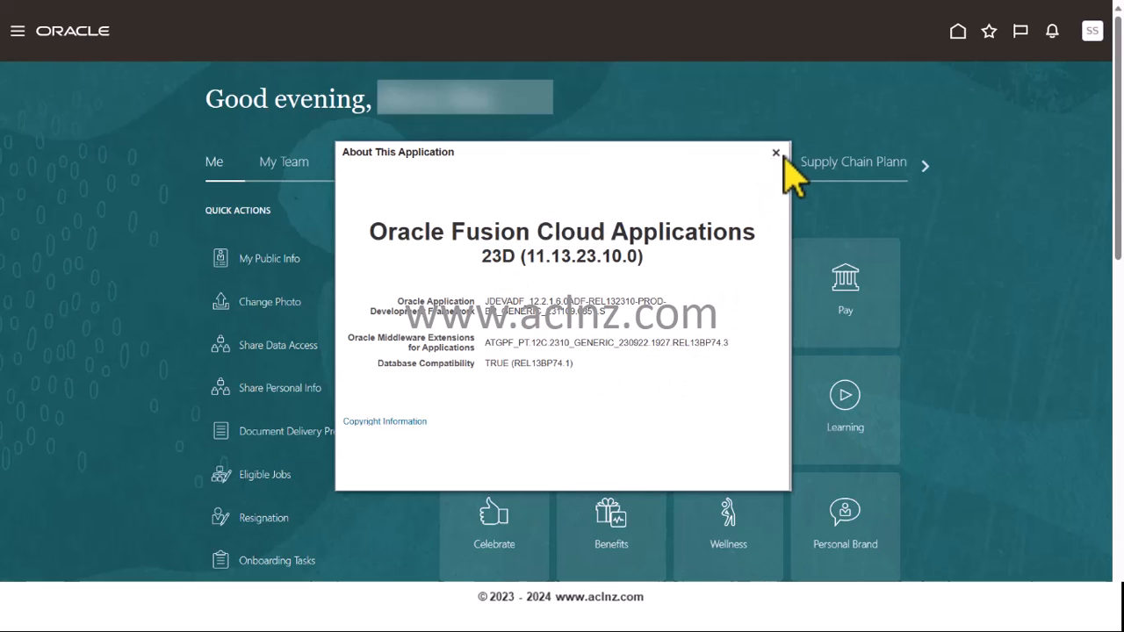
left_click(775, 153)
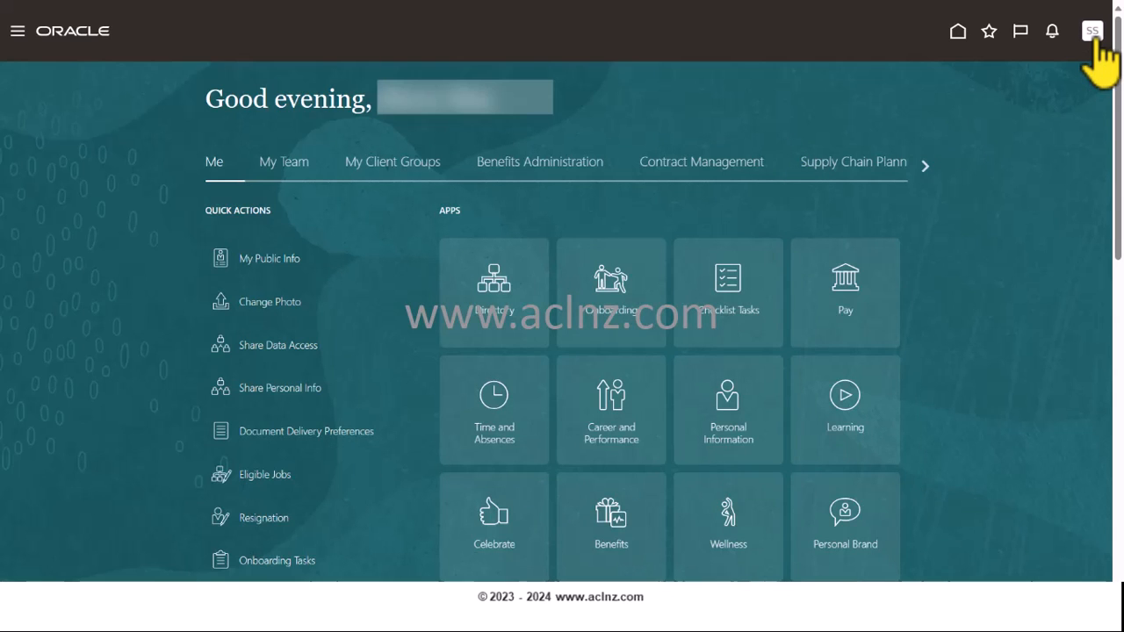
From Setup and Maintenance, search setup tasks for 'posit' and open the Manage Positions task.
left_click(1093, 32)
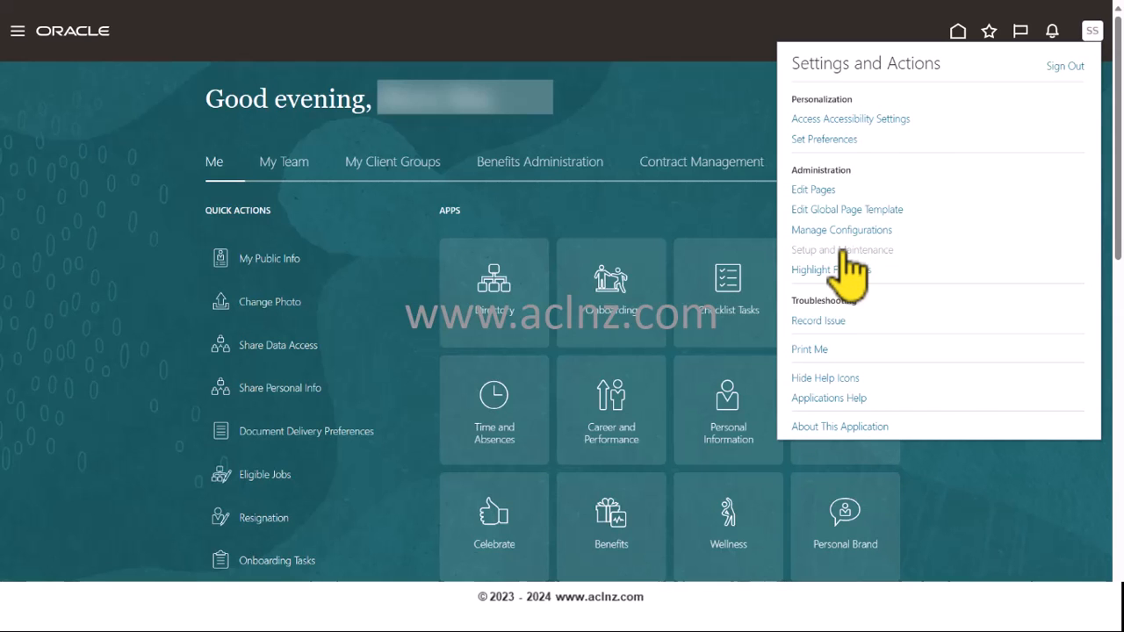
left_click(841, 250)
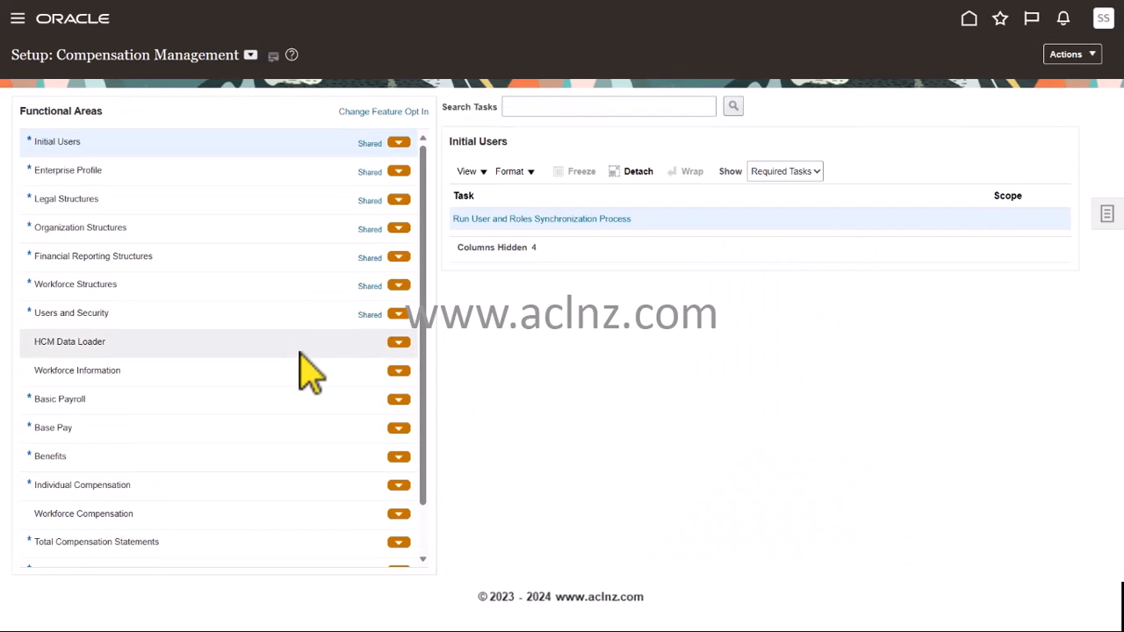
mouse_move(172, 79)
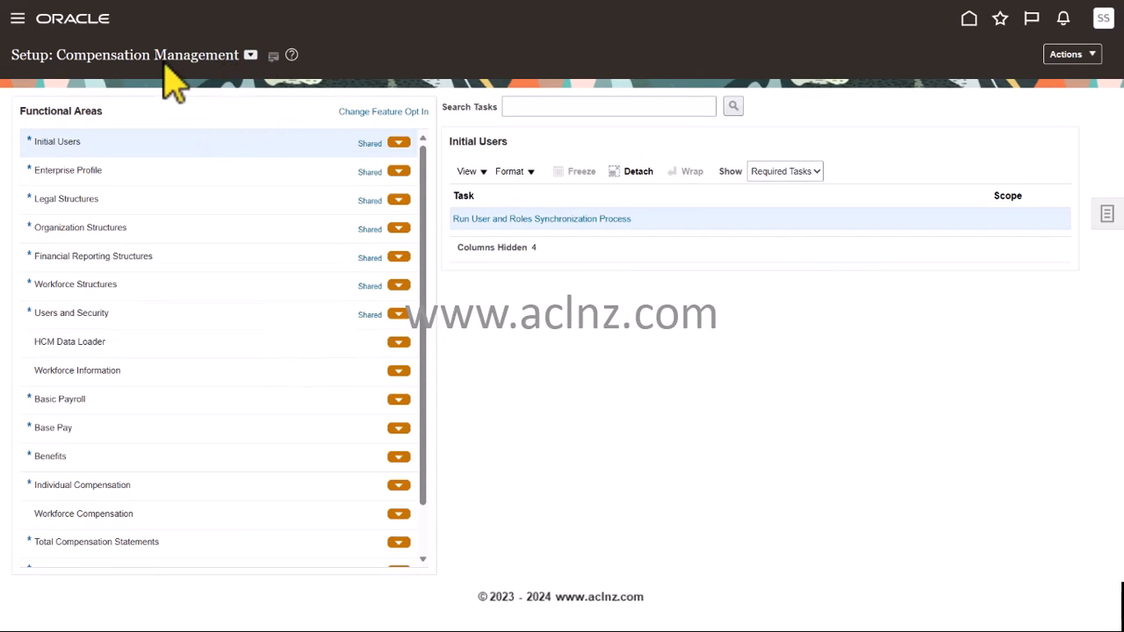
mouse_move(555, 63)
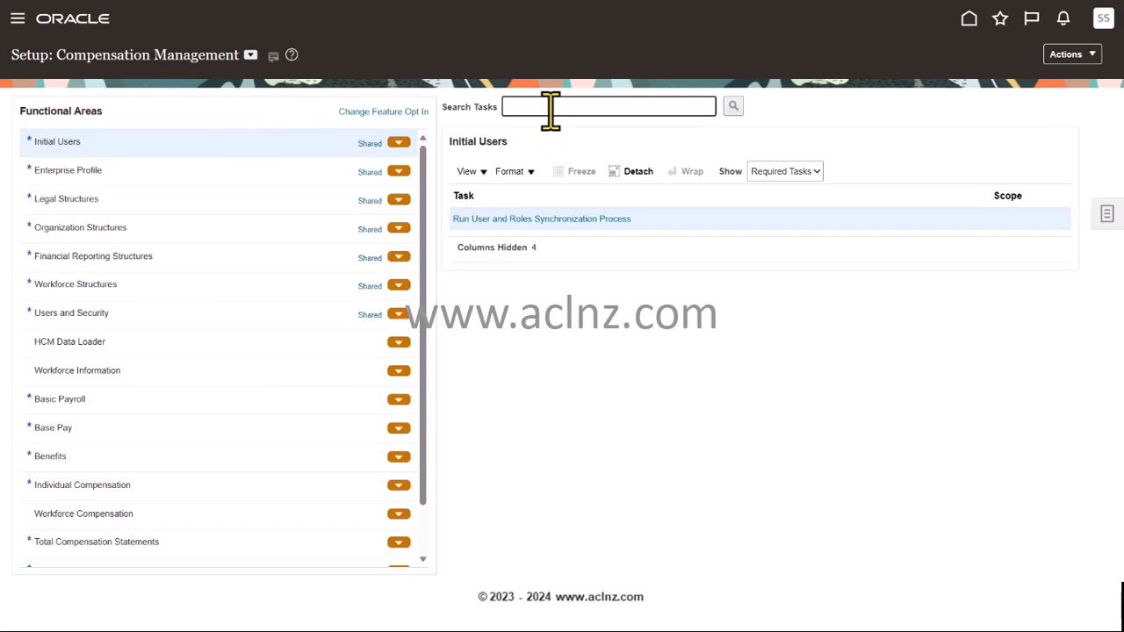
type("position")
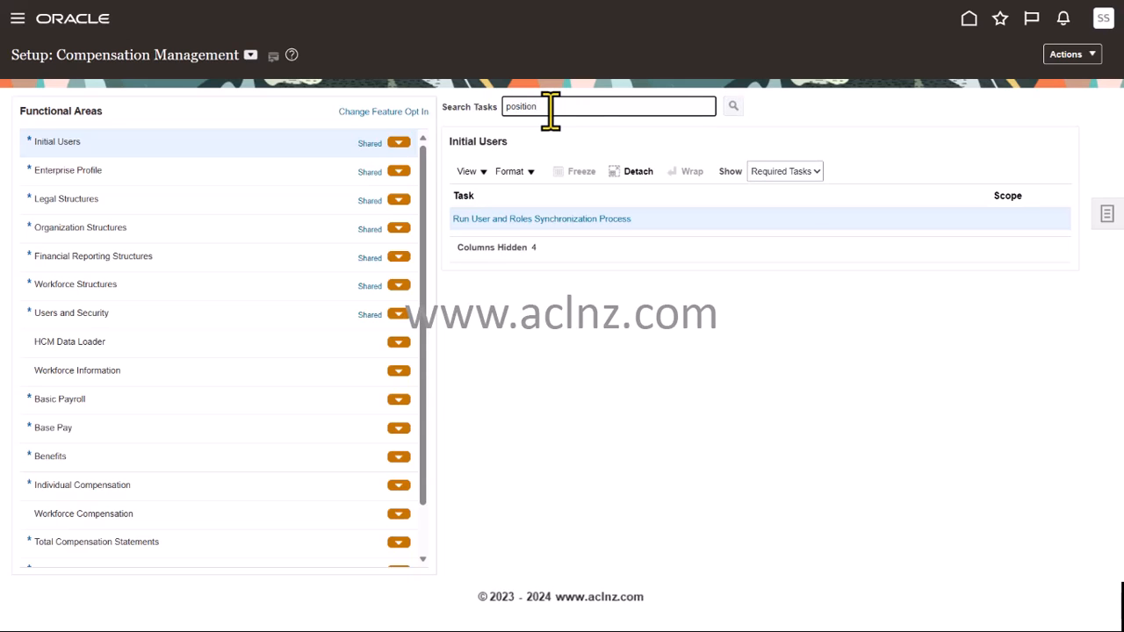
left_click(733, 105)
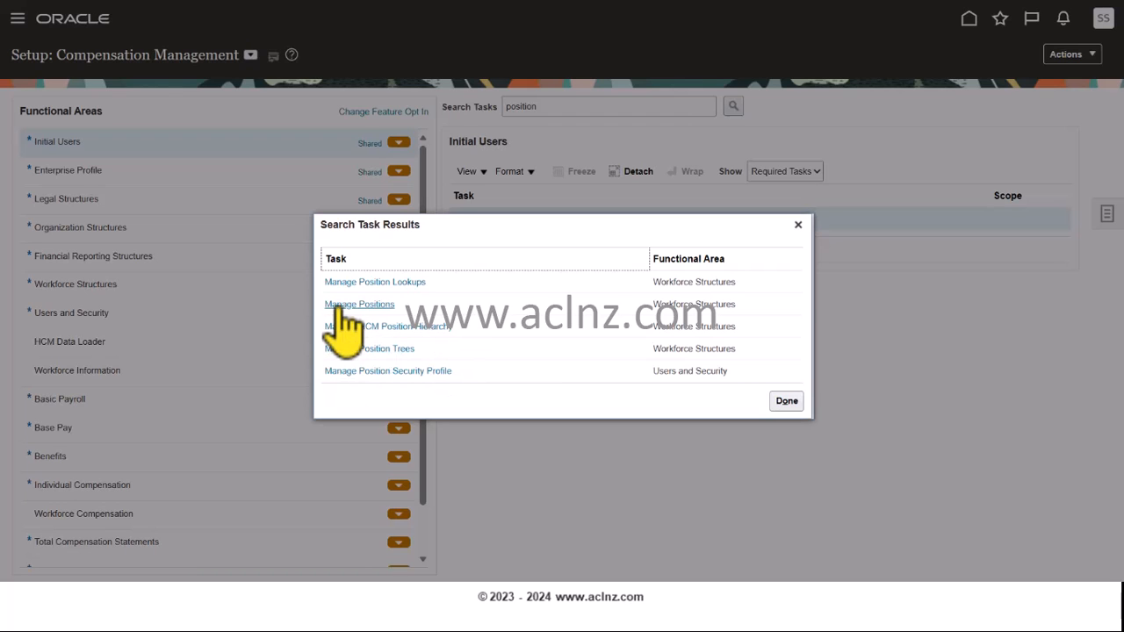
left_click(358, 304)
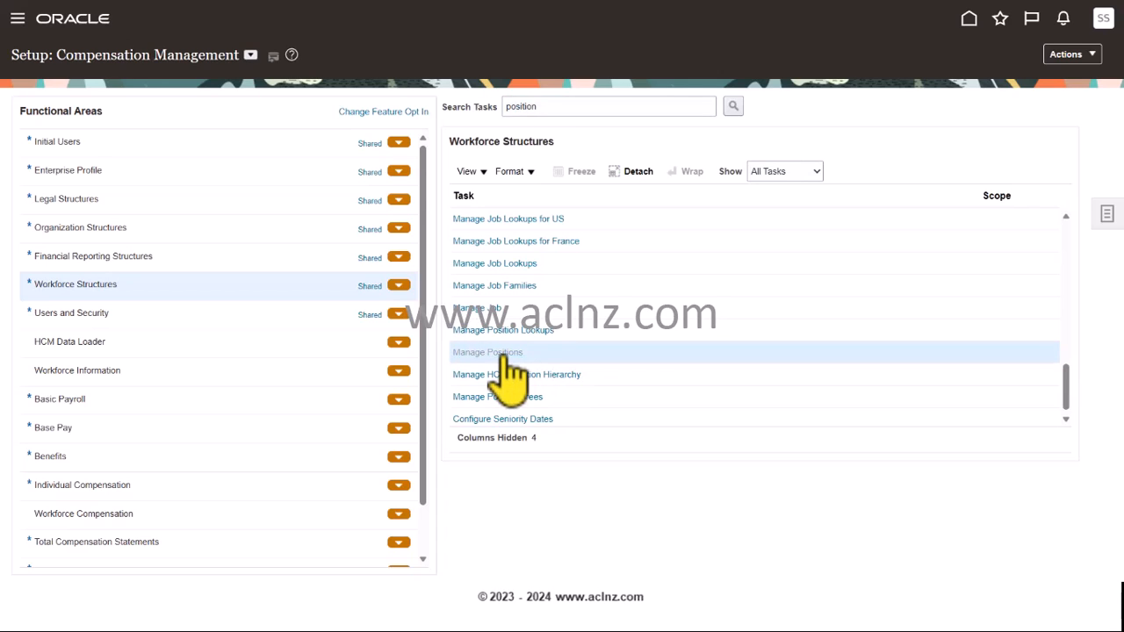
left_click(488, 352)
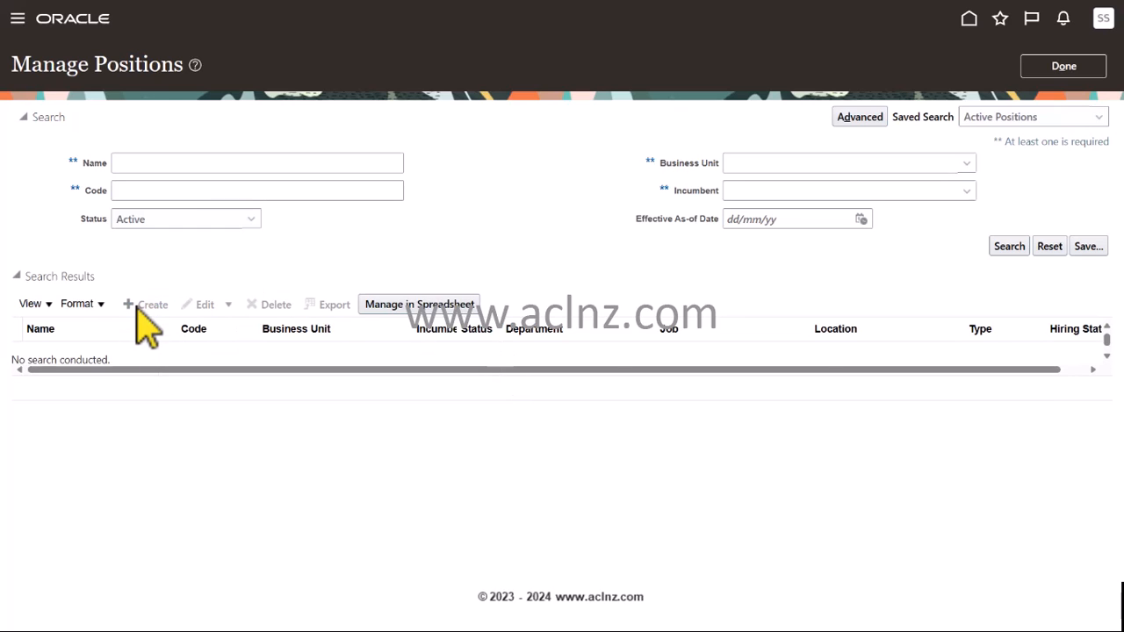
Create a new position dated 1949 in Orange Auckland Business Unit.
left_click(152, 304)
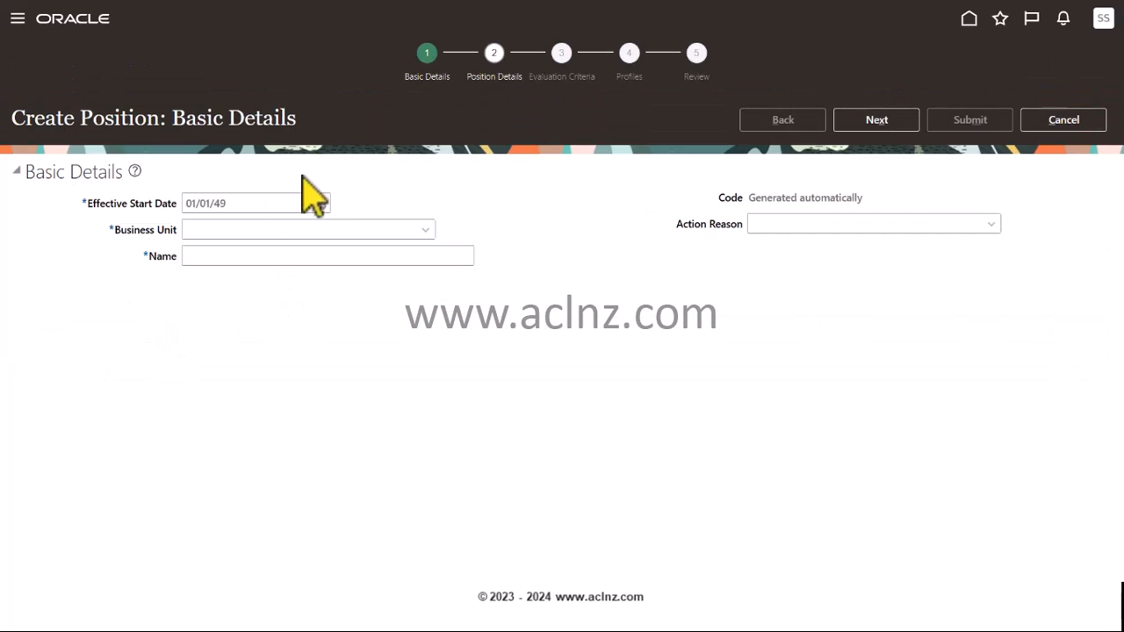
left_click(255, 204)
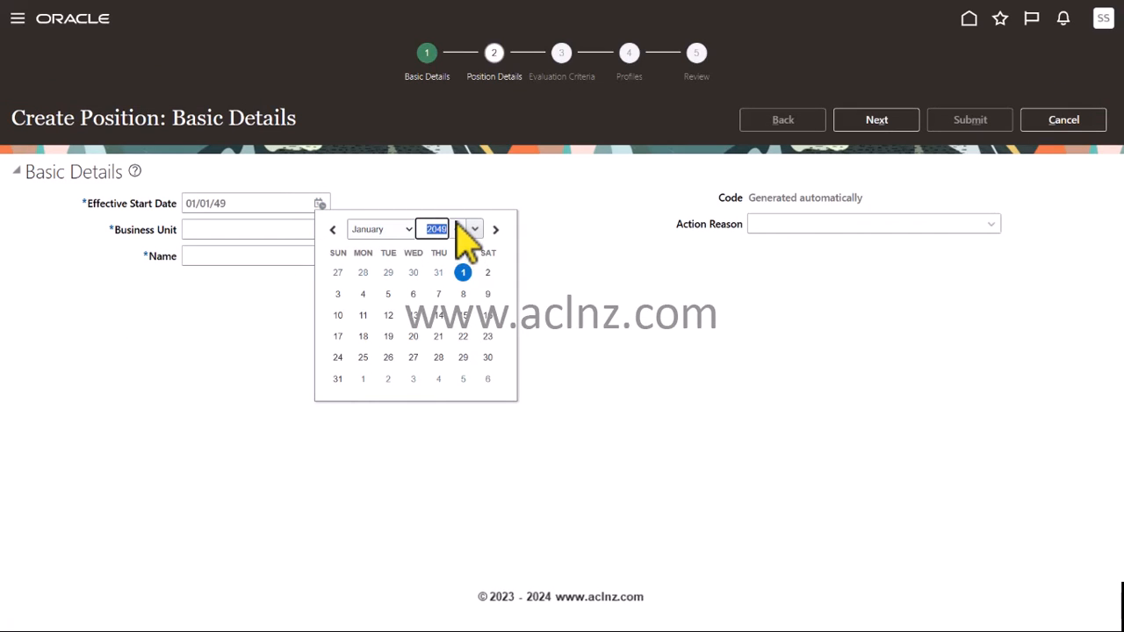
type("1949")
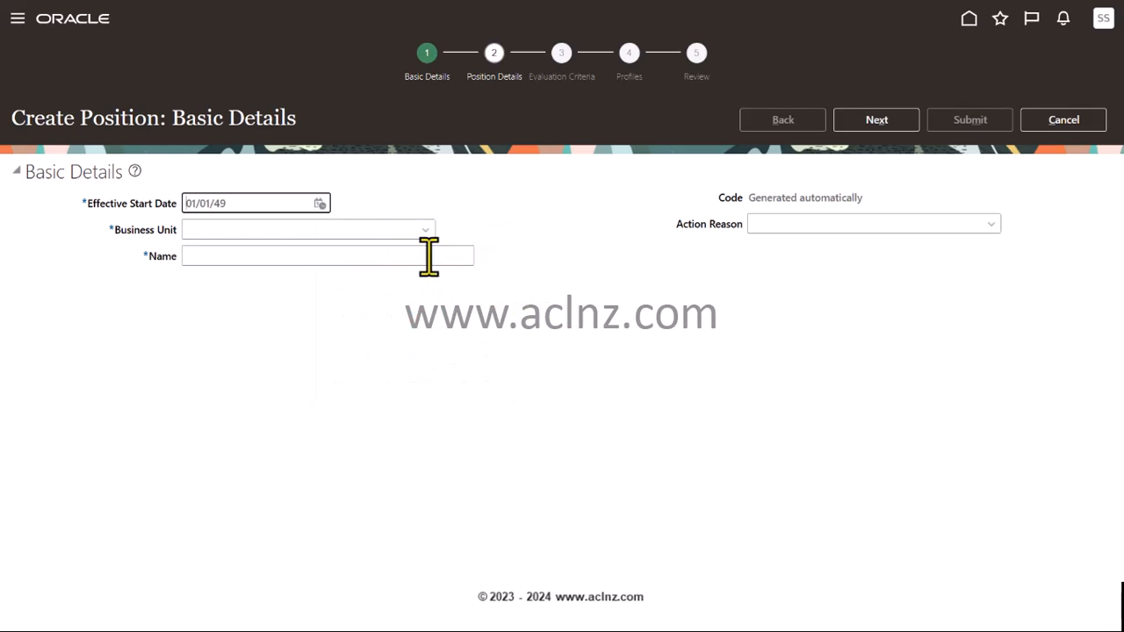
left_click(302, 228)
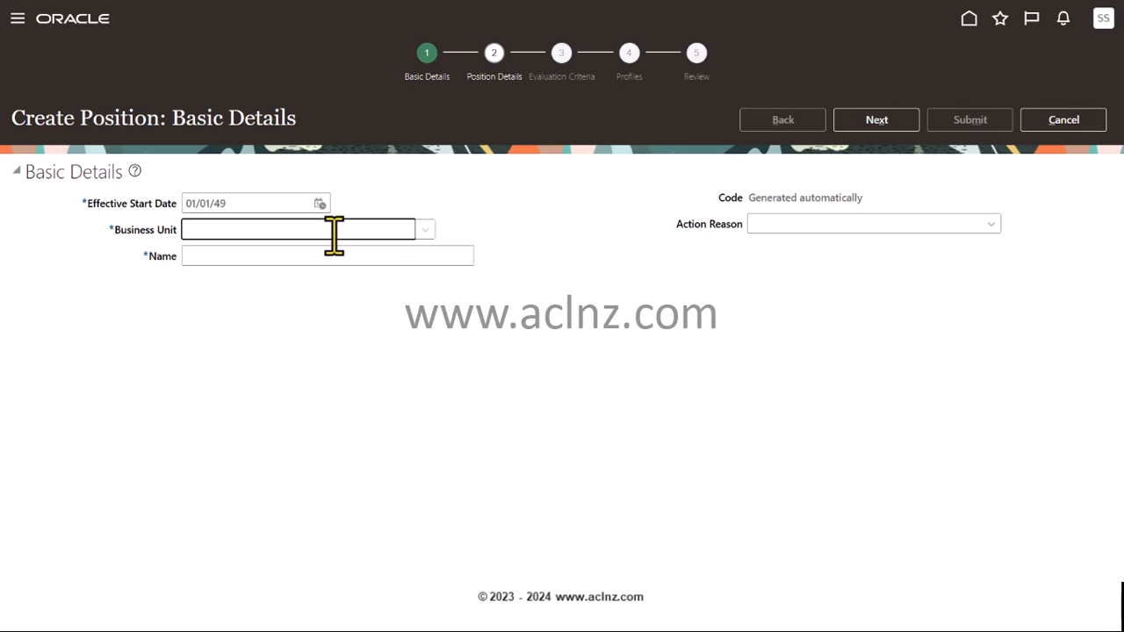
type("OR")
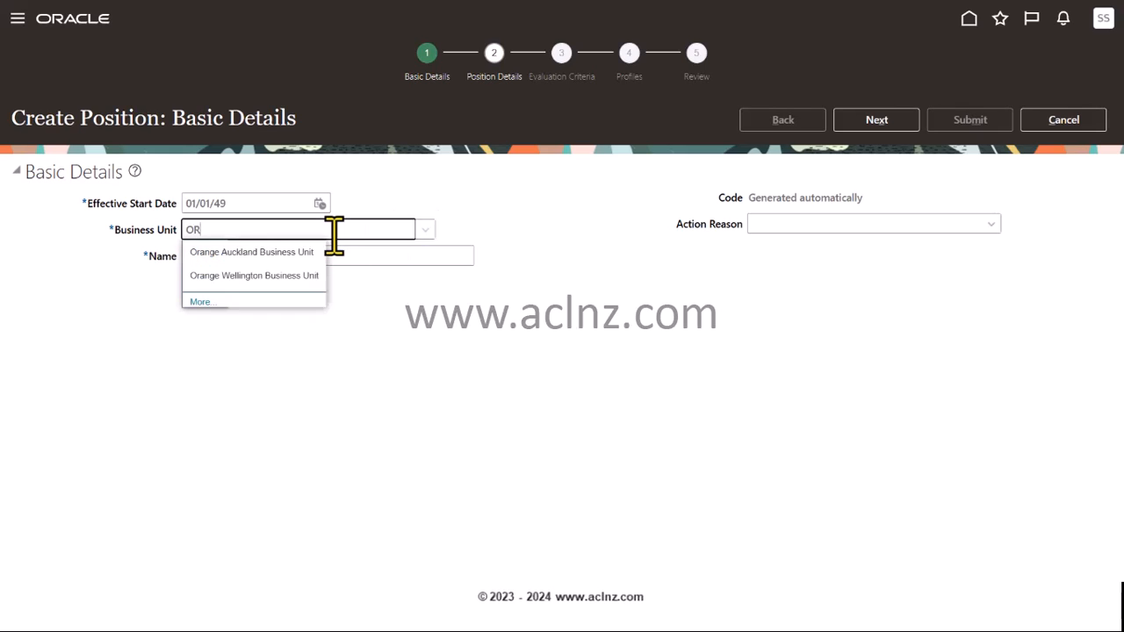
left_click(253, 253)
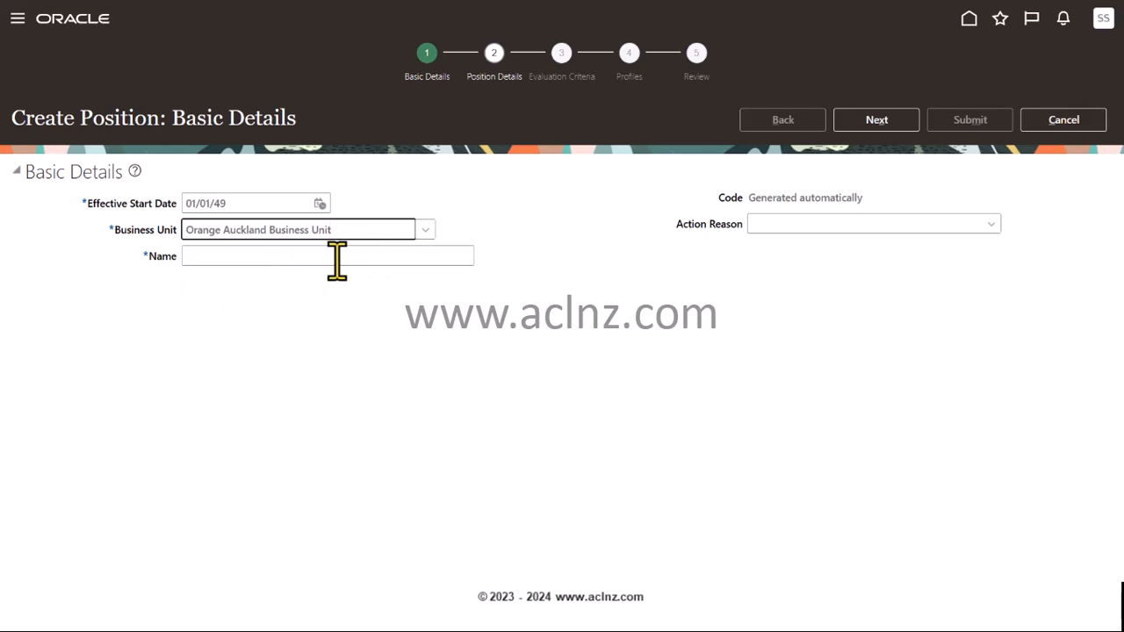
Name the position Chief Financial Officer and continue to position details.
left_click(325, 256)
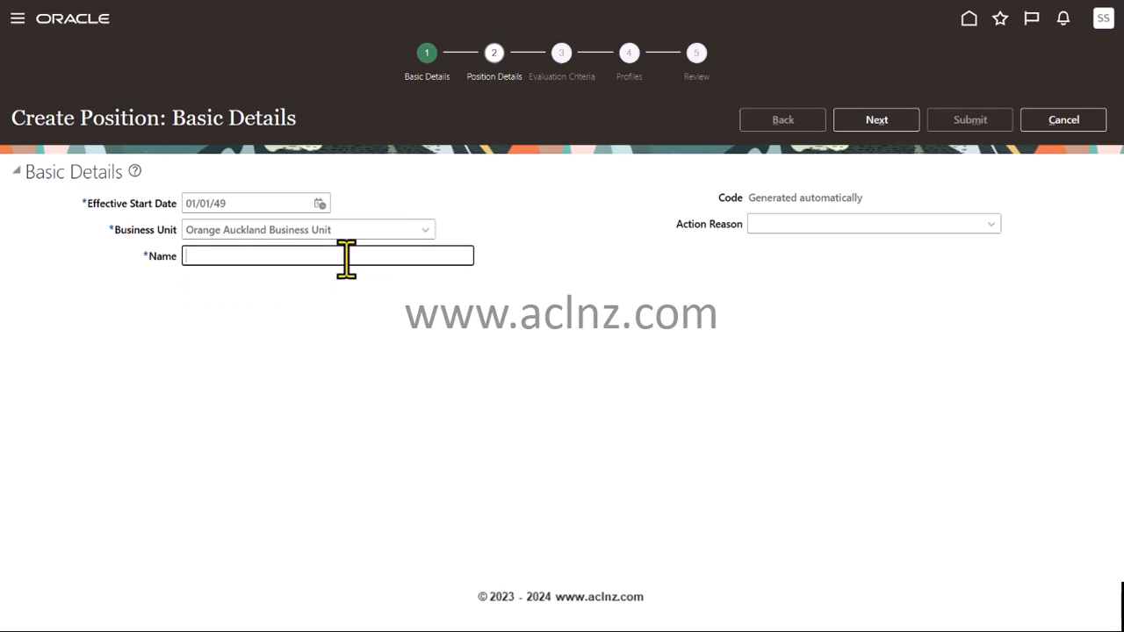
mouse_move(439, 400)
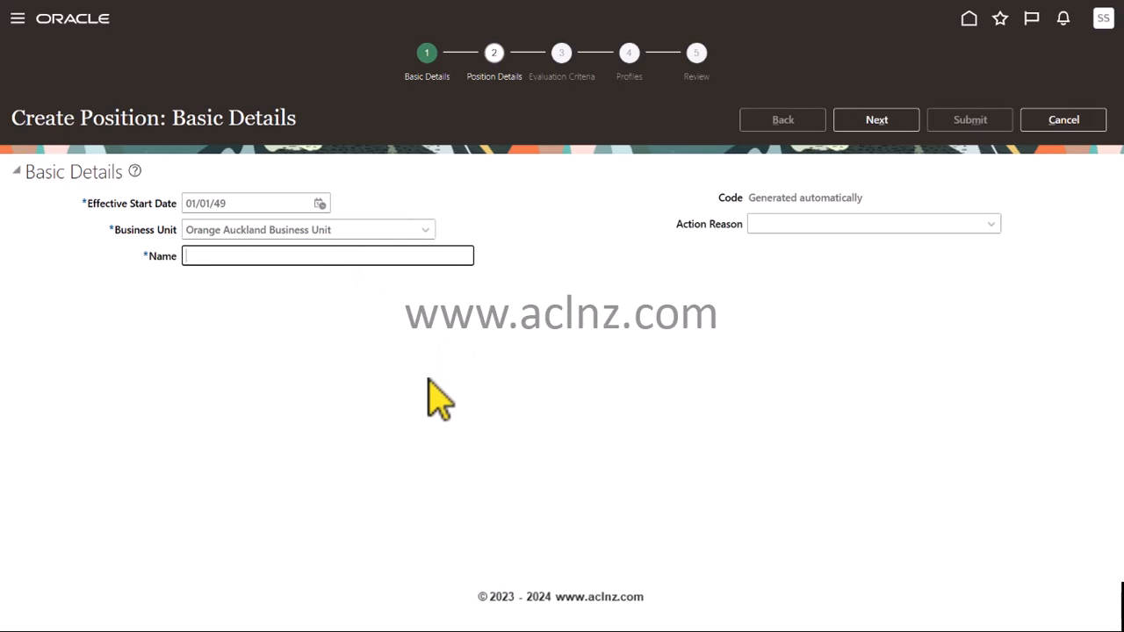
type("Chief Financ")
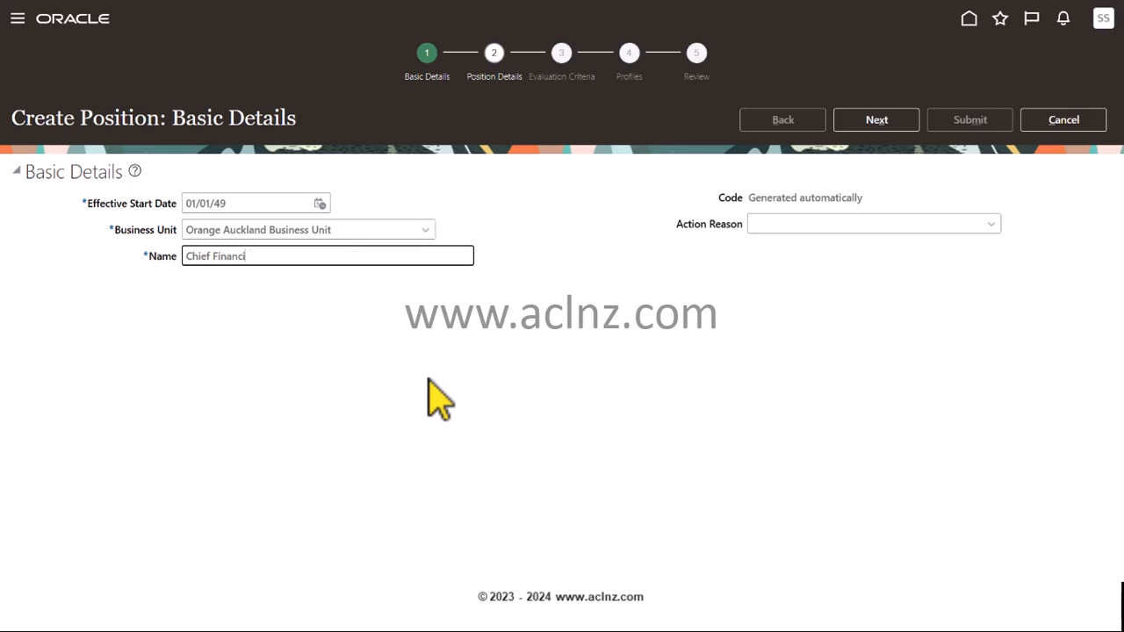
type("al O")
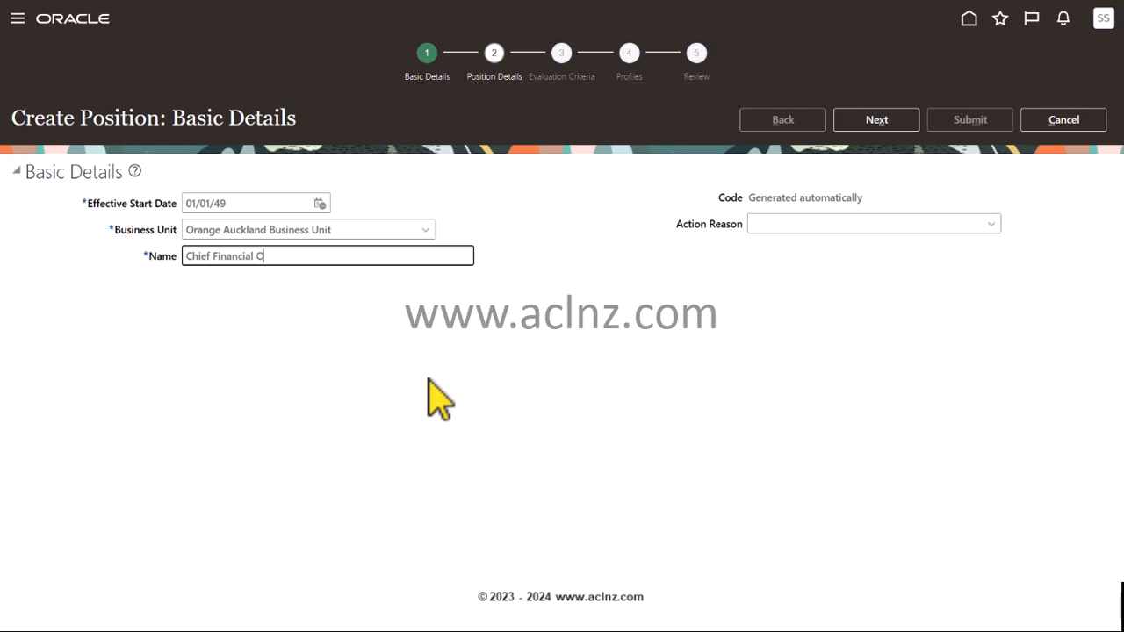
type("fficer")
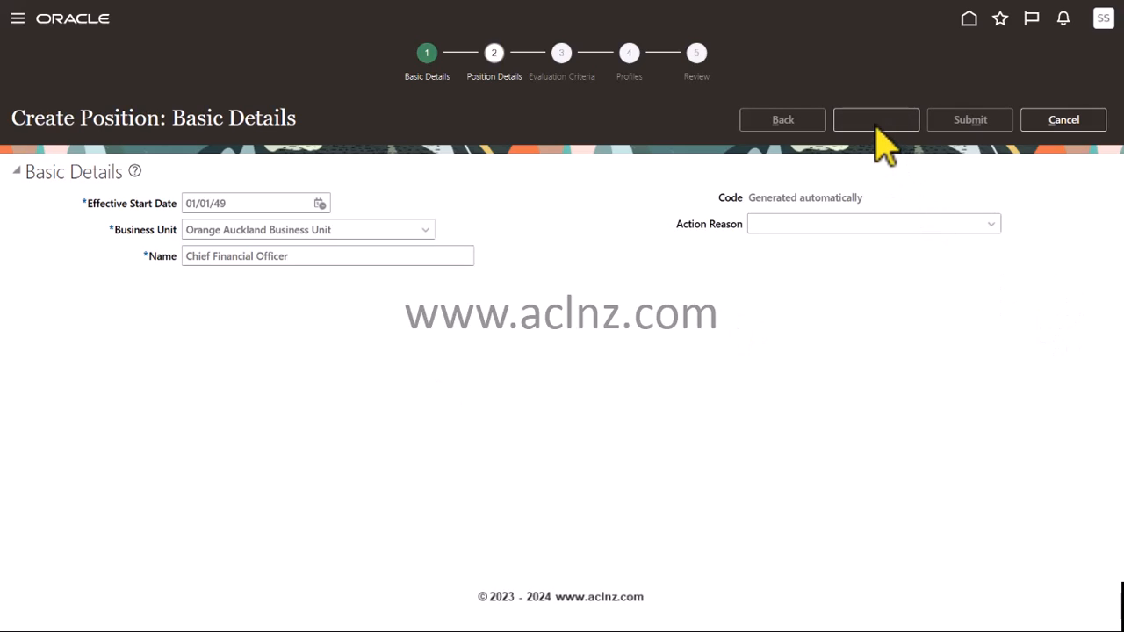
left_click(875, 119)
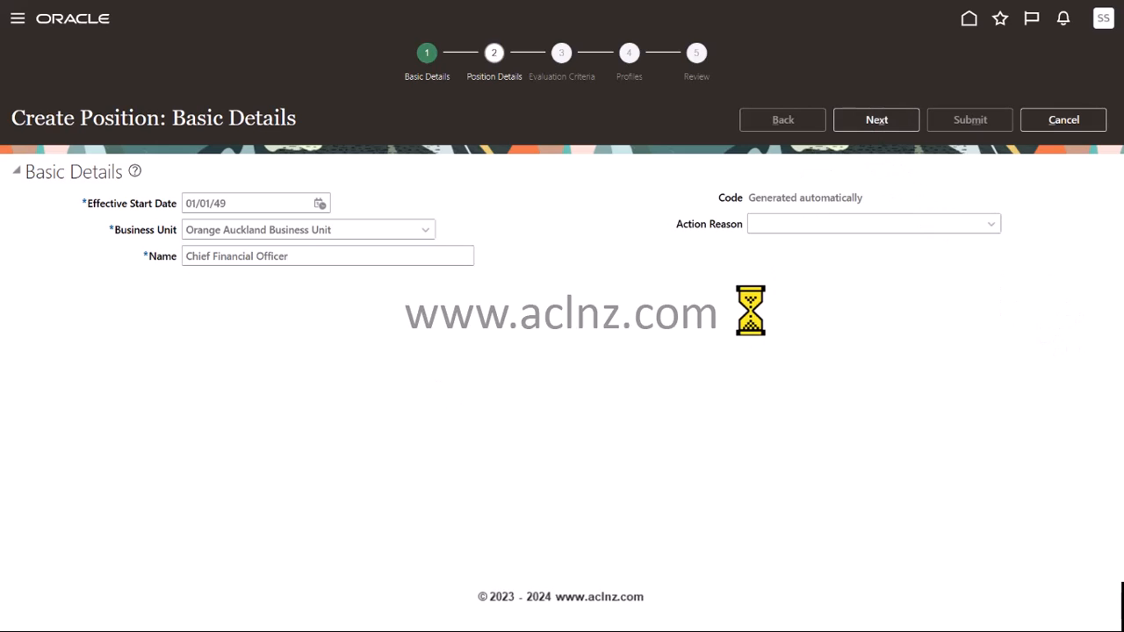
Set department to OR Finance and job to OR Chief Financial Officer.
left_click(875, 119)
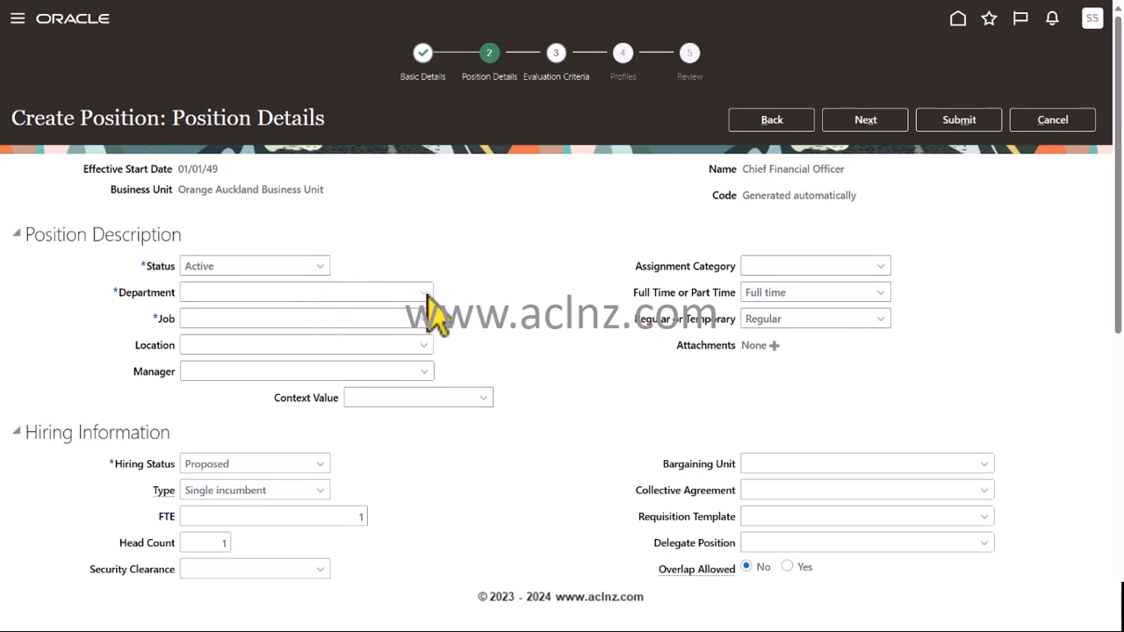
left_click(306, 320)
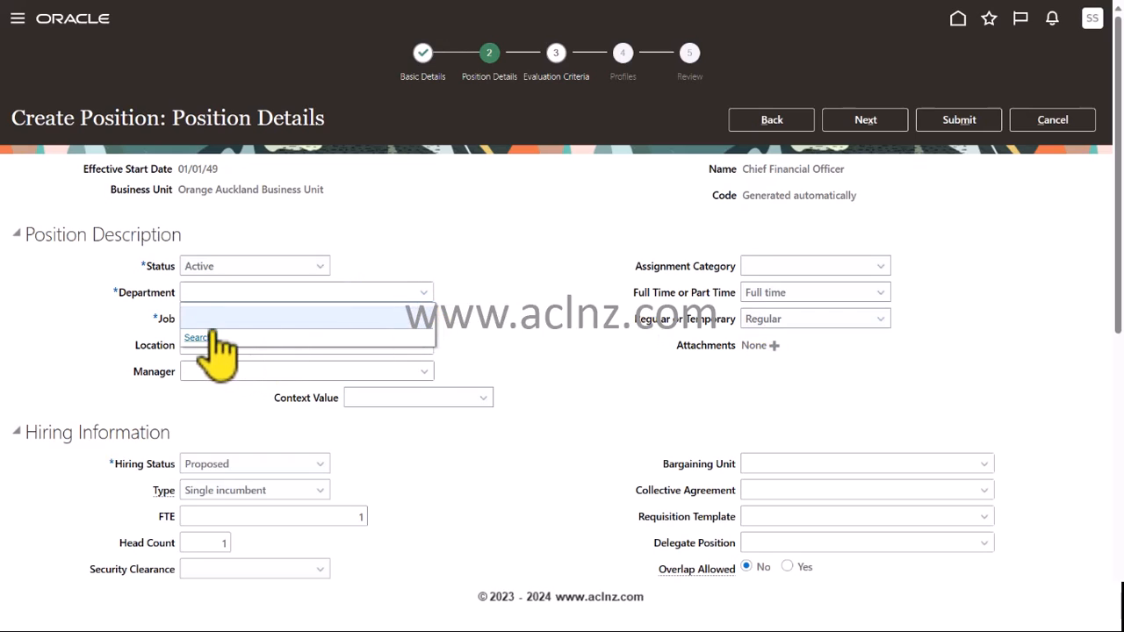
mouse_move(204, 289)
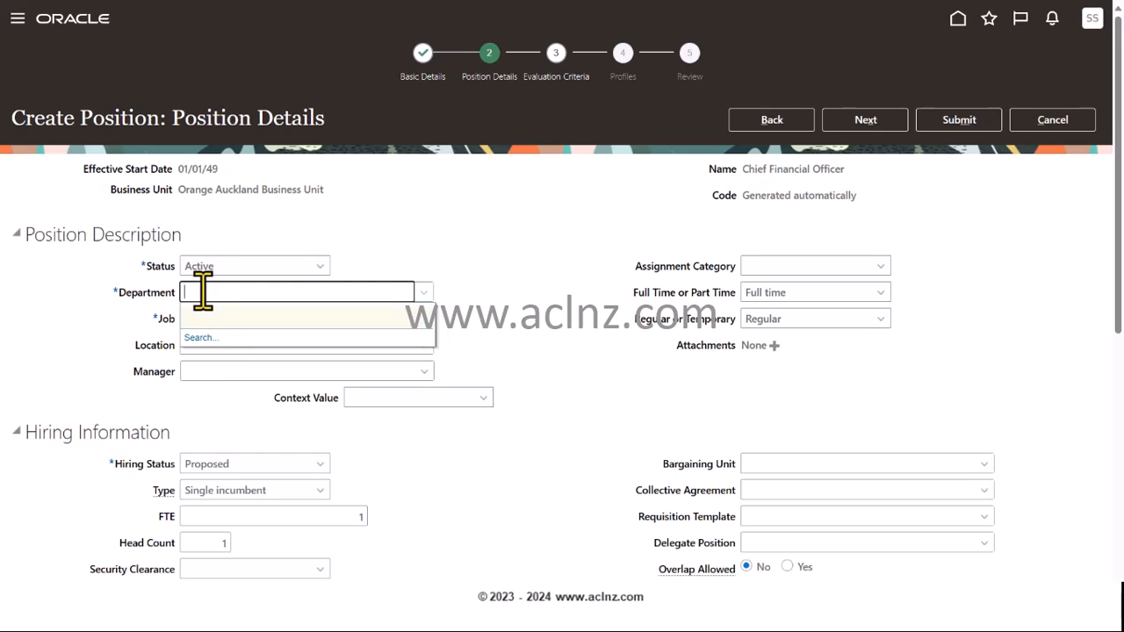
type("OR")
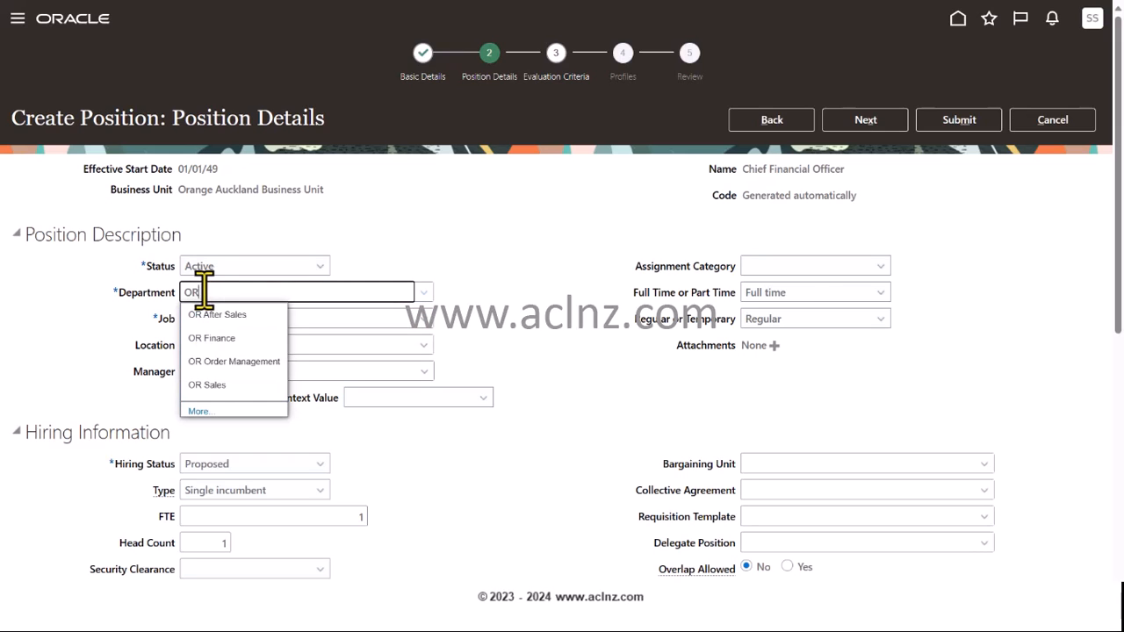
left_click(211, 337)
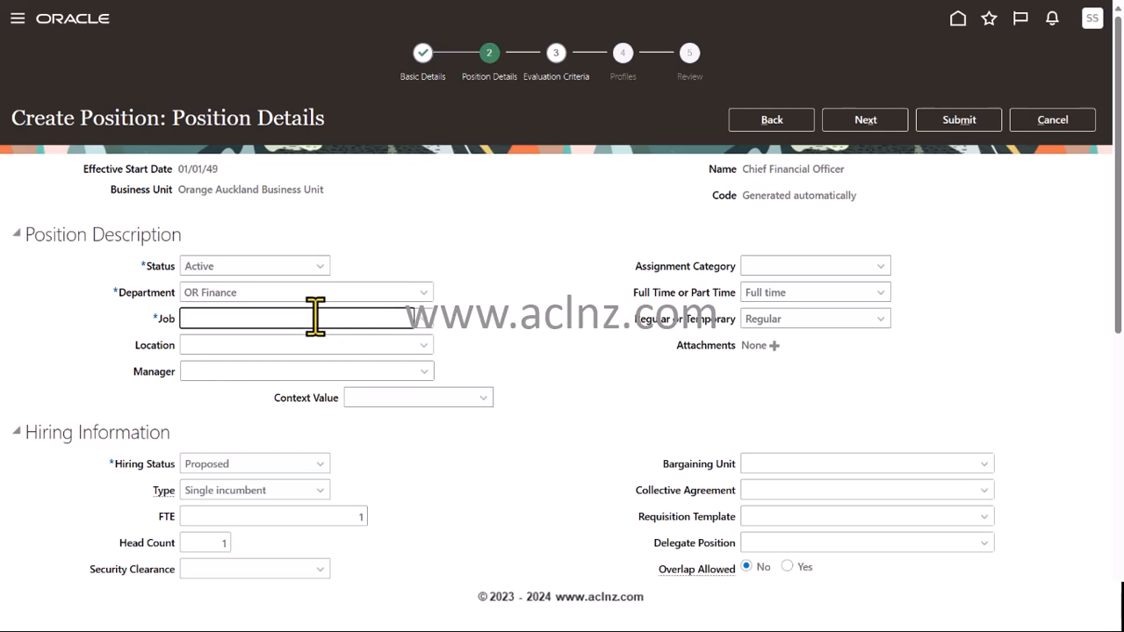
type("OR")
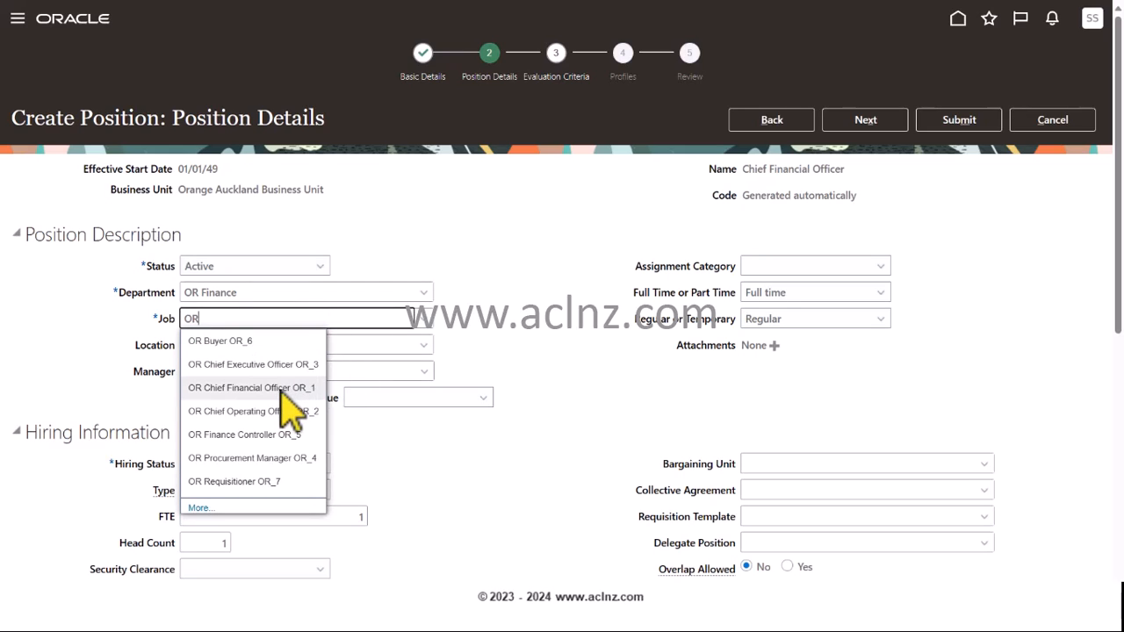
left_click(253, 388)
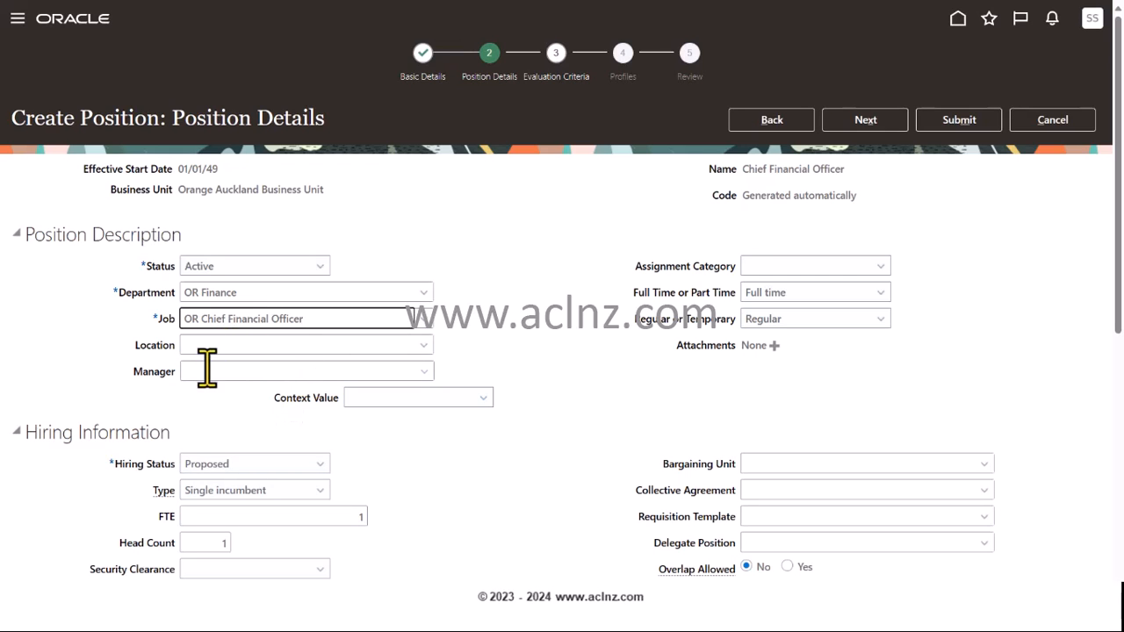
mouse_move(624, 408)
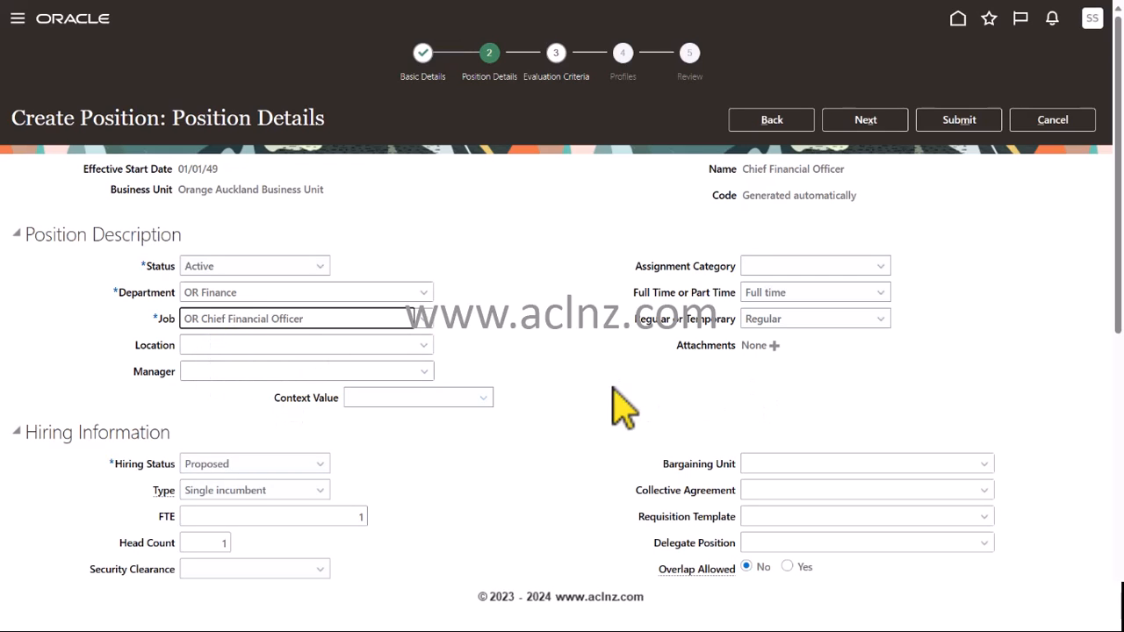
Under Hiring Information, set the hiring status to Approved and review the rest of the form.
scroll("down", 3)
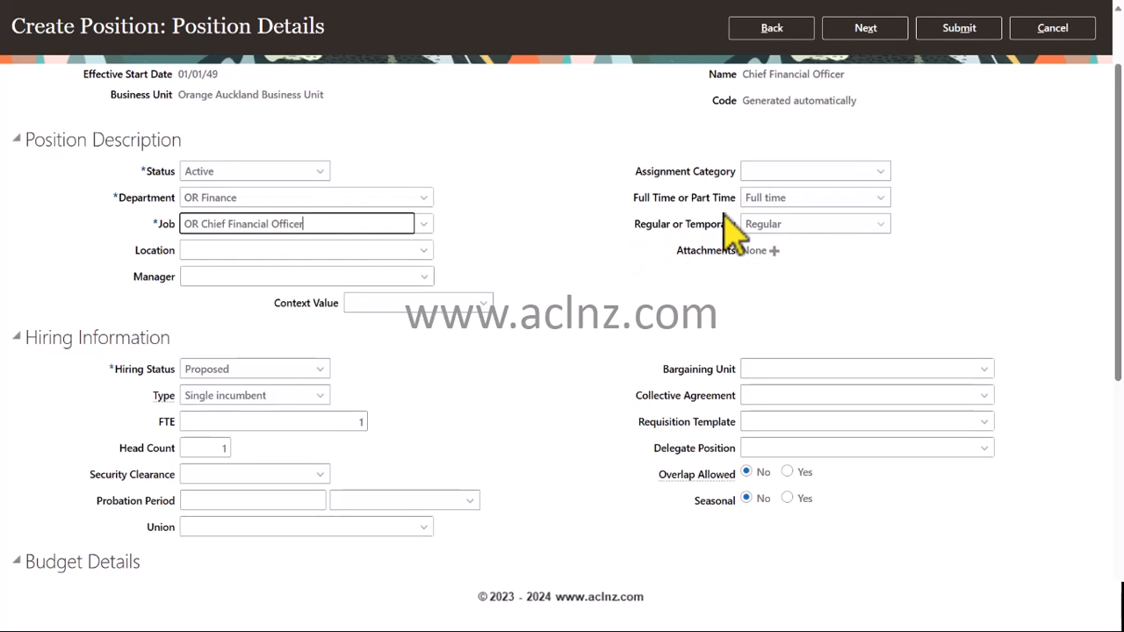
mouse_move(759, 242)
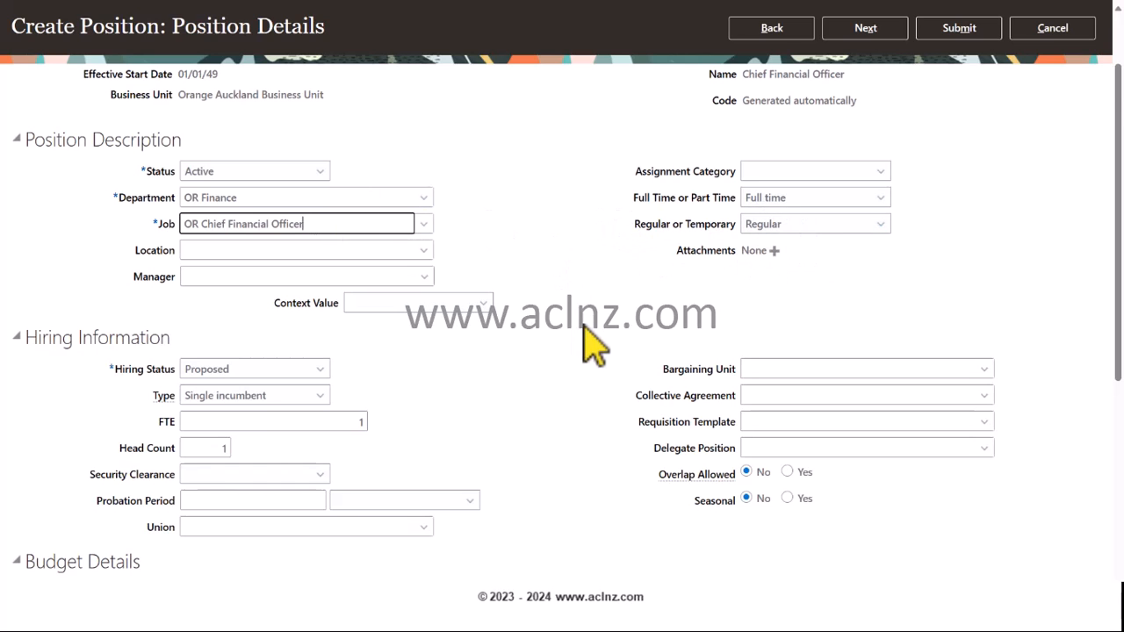
scroll("down", 3)
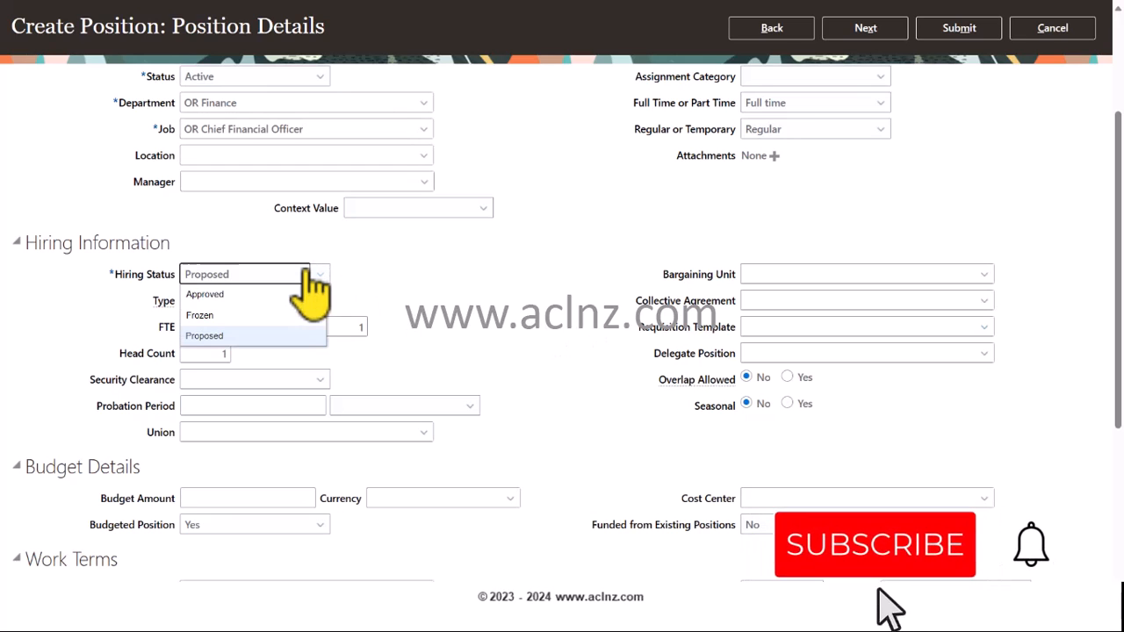
left_click(204, 295)
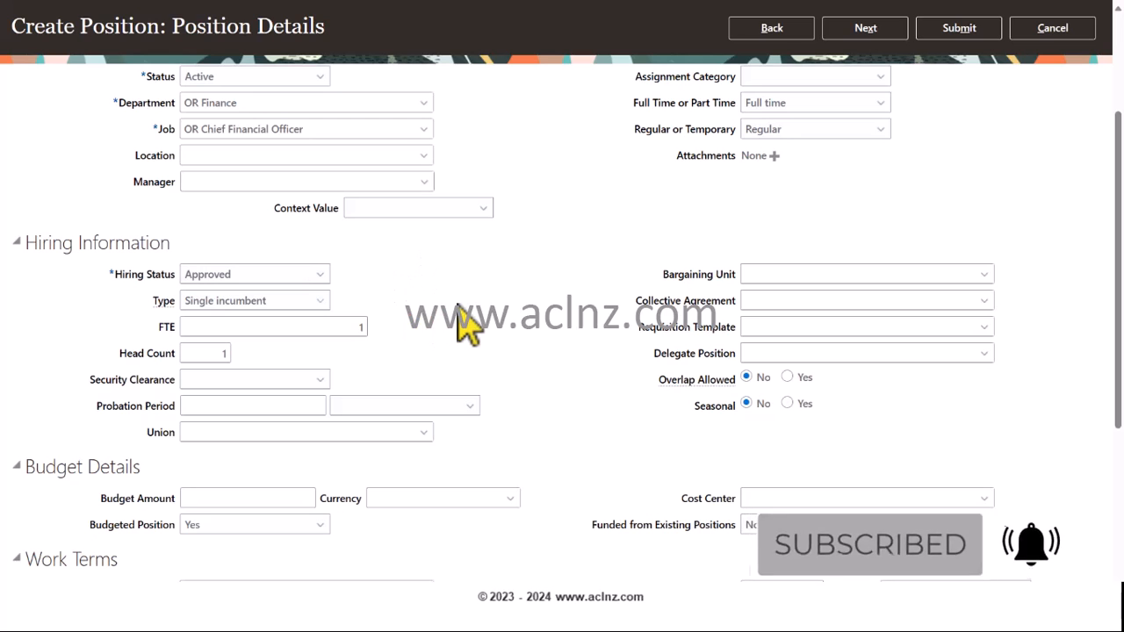
scroll("down", 3)
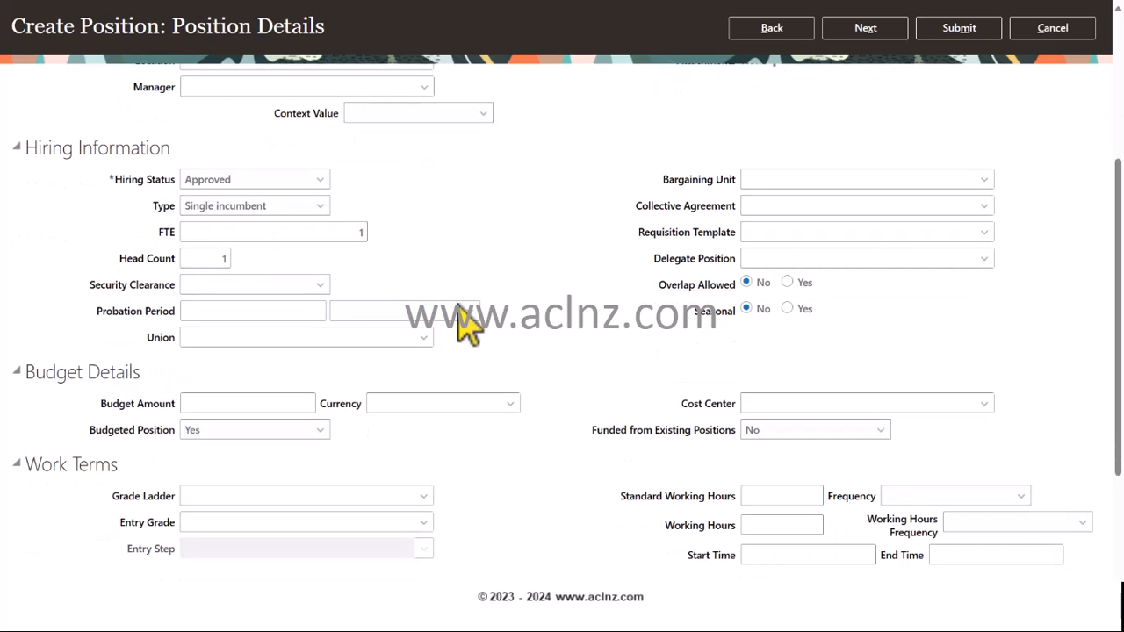
scroll("down", 3)
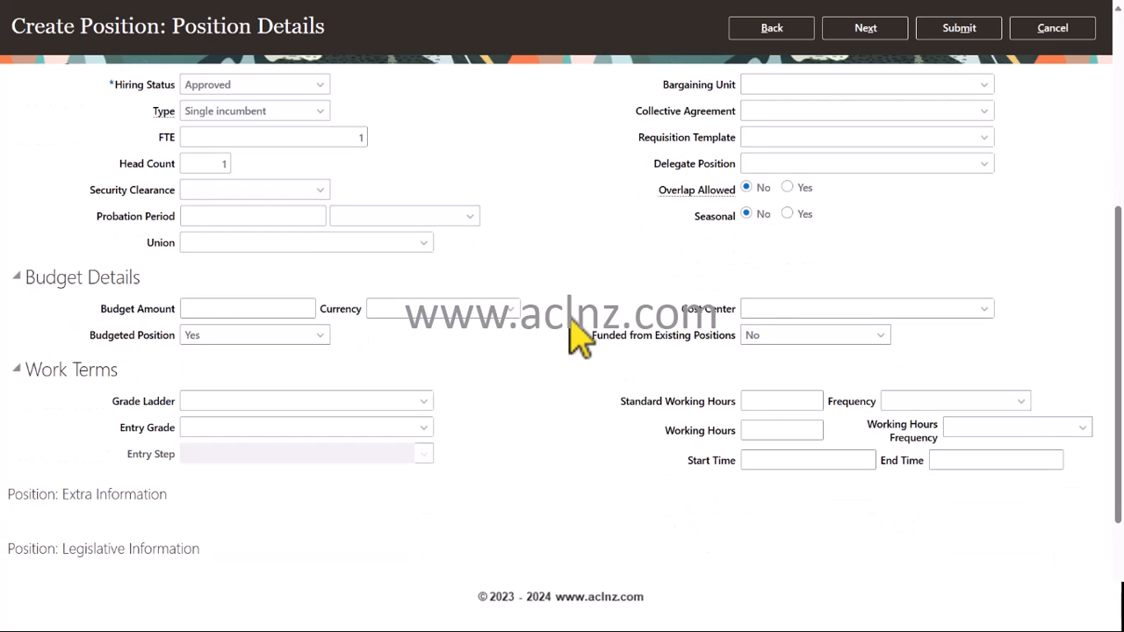
scroll("down", 3)
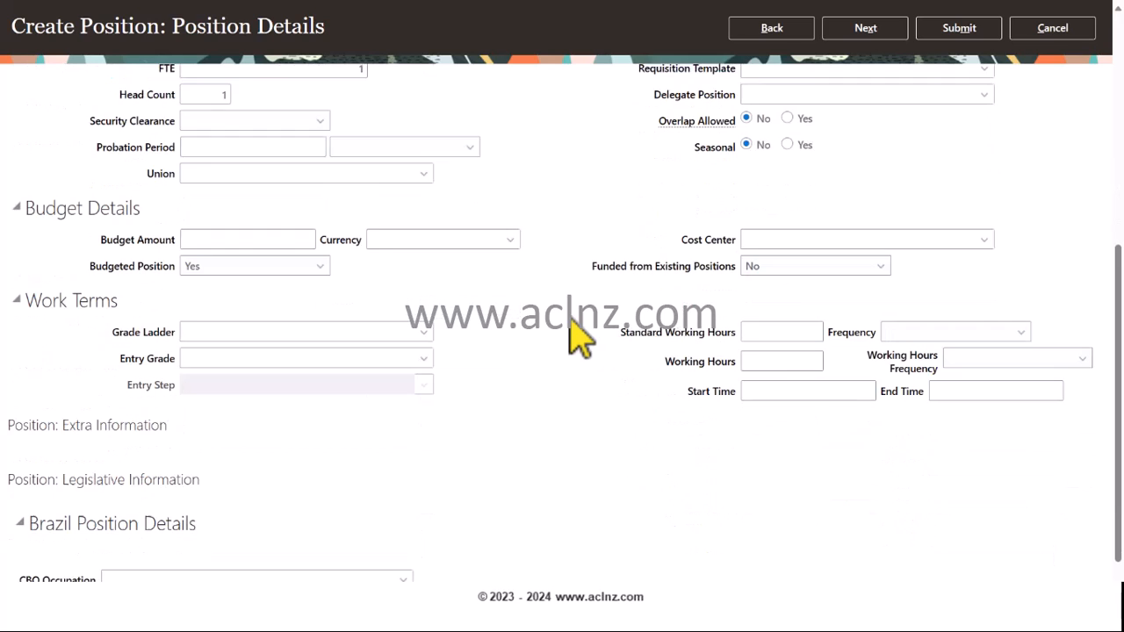
scroll("down", 3)
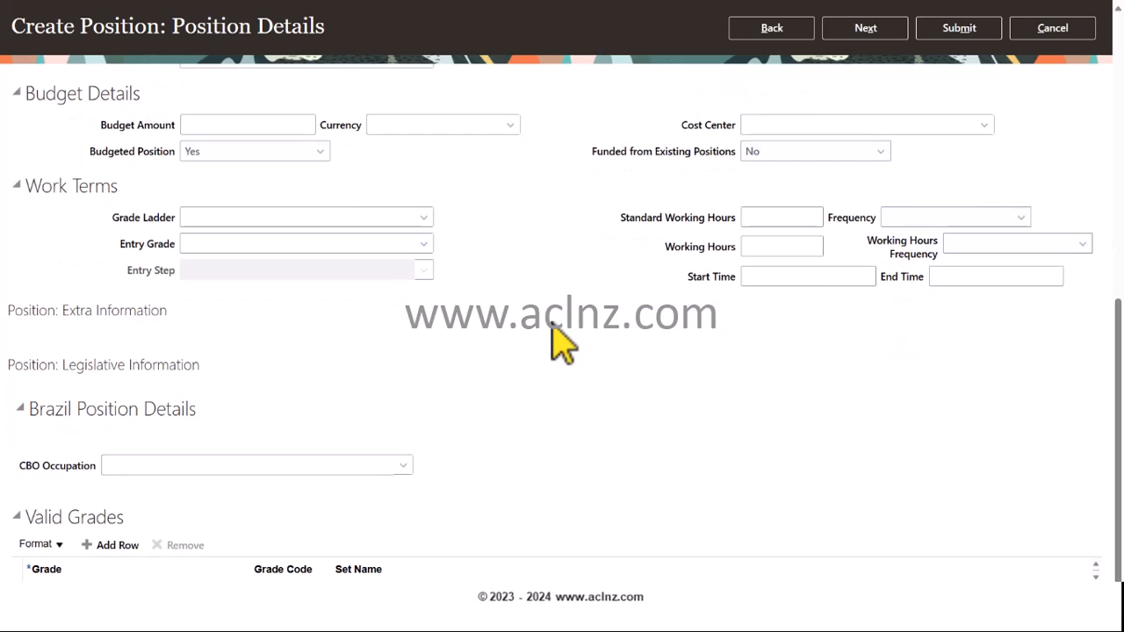
scroll("up", 3)
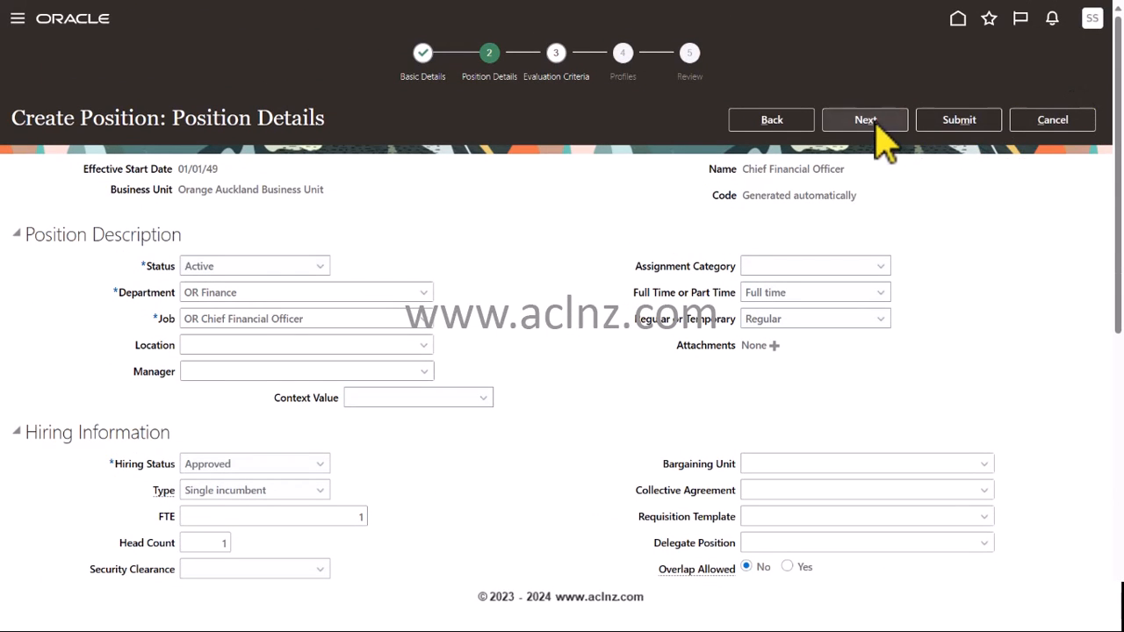
Skip past Evaluation Criteria and submit the Chief Financial Officer position, accepting the warning and confirmation.
left_click(864, 120)
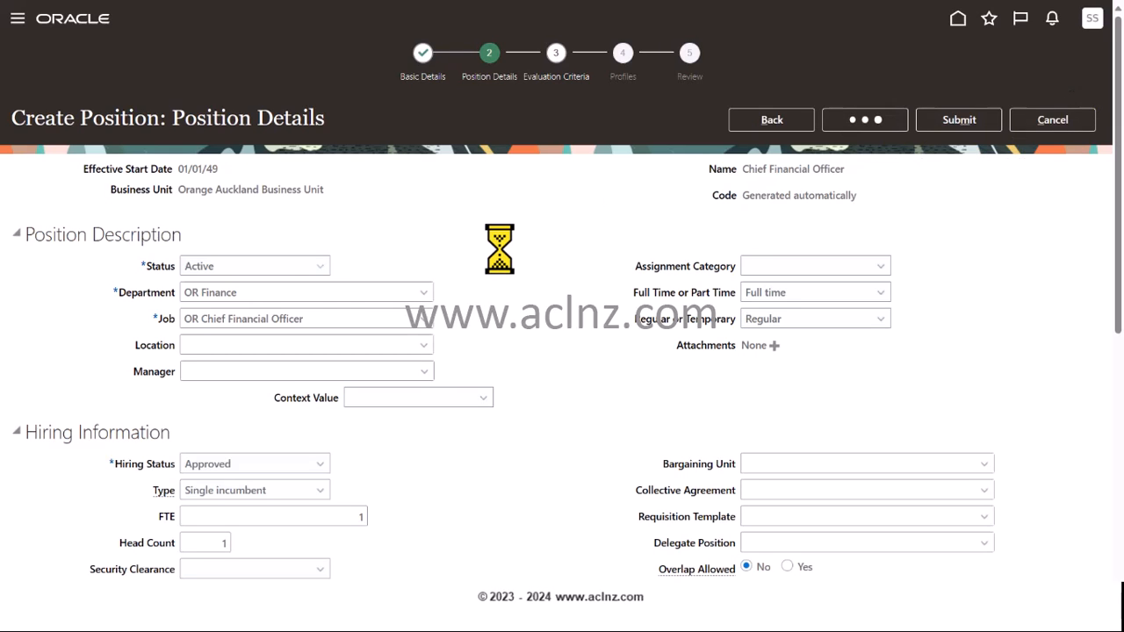
left_click(864, 119)
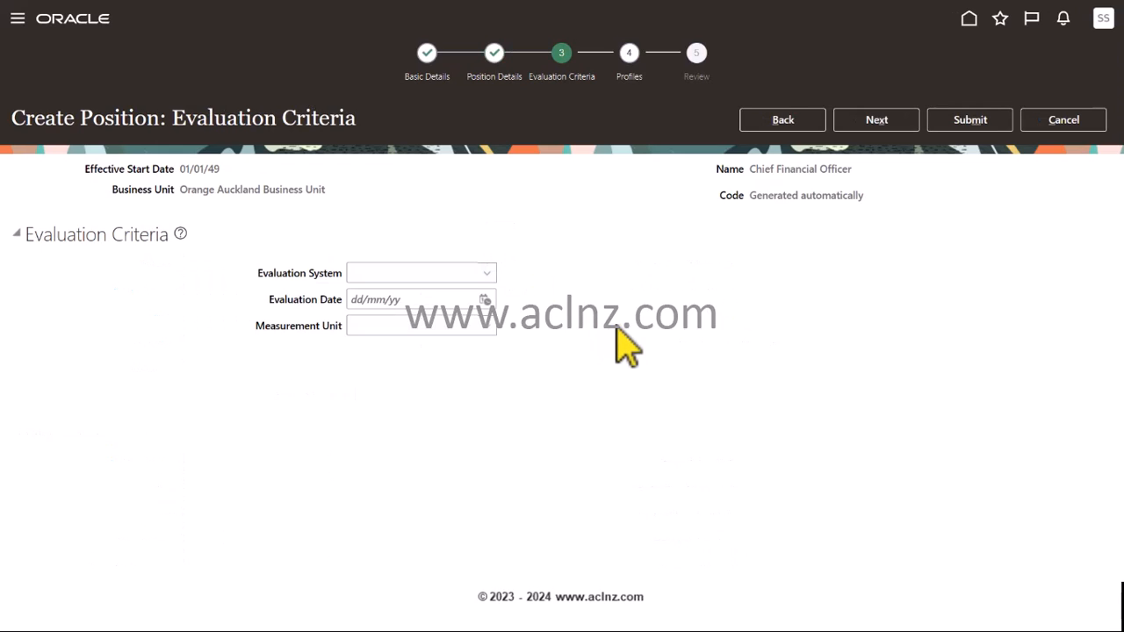
mouse_move(650, 351)
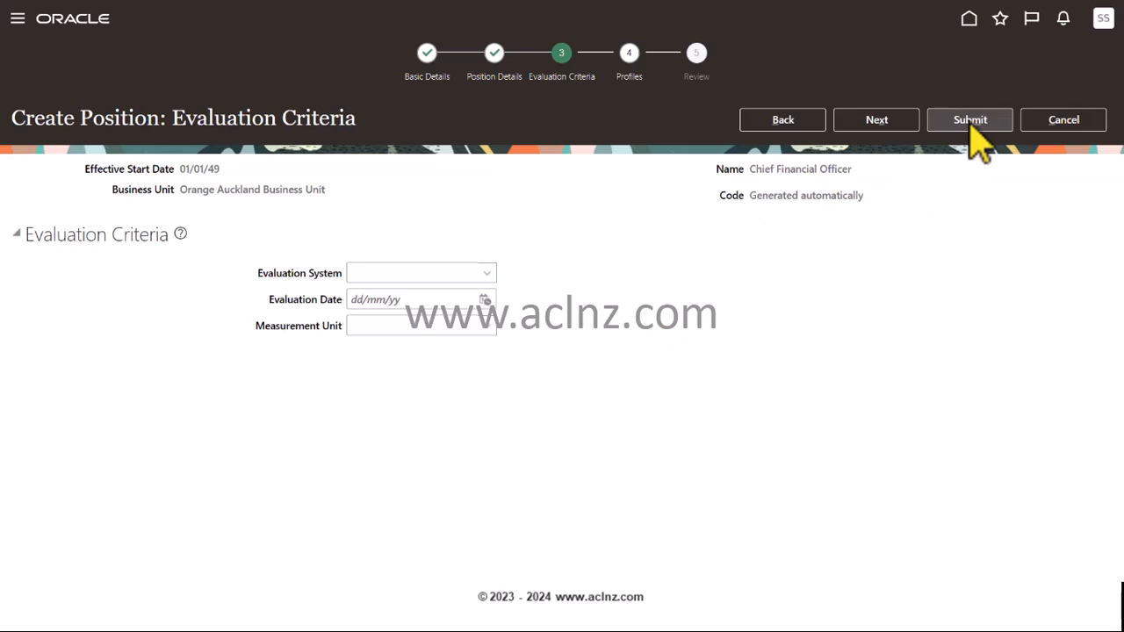
left_click(970, 119)
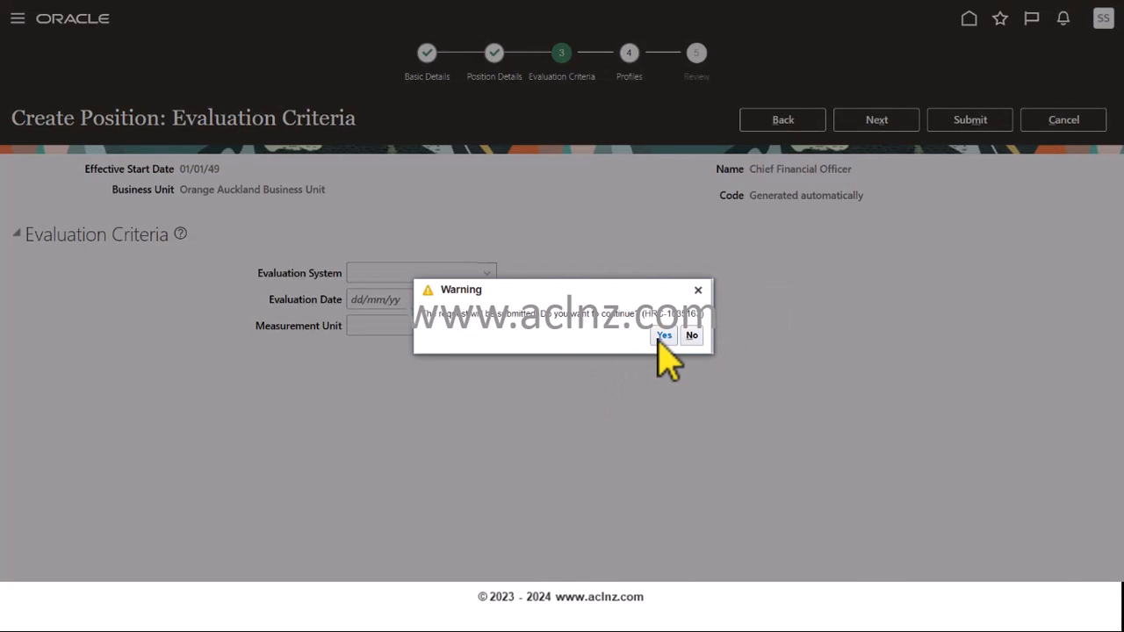
left_click(664, 335)
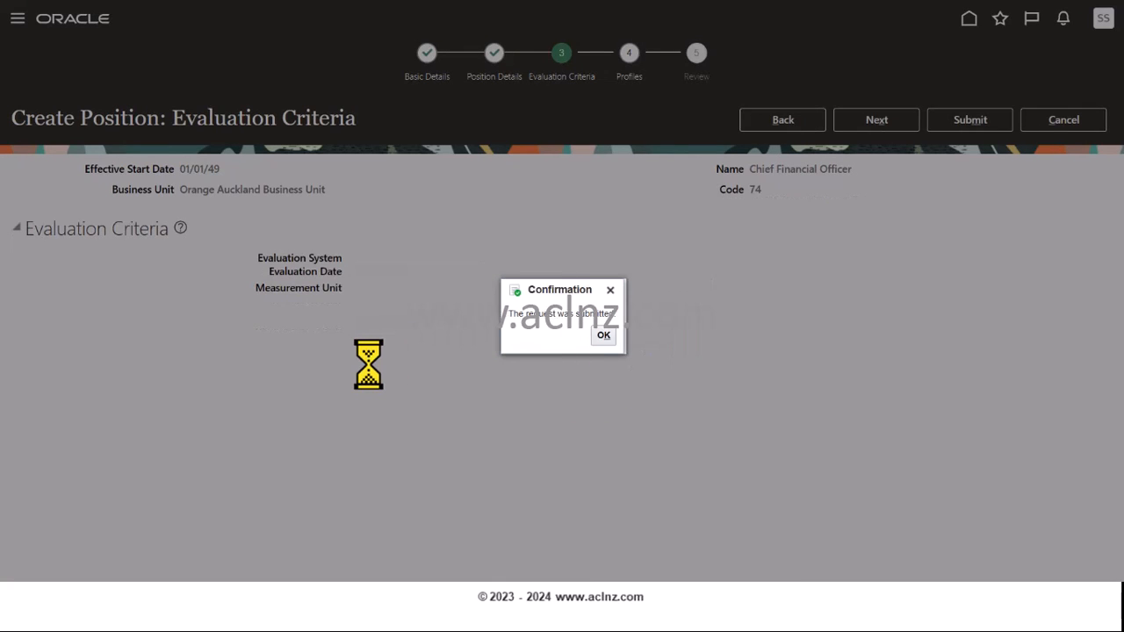
left_click(604, 336)
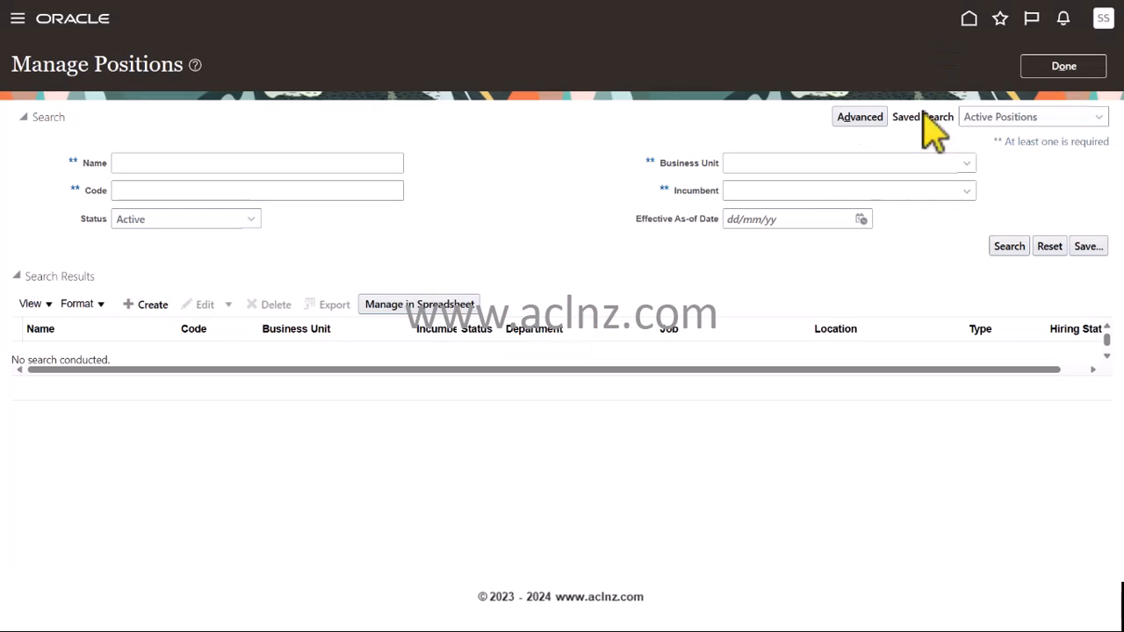
mouse_move(211, 337)
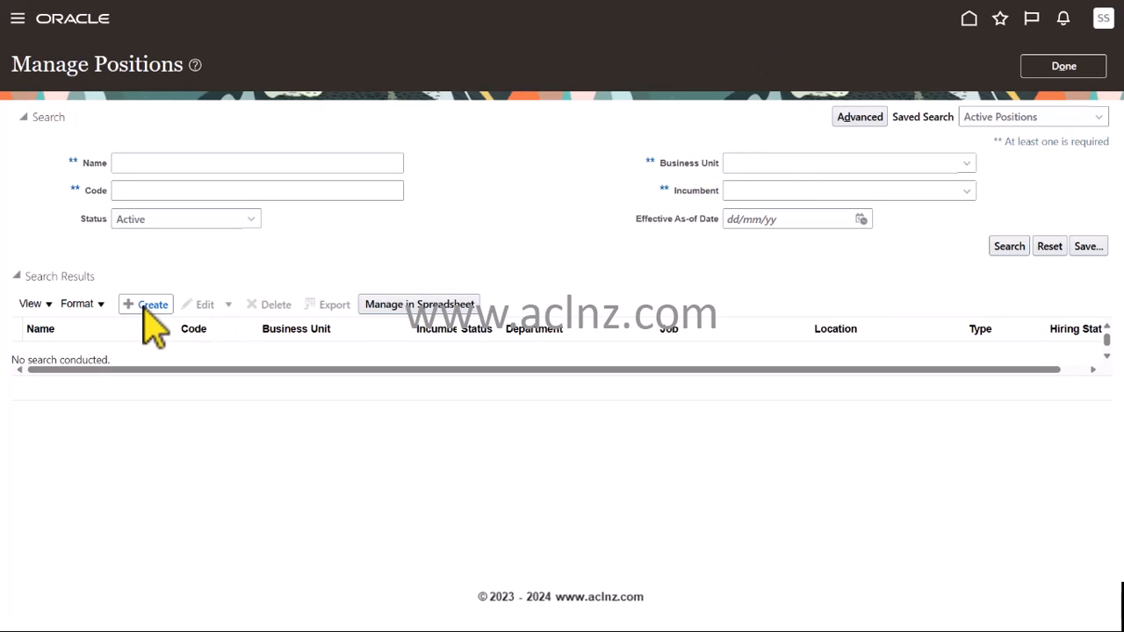
Create another position in Orange Auckland Business Unit named OR Purchasing Manager.
left_click(148, 304)
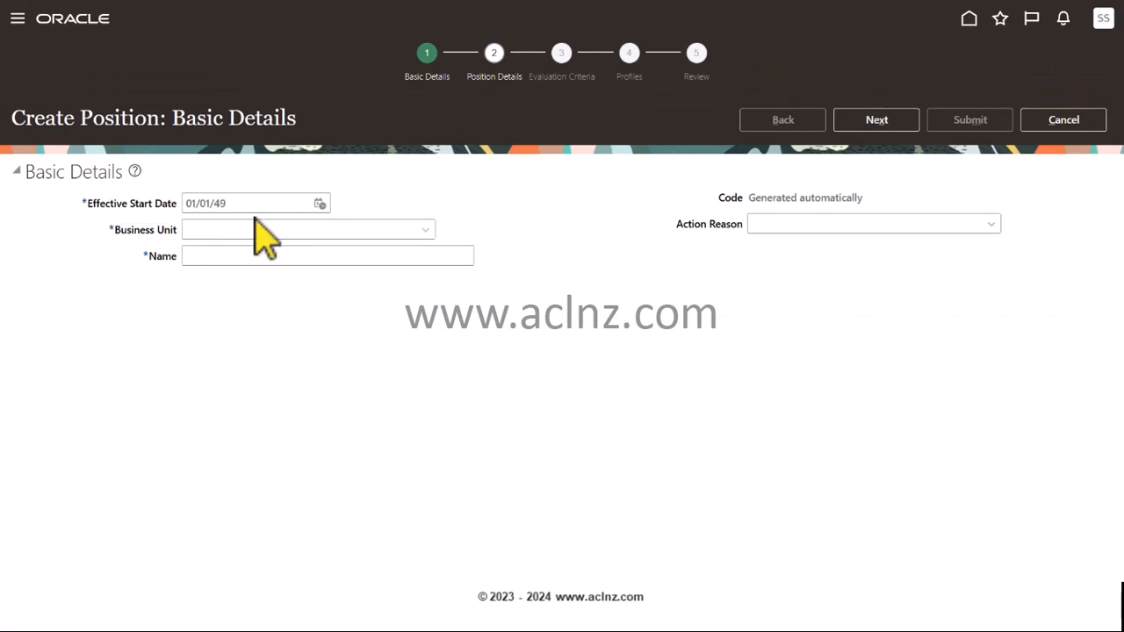
left_click(299, 228)
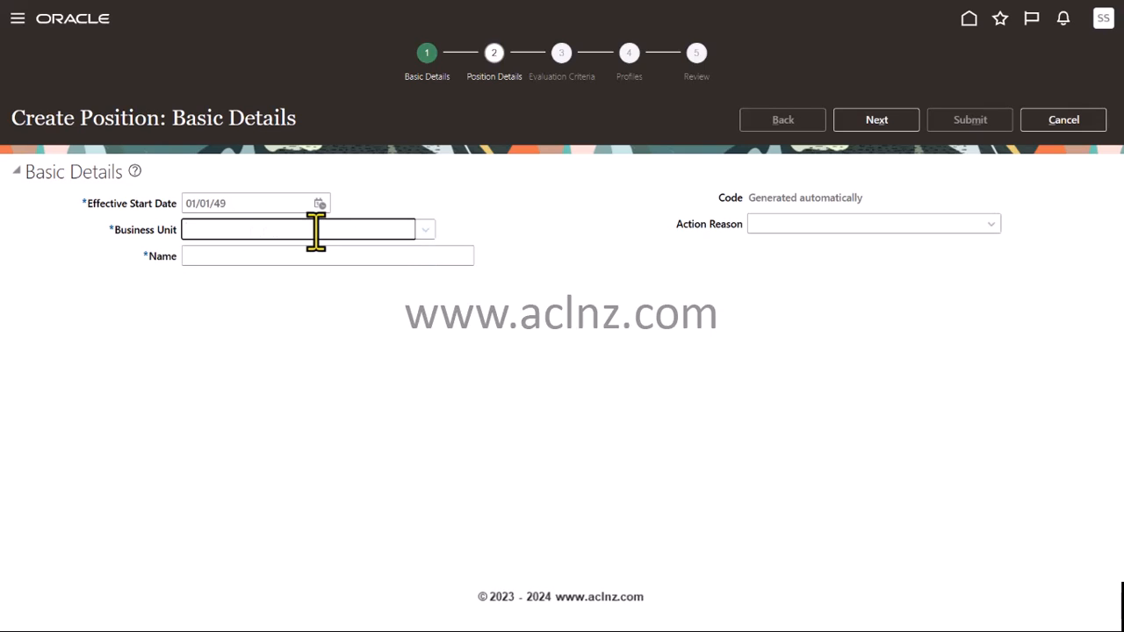
type("Oran")
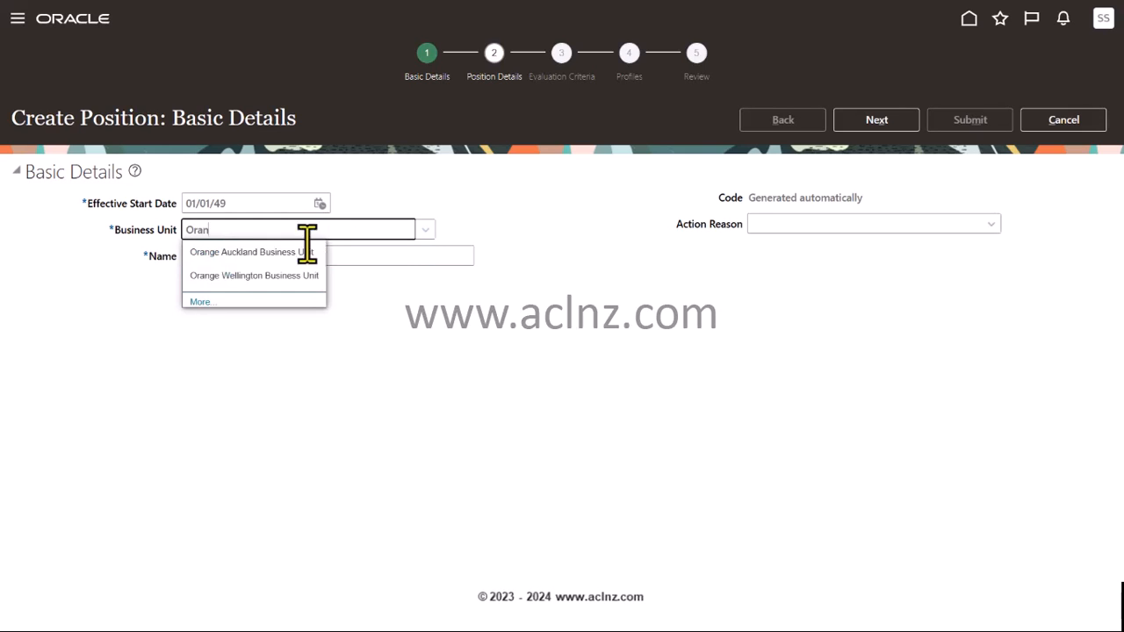
left_click(253, 253)
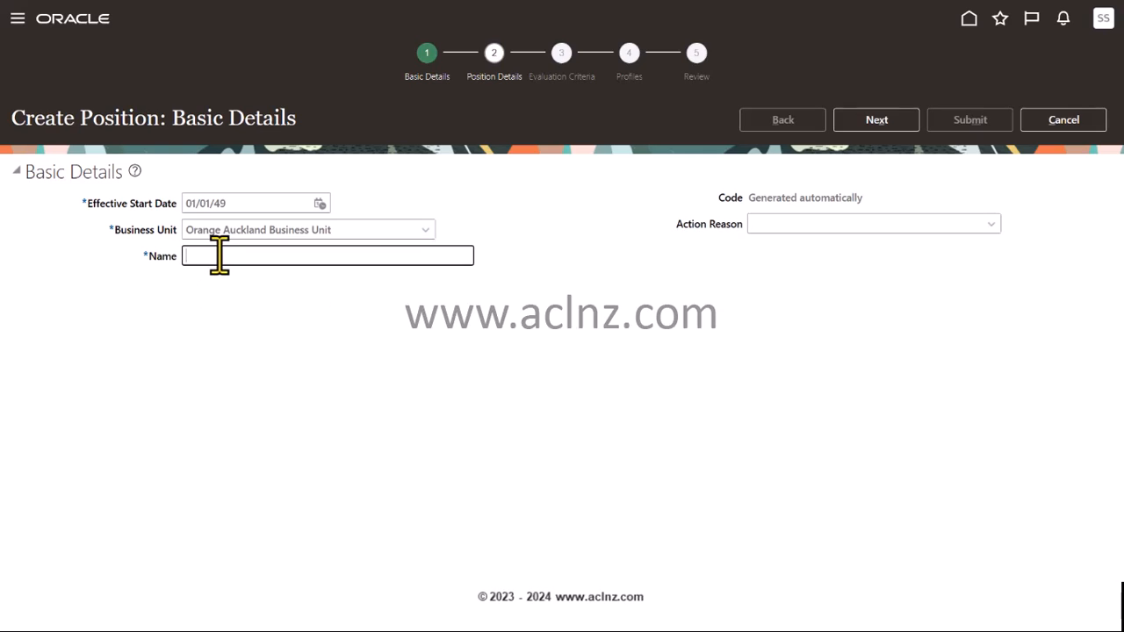
type("OR Purchasing")
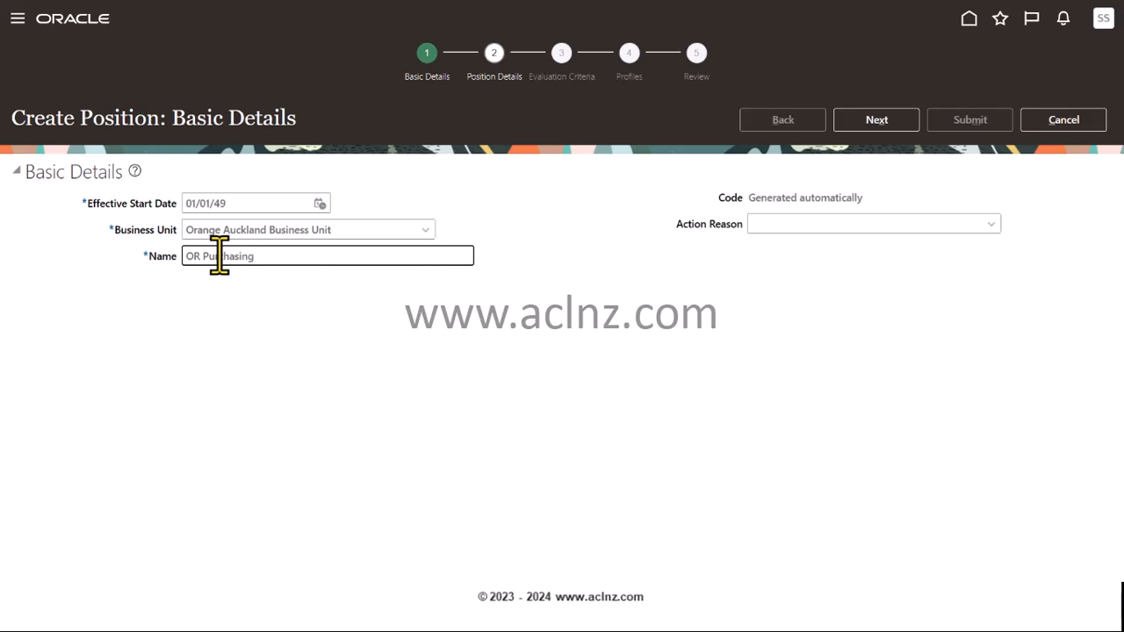
type("Manager")
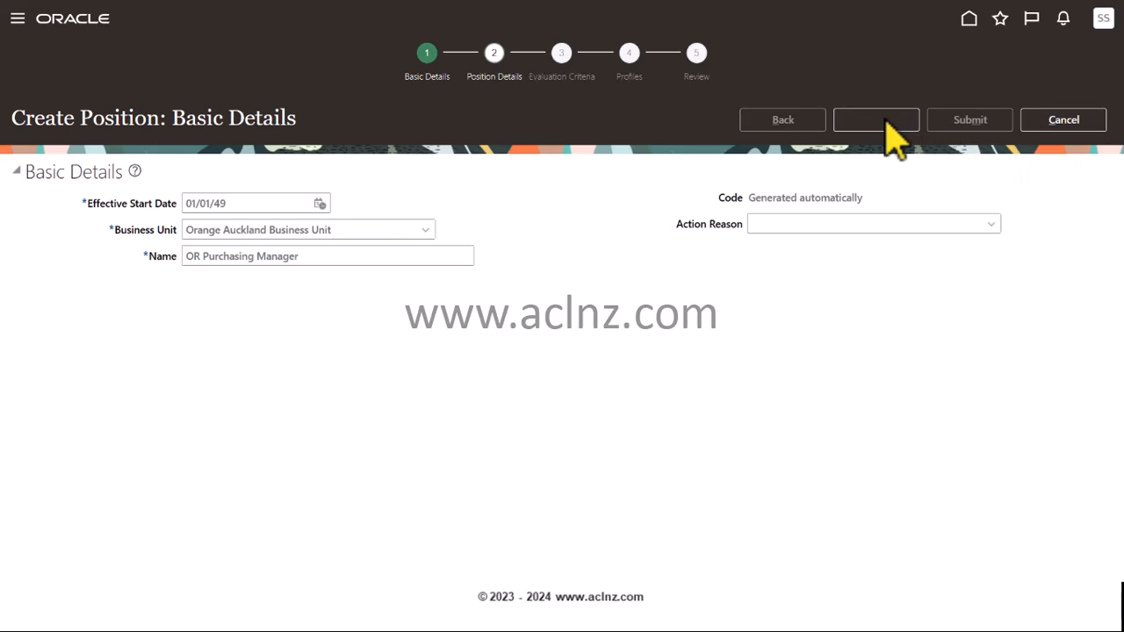
Search Department for 'OR', find no purchasing department, and discard the unsaved position.
left_click(874, 120)
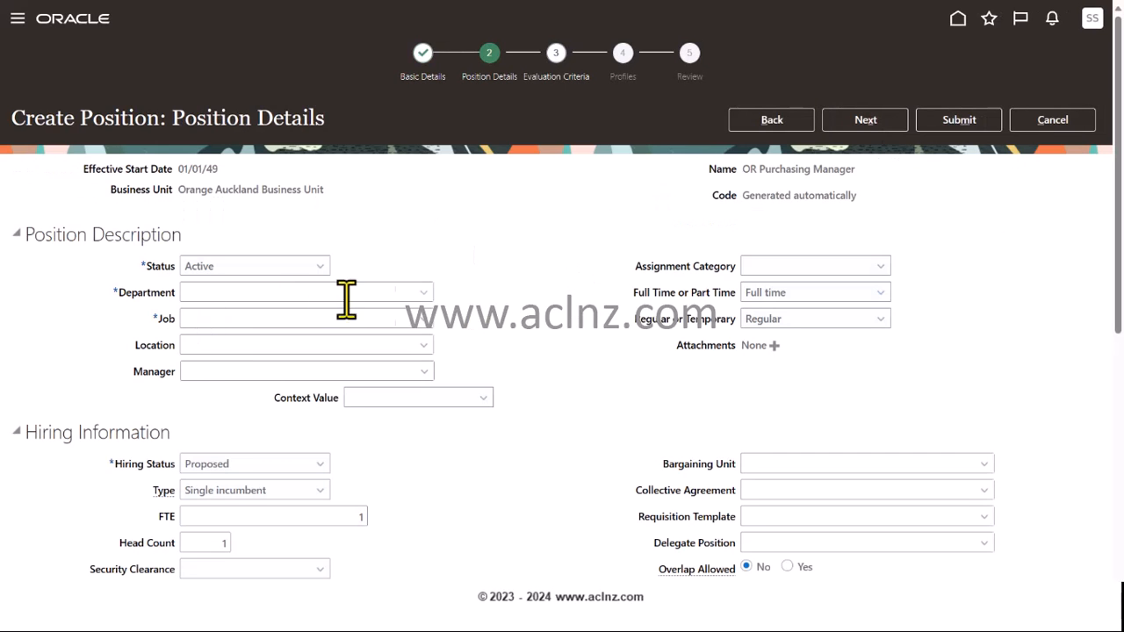
type("OR")
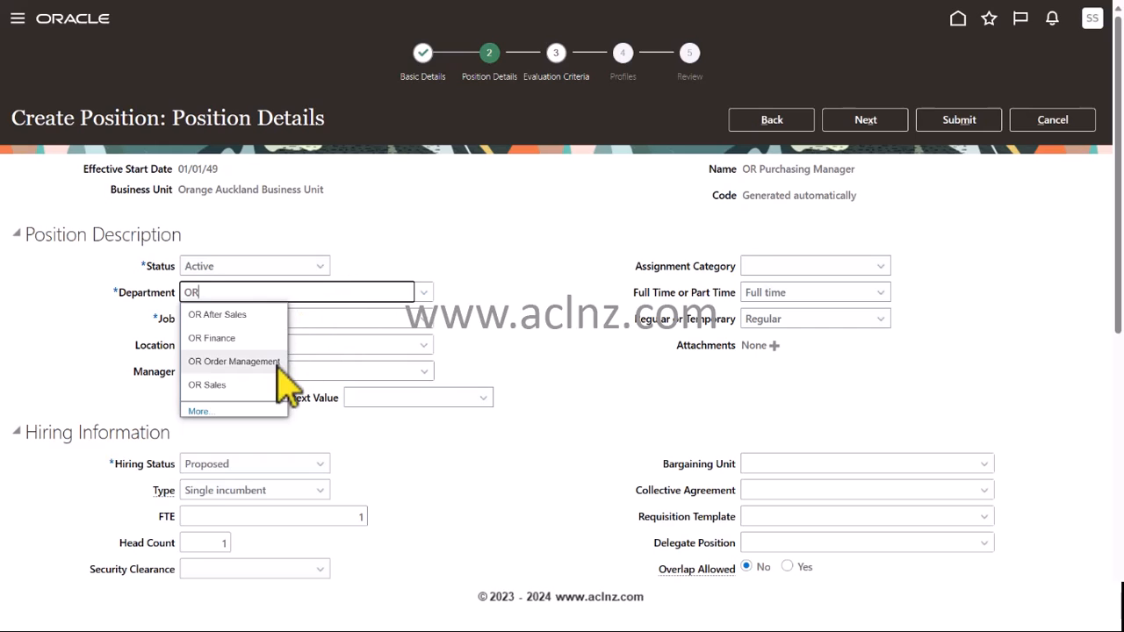
mouse_move(237, 407)
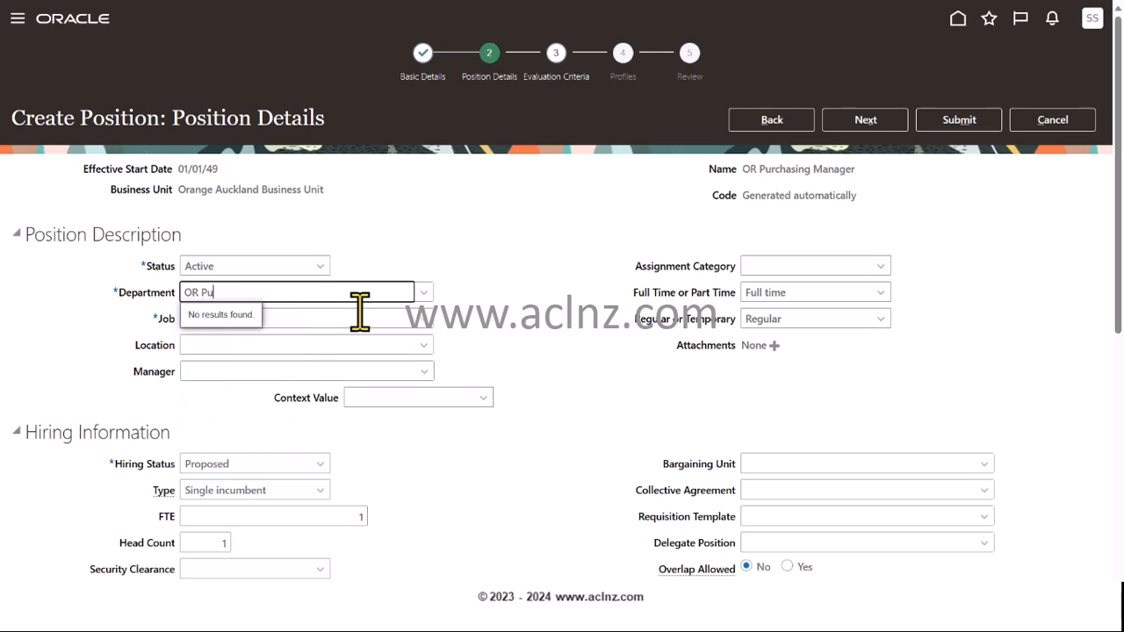
key("Backspace")
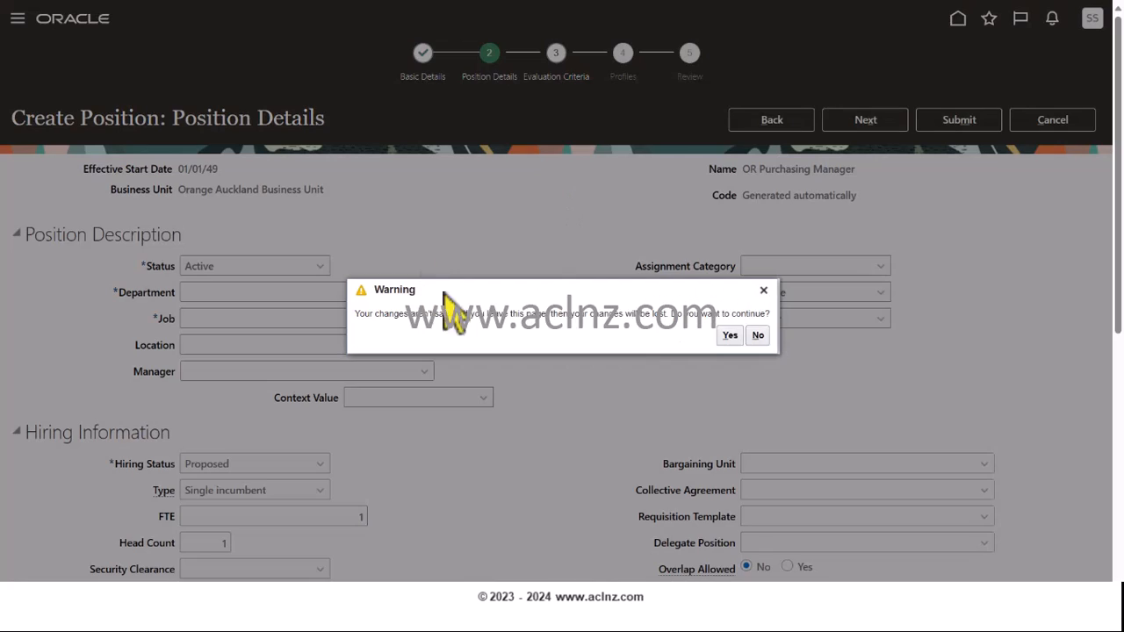
left_click(729, 335)
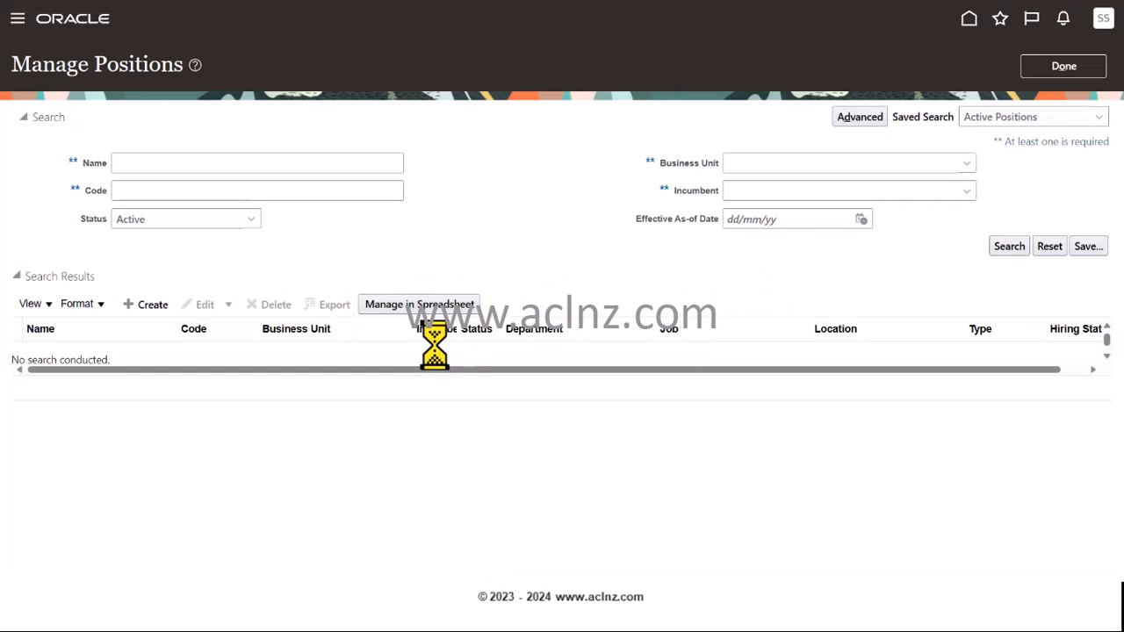
In Manage Jobs, search for 'OR' and open the OR Procurement Manager job.
left_click(1062, 67)
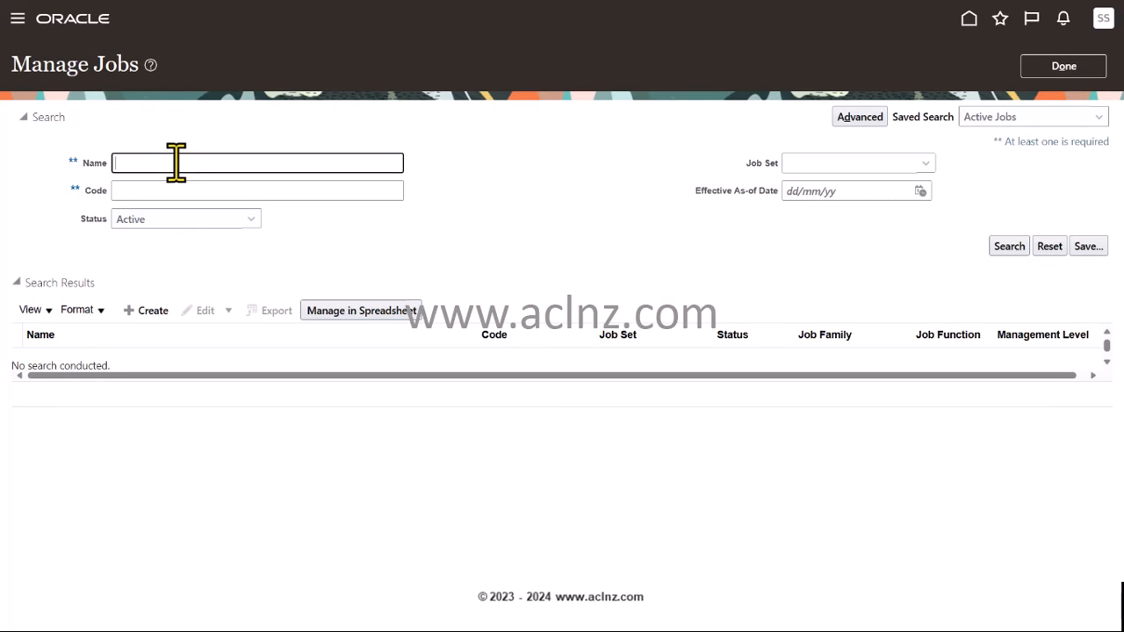
type("OR")
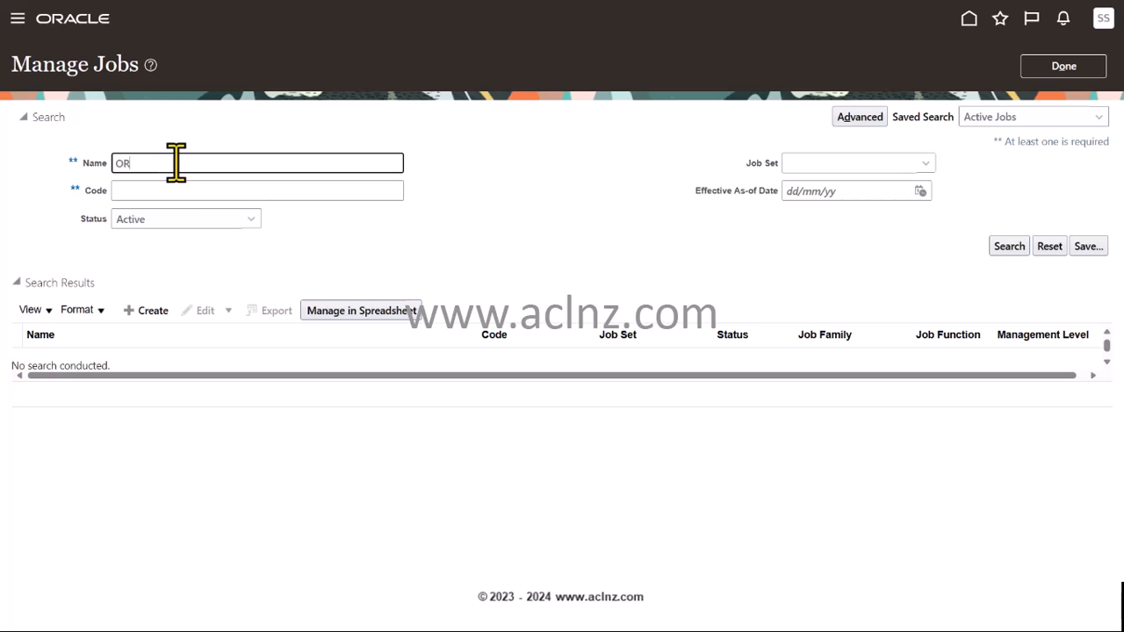
left_click(1008, 246)
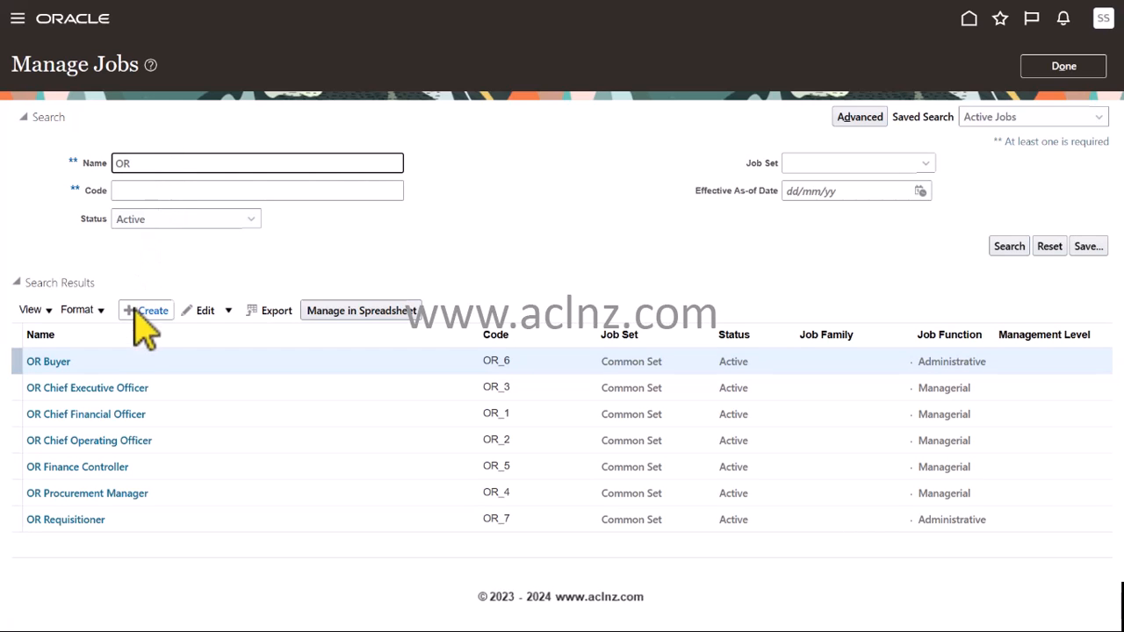
mouse_move(88, 492)
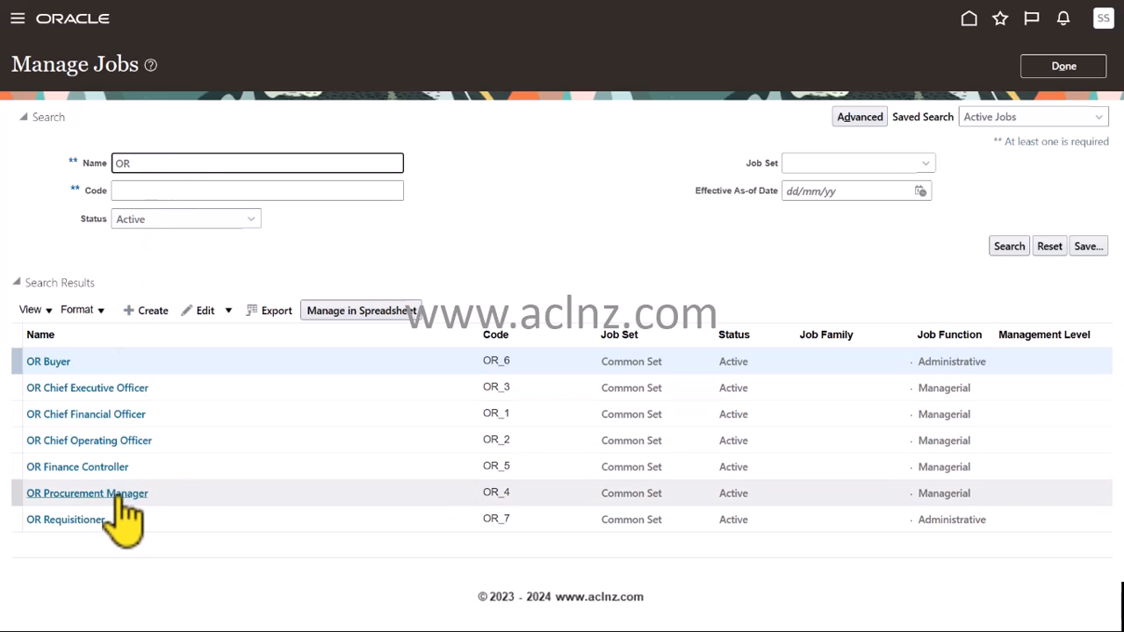
left_click(88, 492)
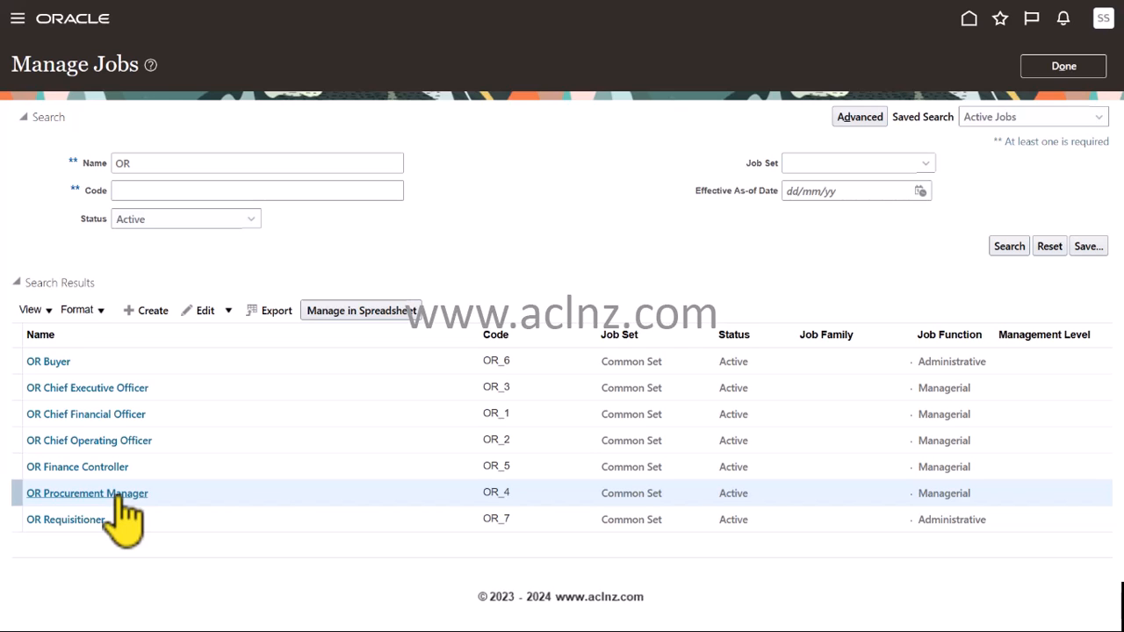
left_click(88, 492)
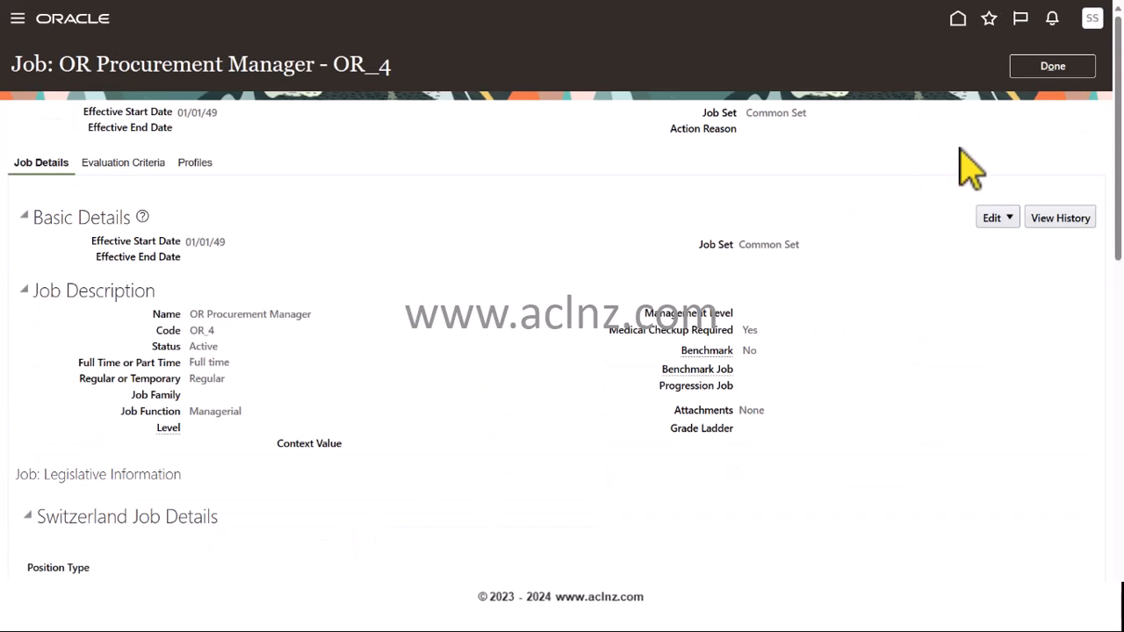
Start an Edit > Correct on the job, then cancel it unsaved and return to setup tasks with Done.
left_click(992, 218)
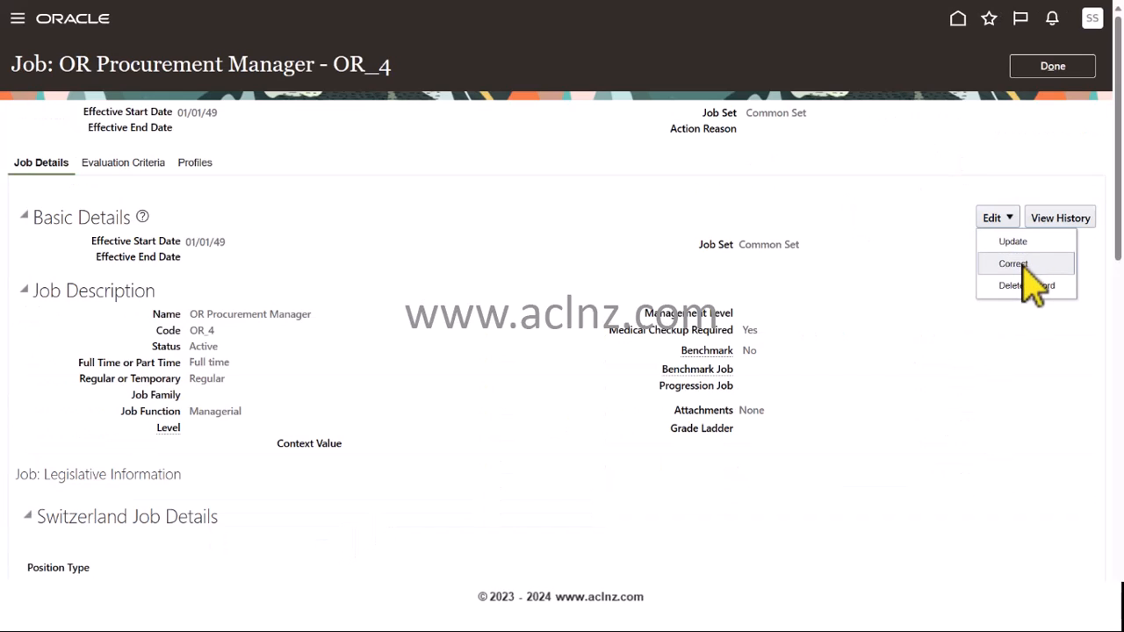
left_click(1011, 263)
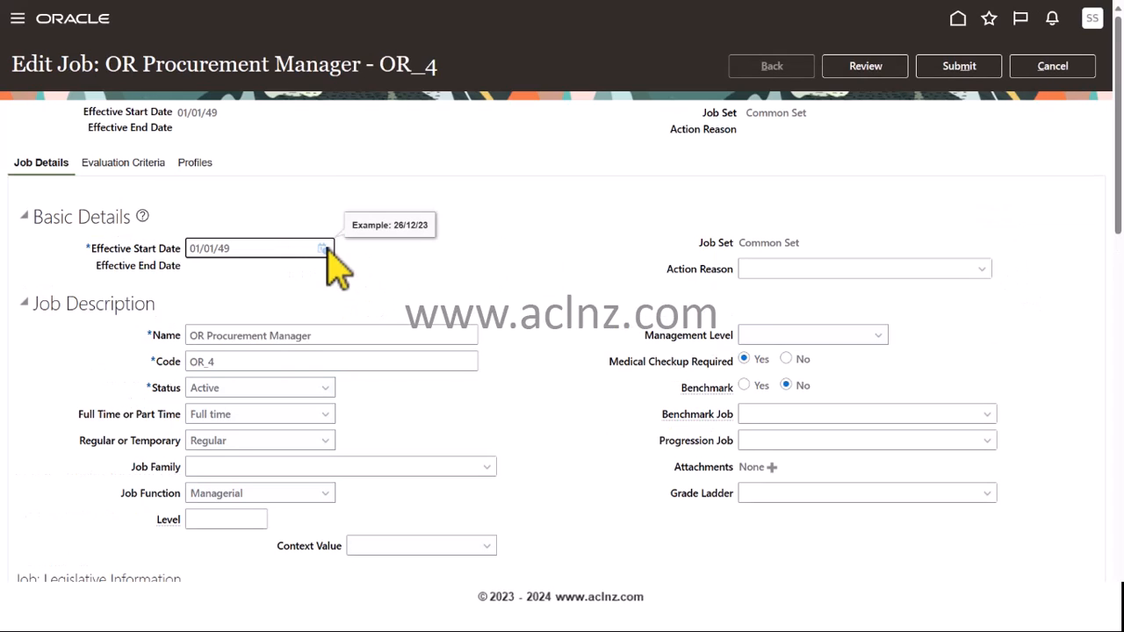
left_click(323, 247)
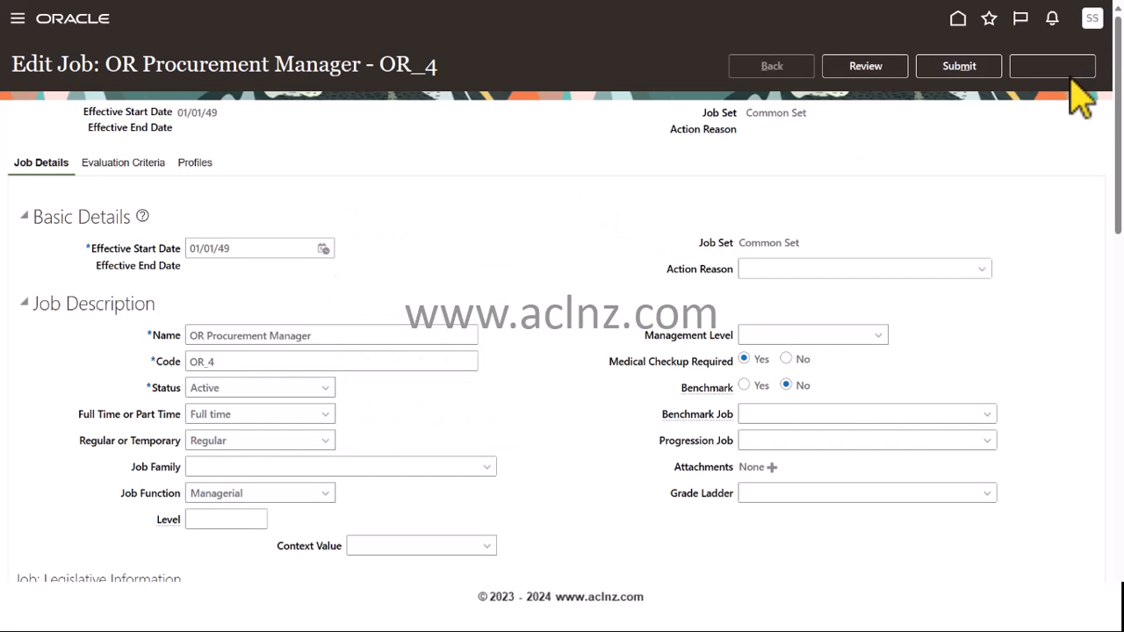
left_click(1052, 67)
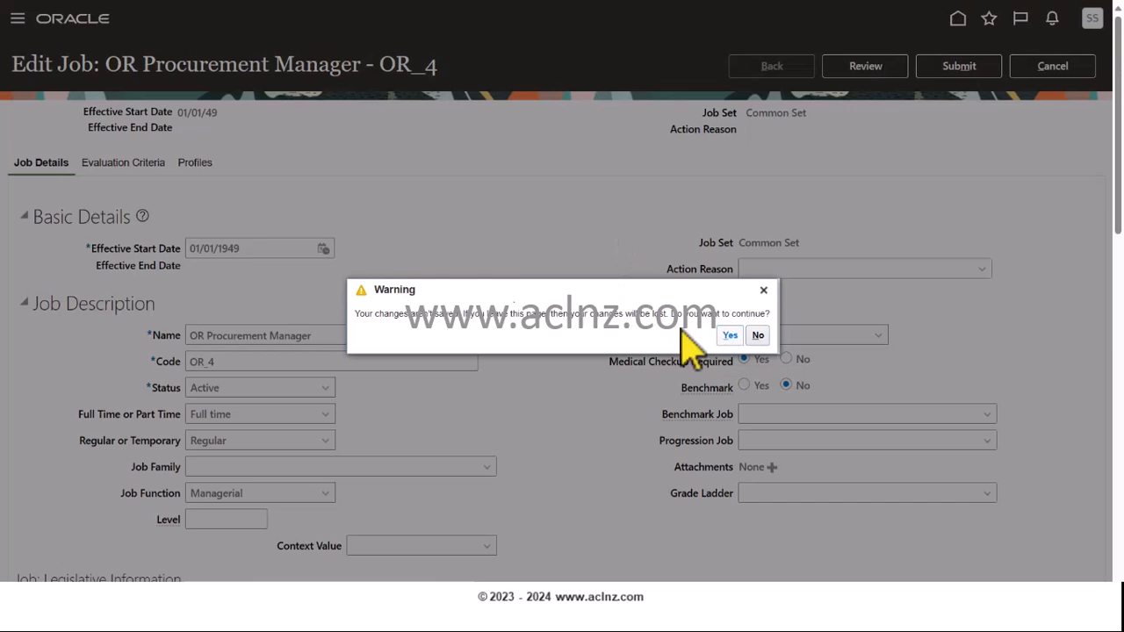
left_click(729, 334)
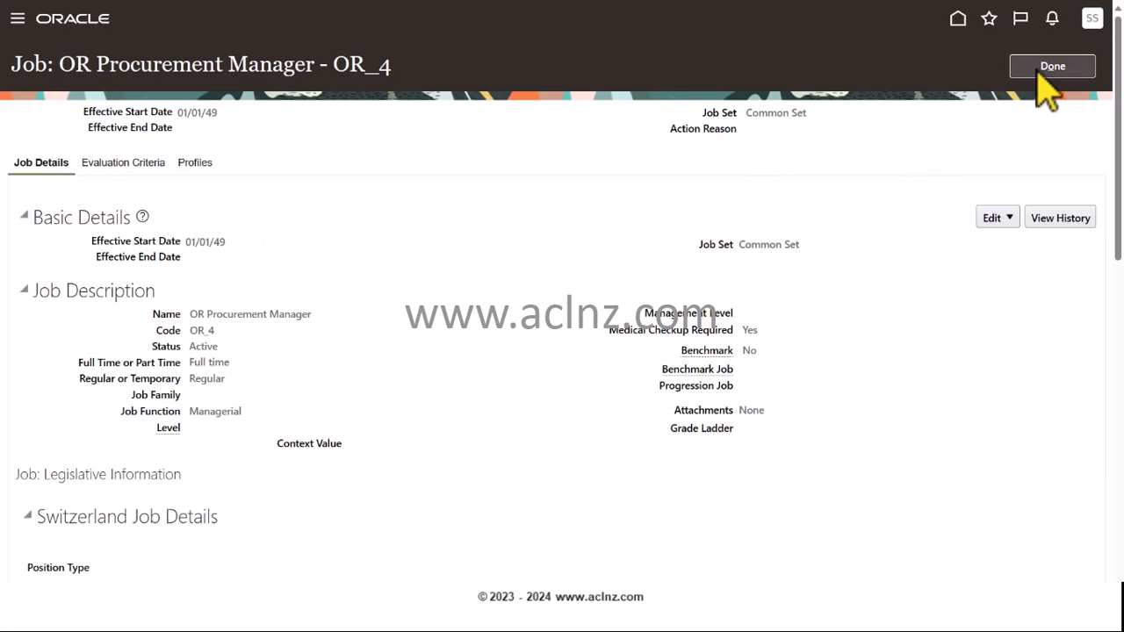
left_click(1052, 67)
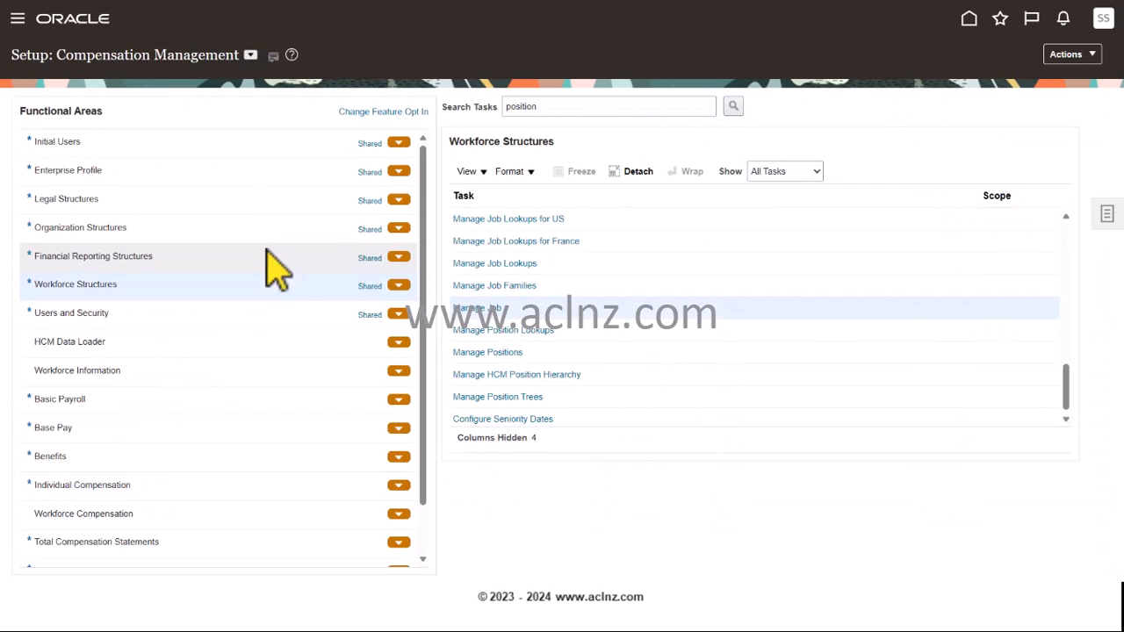
mouse_move(688, 325)
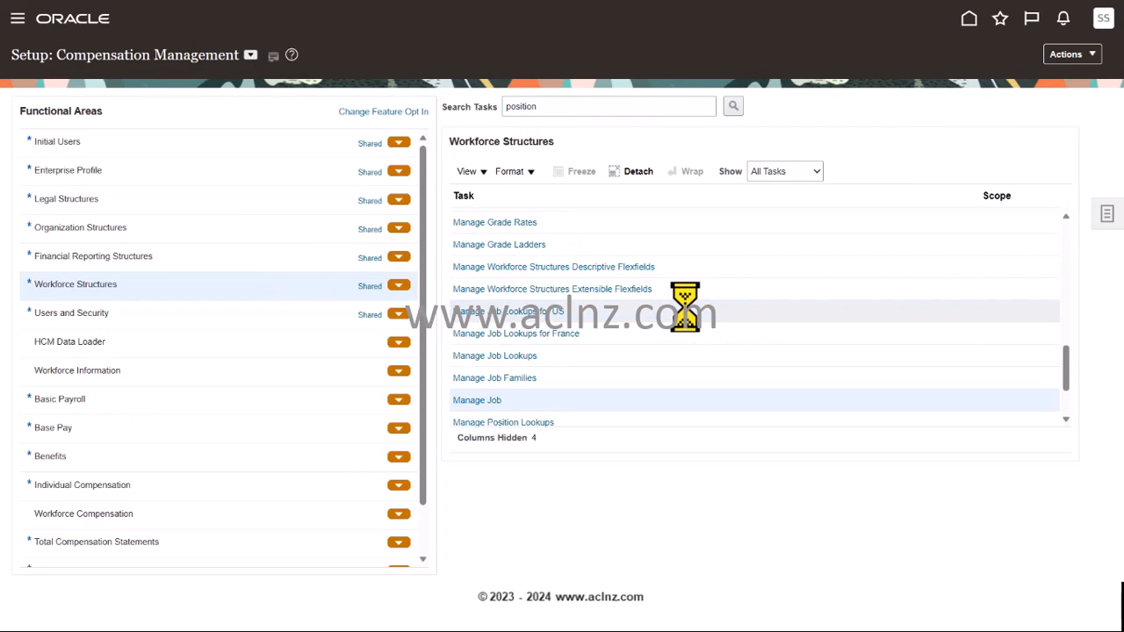
Search setup tasks for 'dep' and open the Manage Departments task.
type("department")
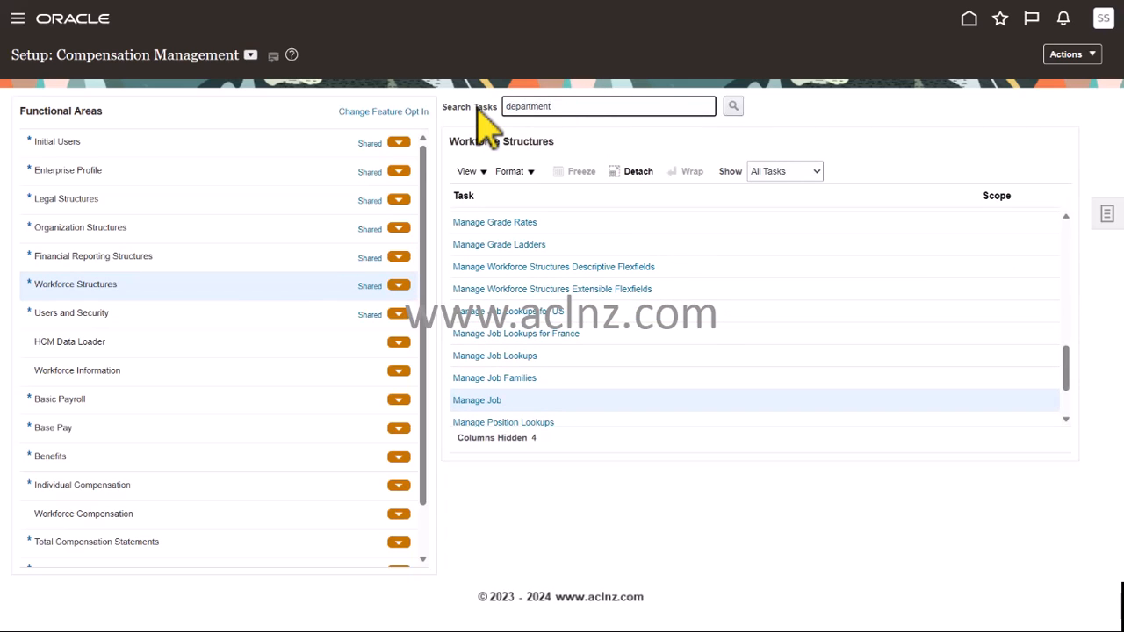
left_click(732, 107)
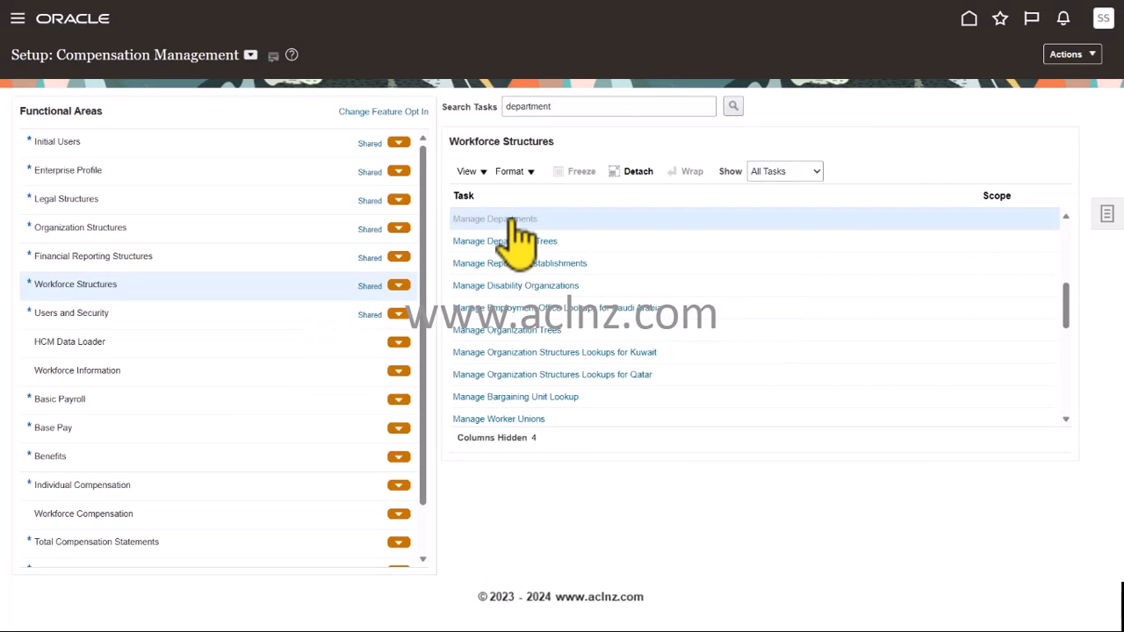
left_click(495, 218)
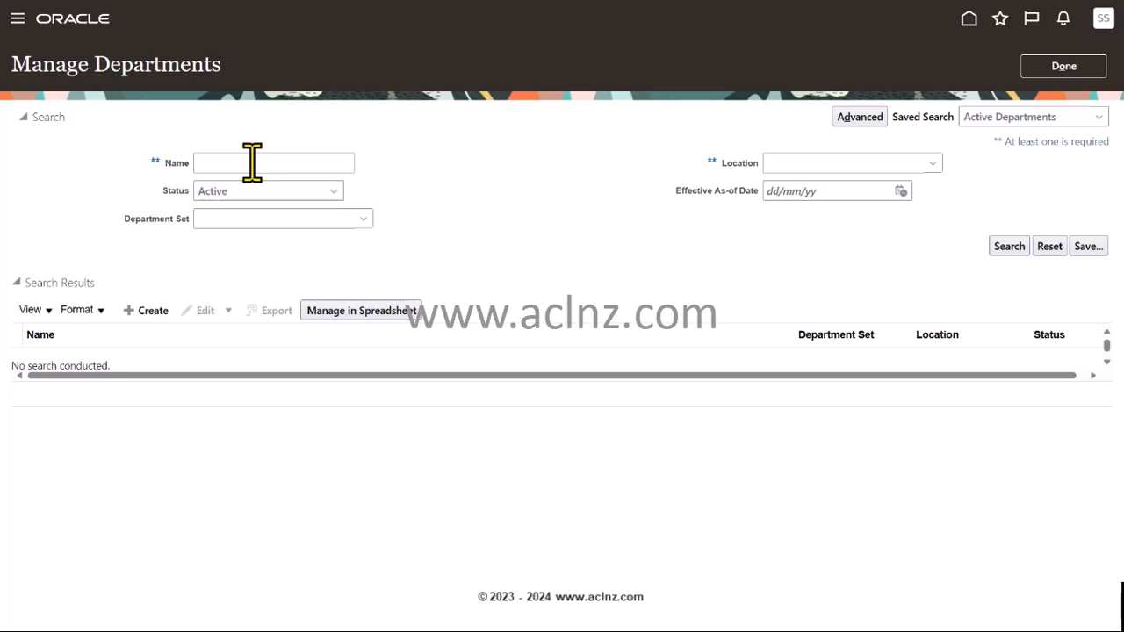
Search departments for 'OR', then for Purchasing, and open the Purchasing department's details.
type("OR")
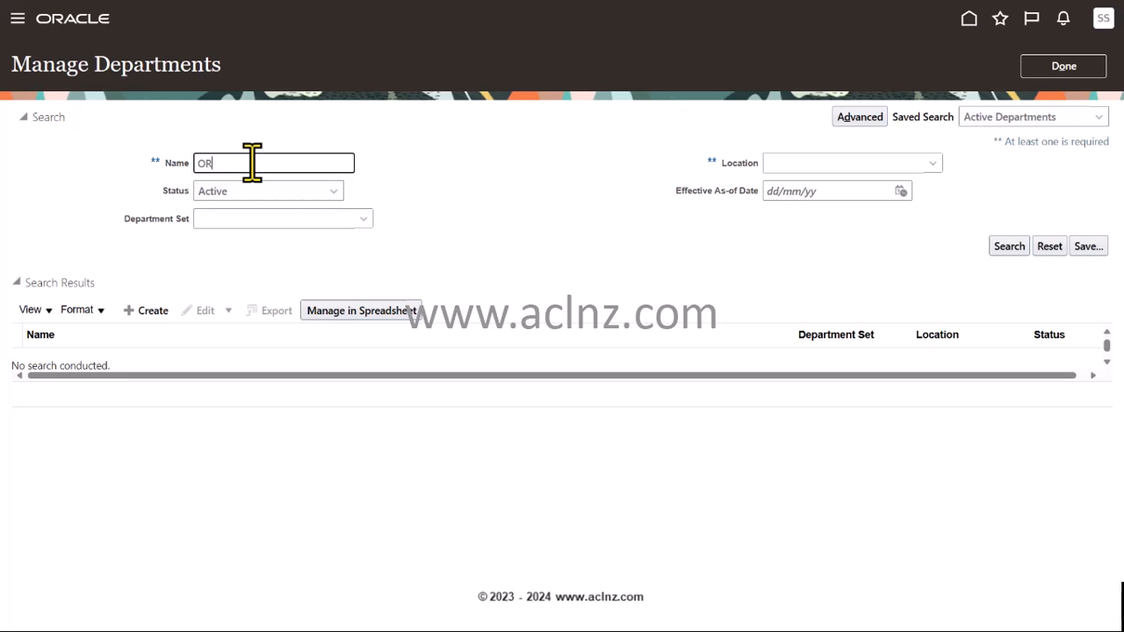
left_click(1008, 246)
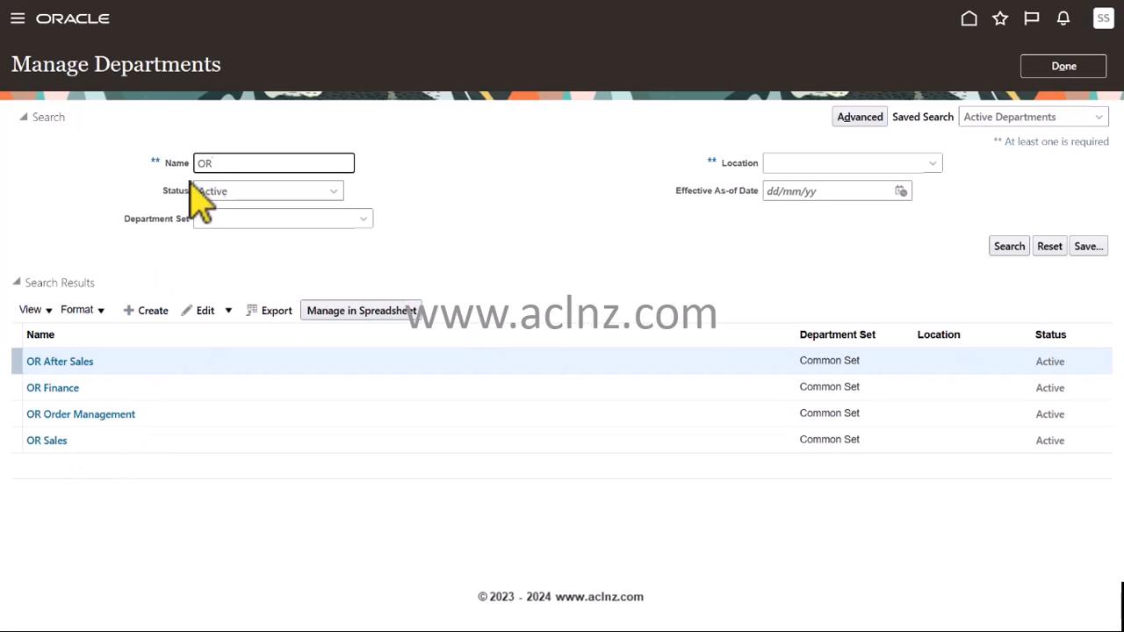
type("Purchasing")
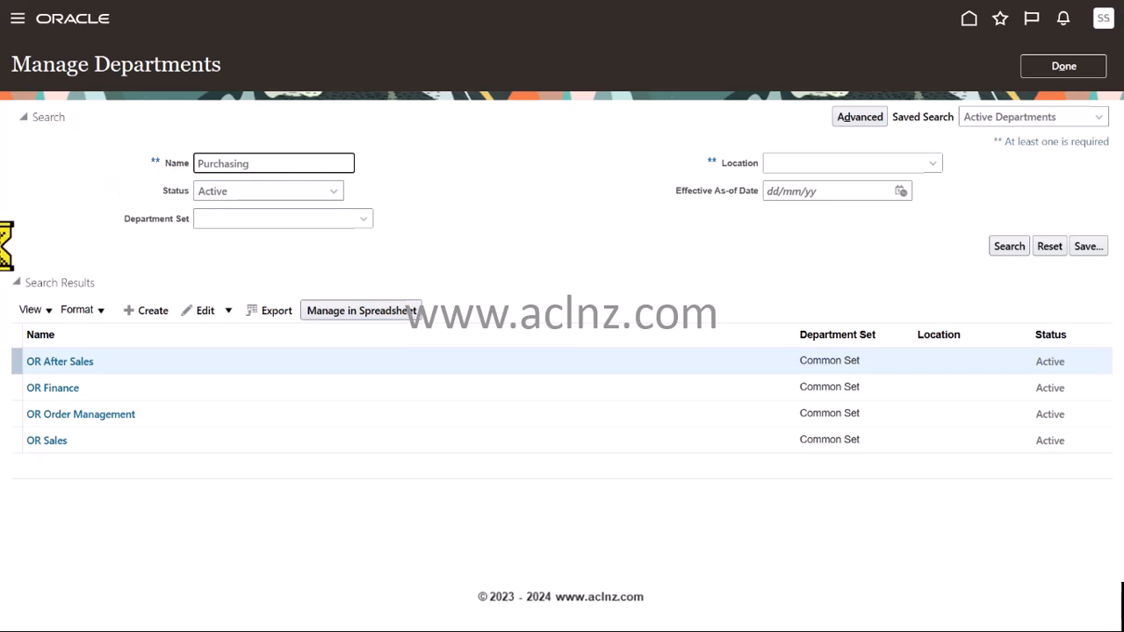
left_click(1008, 246)
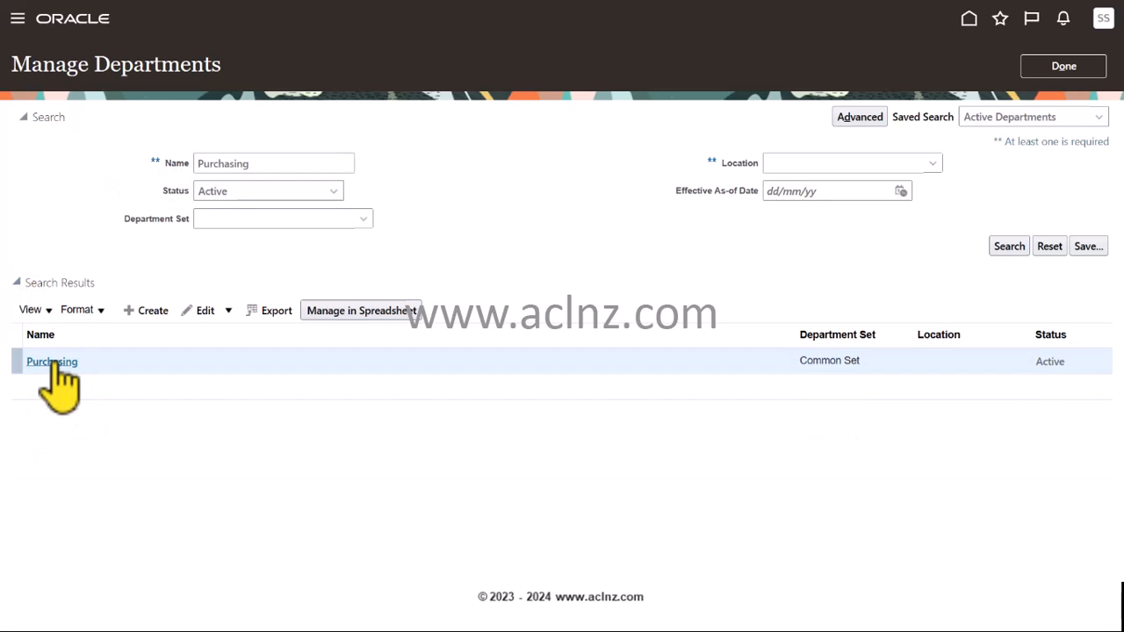
left_click(52, 362)
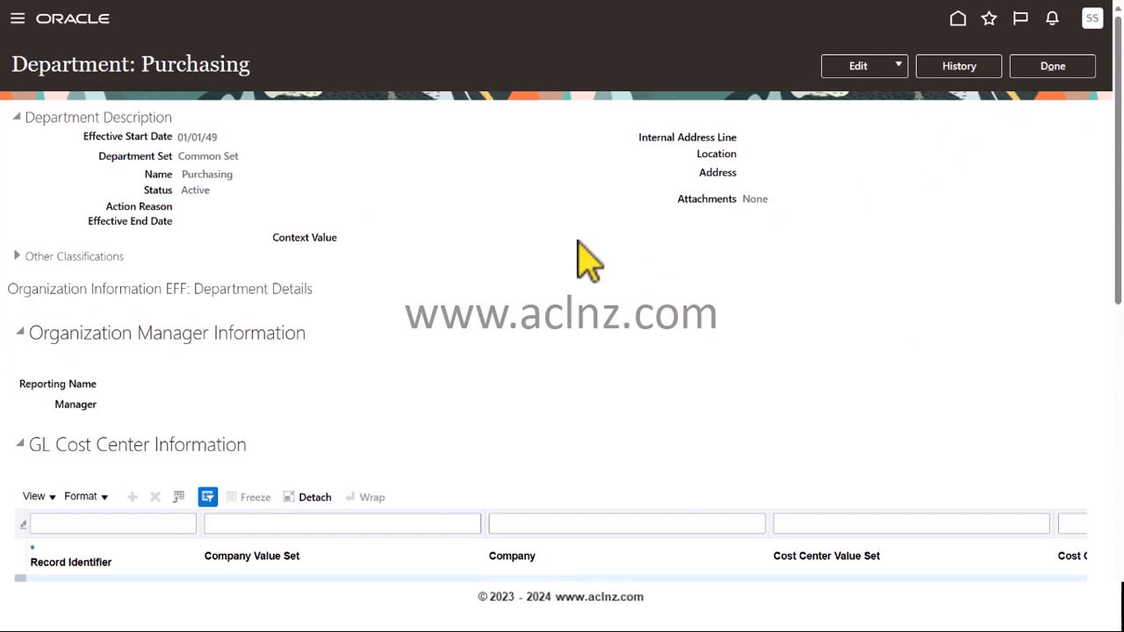
Edit the Purchasing department record and change its name to 'OR Purchasing'.
left_click(898, 65)
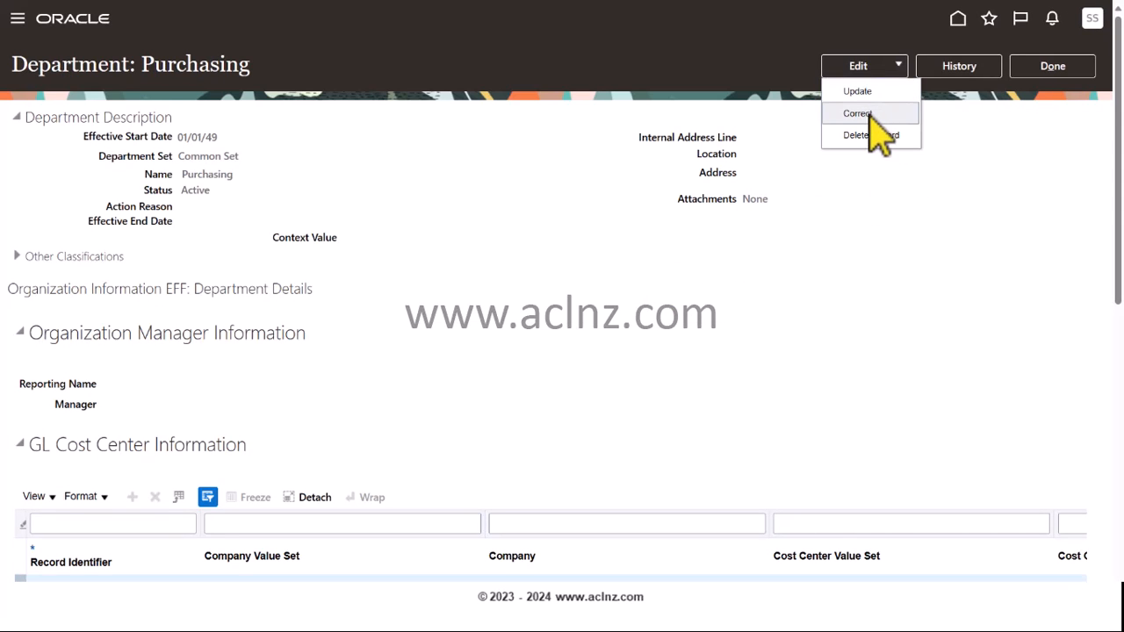
left_click(857, 113)
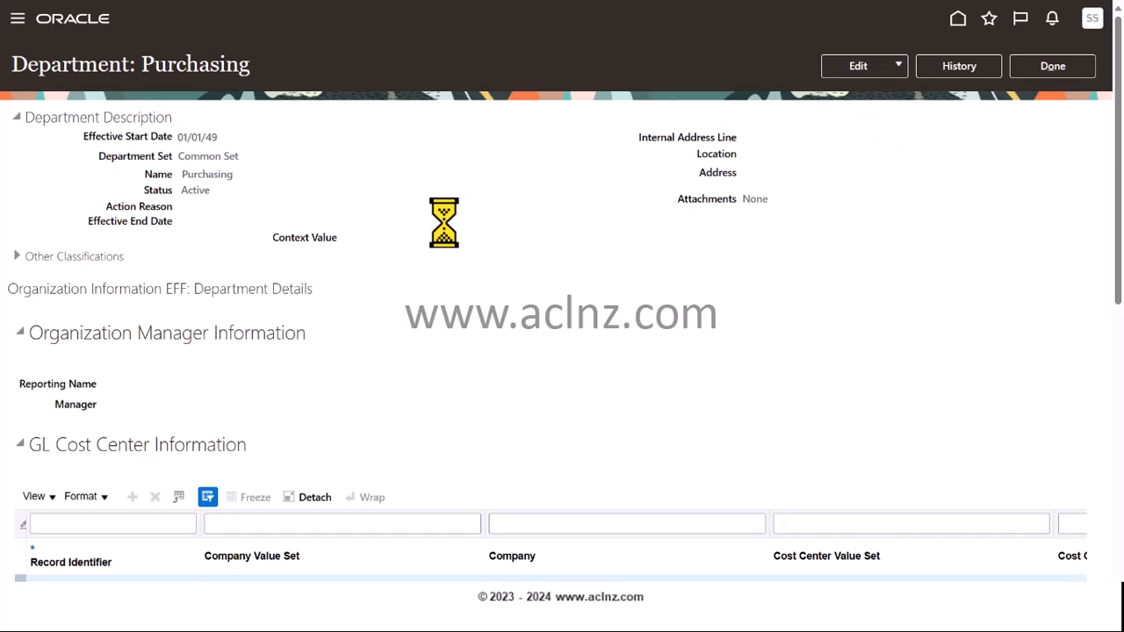
left_click(857, 67)
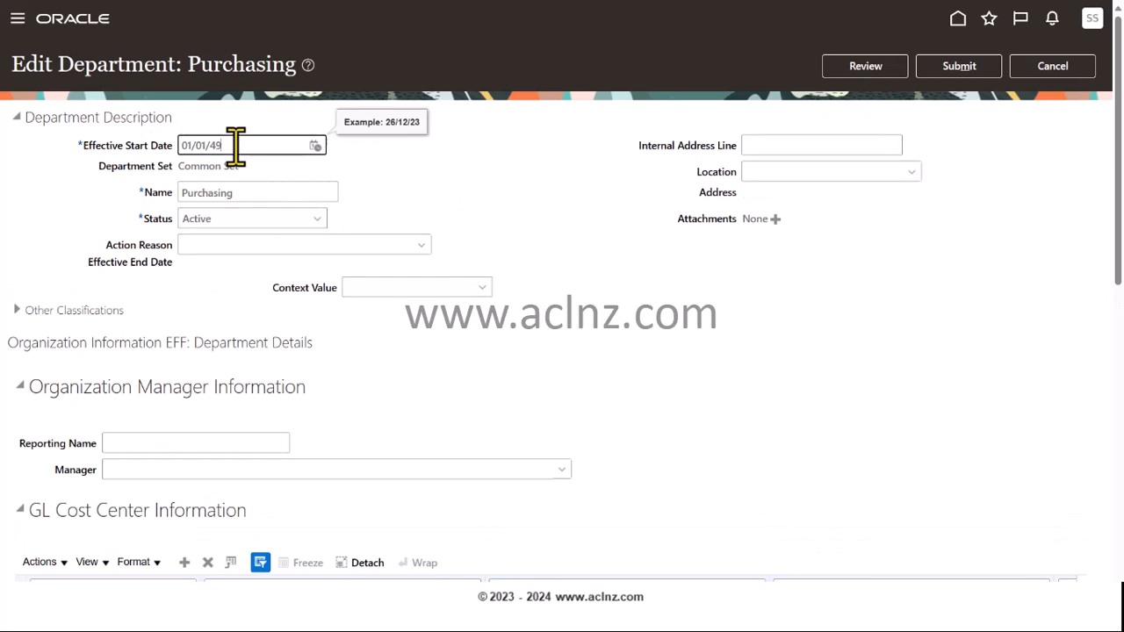
left_click(316, 144)
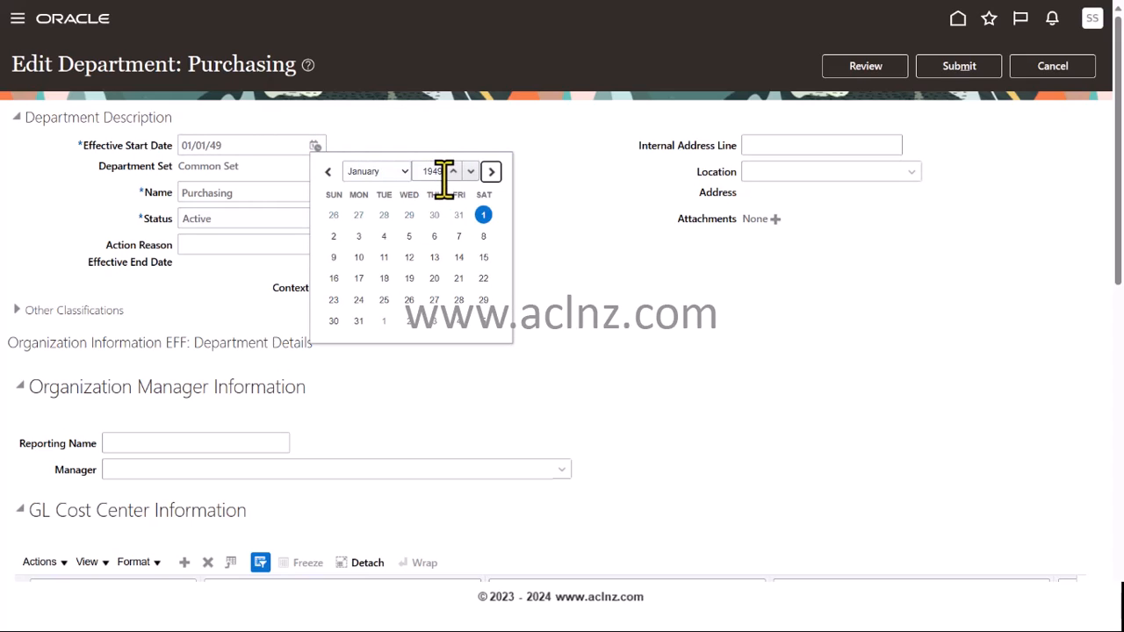
left_click(483, 214)
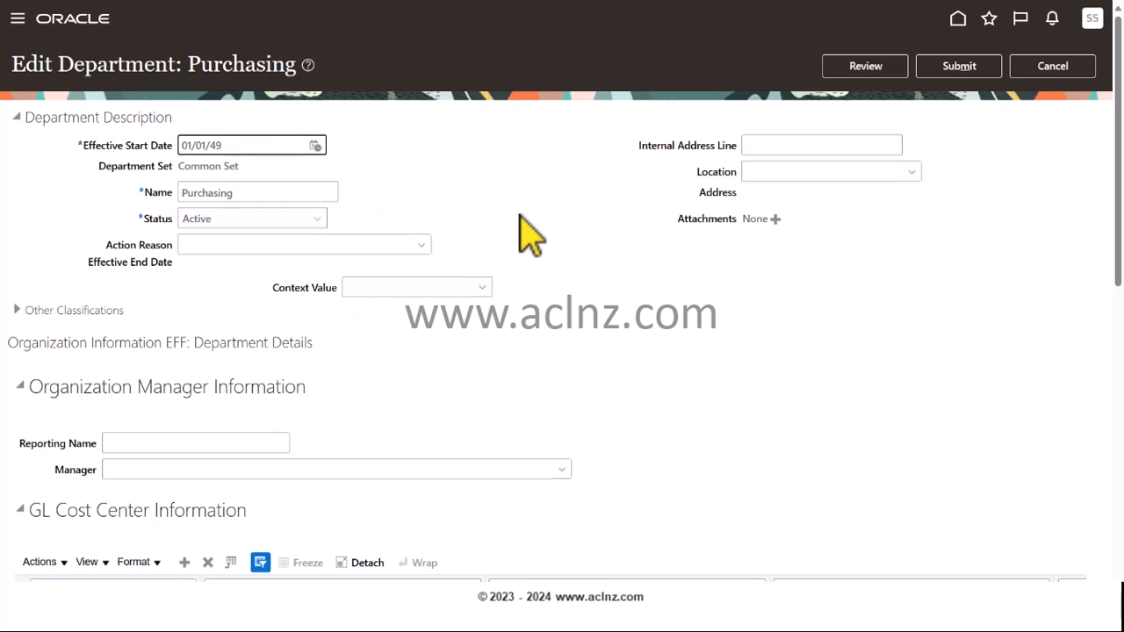
left_click(256, 191)
type("OR ")
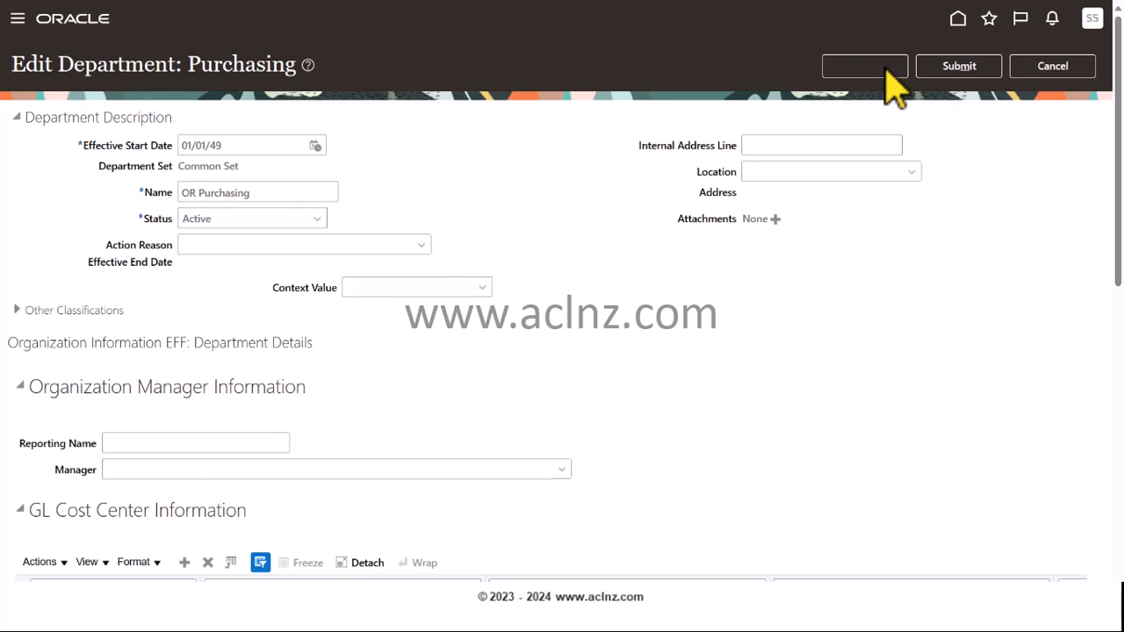
Review and submit the renamed department, confirm the warning, then return to the setup task list.
left_click(864, 67)
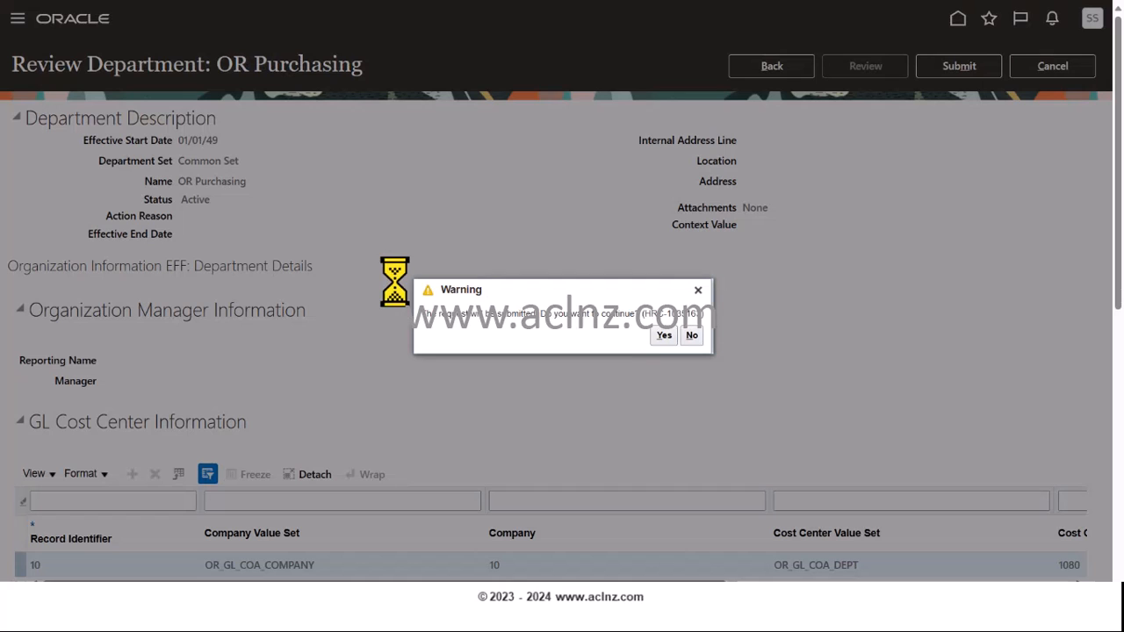
left_click(664, 336)
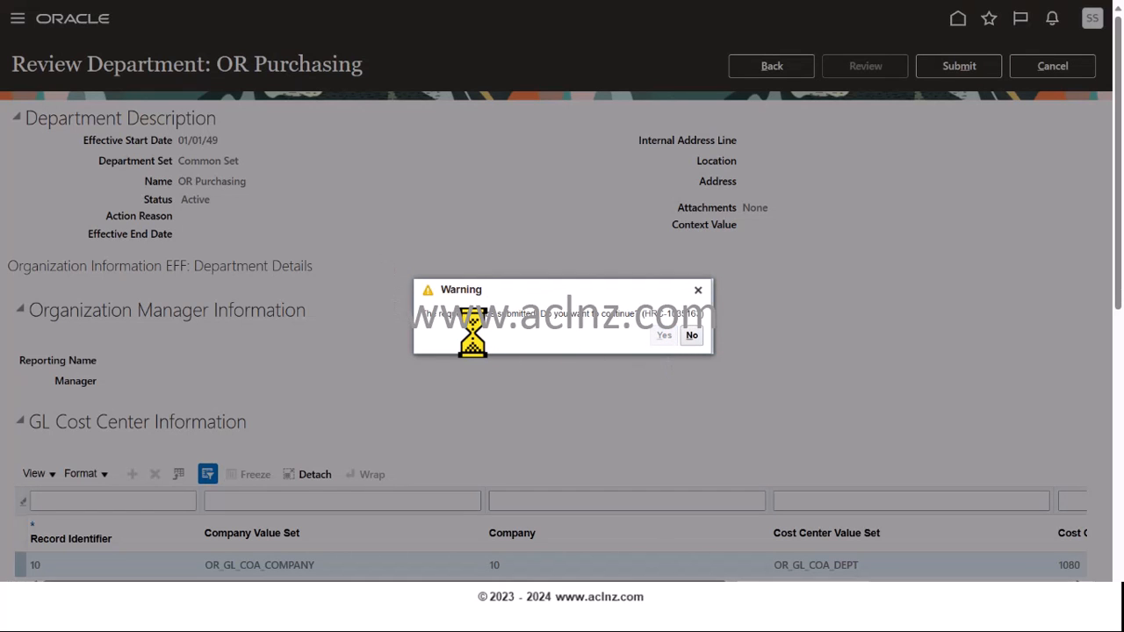
left_click(664, 333)
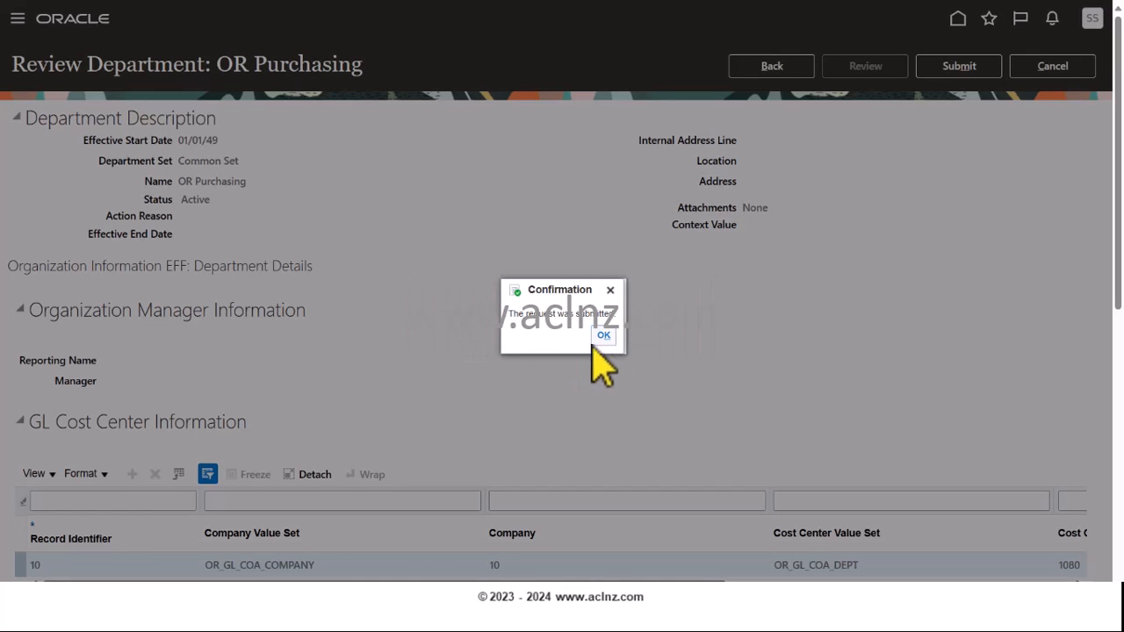
left_click(605, 334)
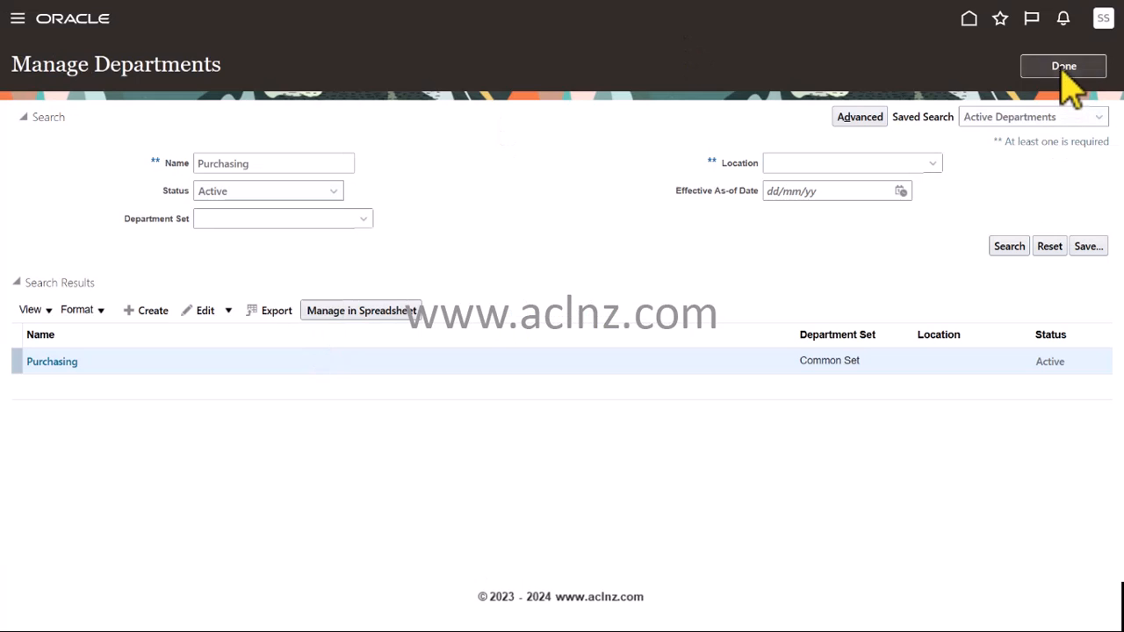
left_click(1062, 67)
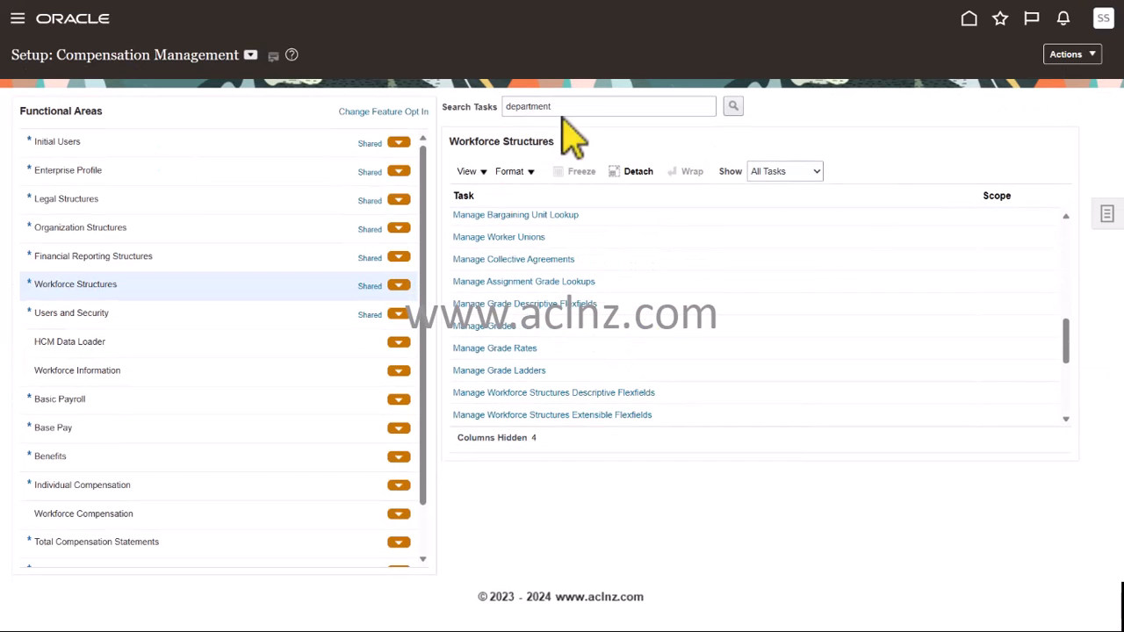
scroll("down", 3)
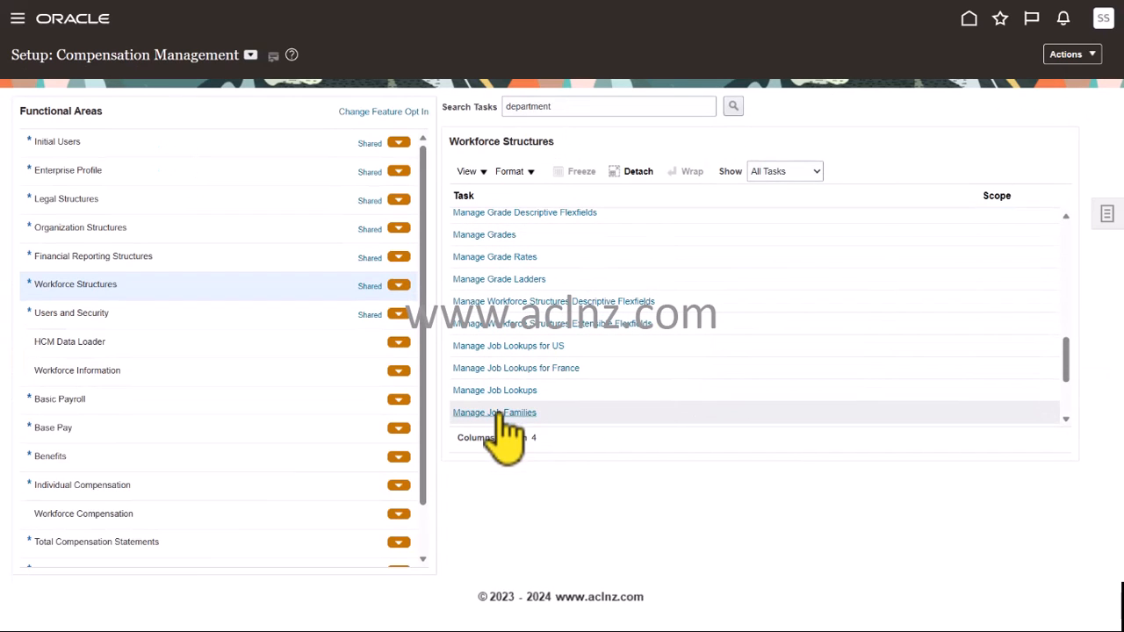
Open Manage Positions from the Workforce Structures task list.
scroll("down", 3)
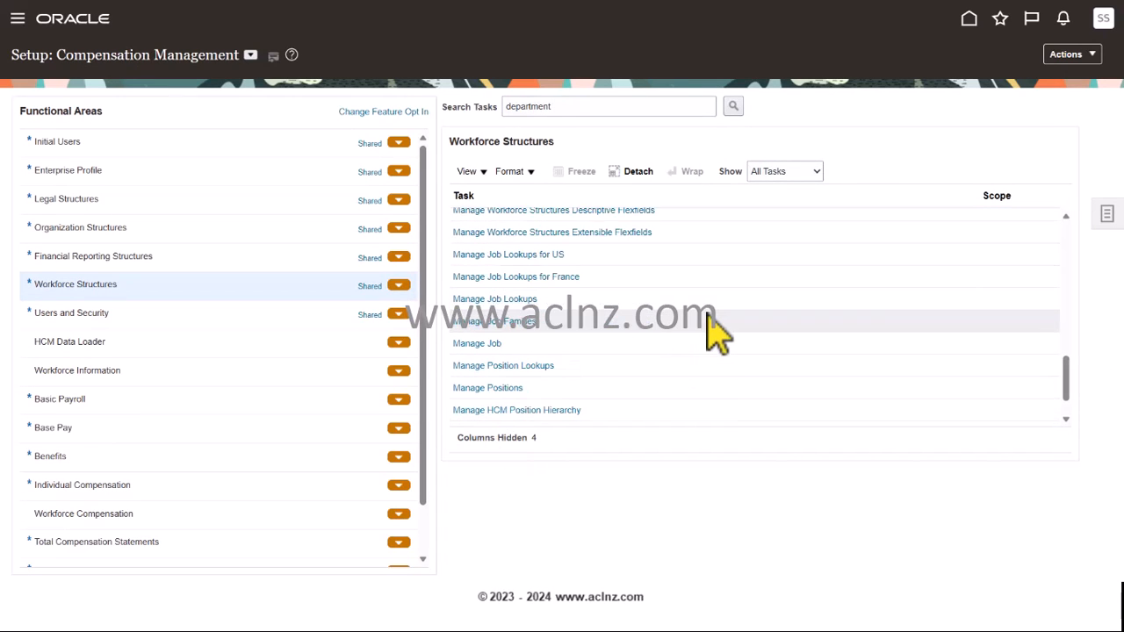
scroll("down", 3)
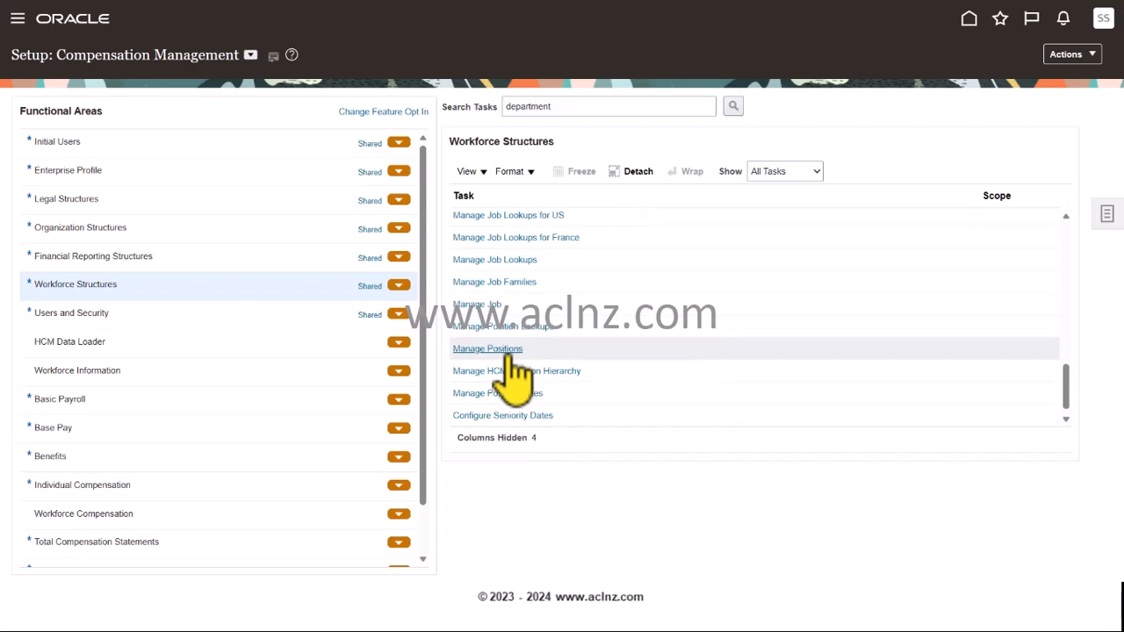
left_click(488, 348)
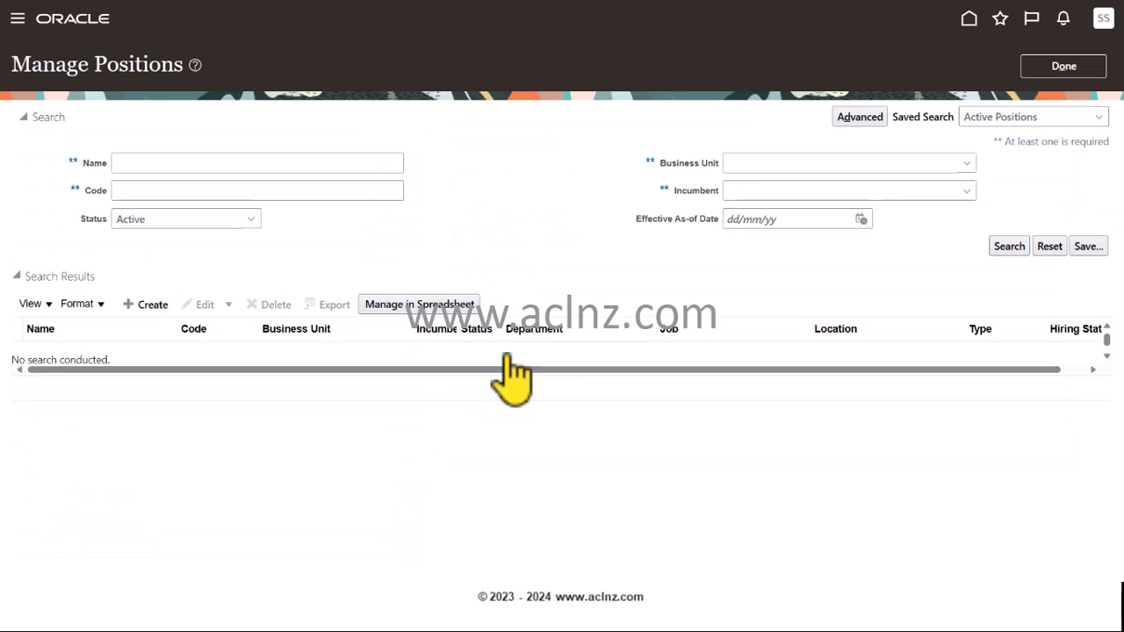
mouse_move(506, 219)
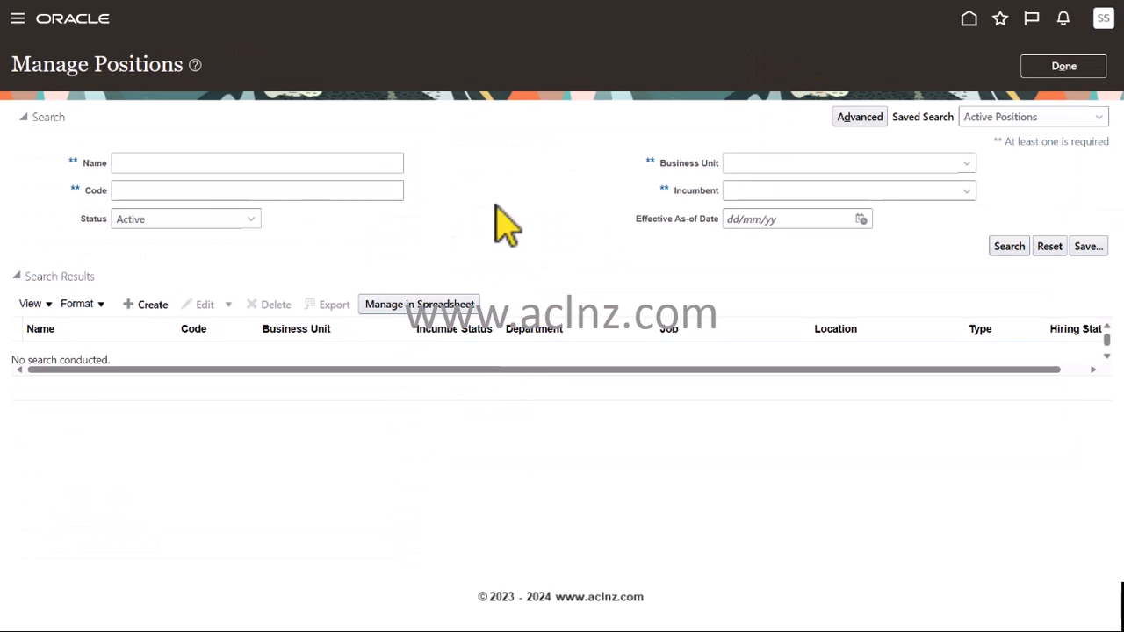
left_click(257, 162)
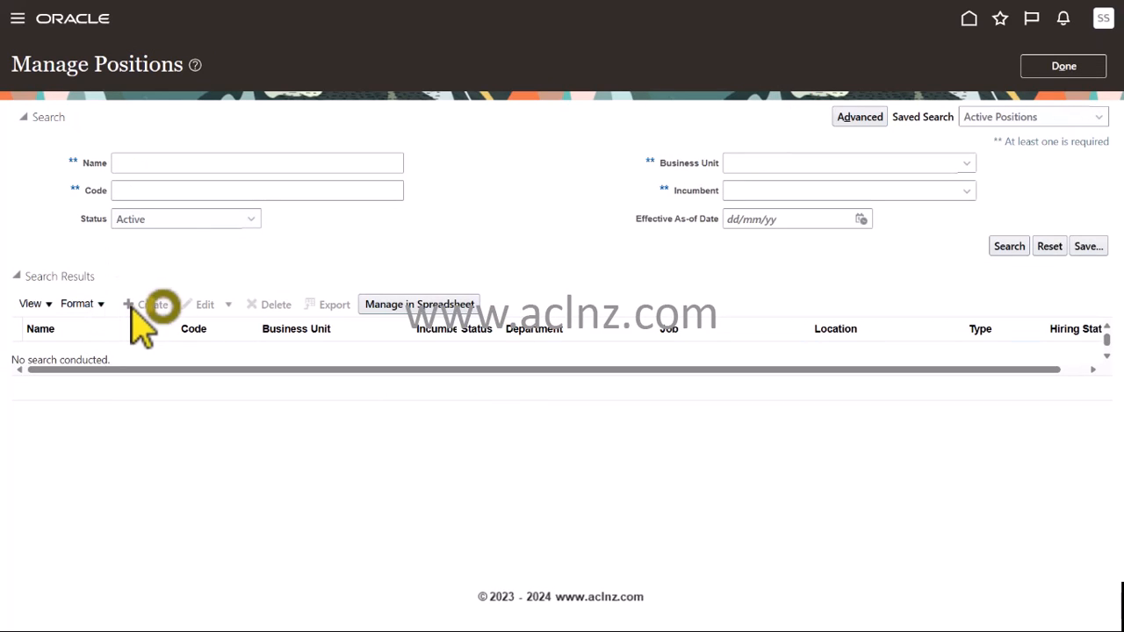
Create a new position in Orange Auckland Business Unit named 'OR Procurement Manager'.
left_click(151, 303)
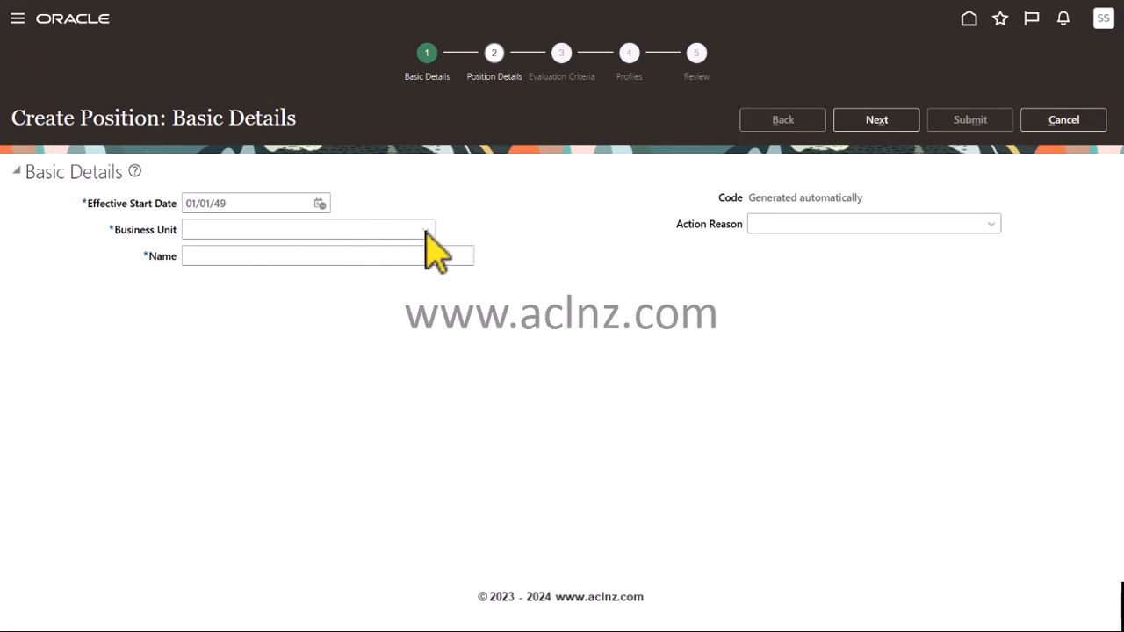
type("Orange Auckland Business Unit")
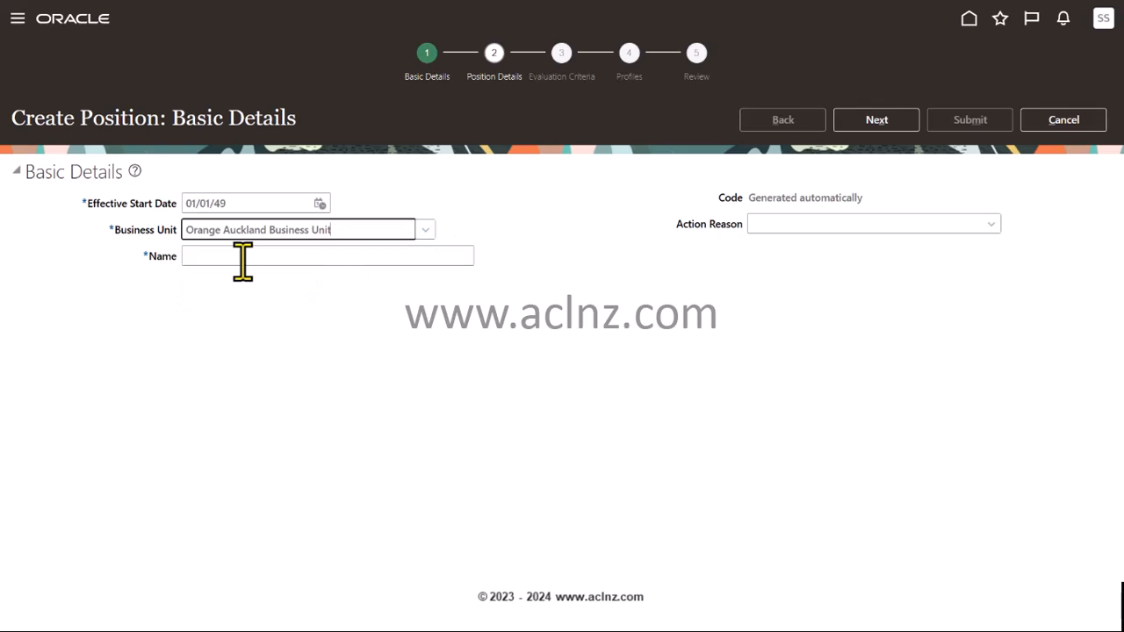
type("OR")
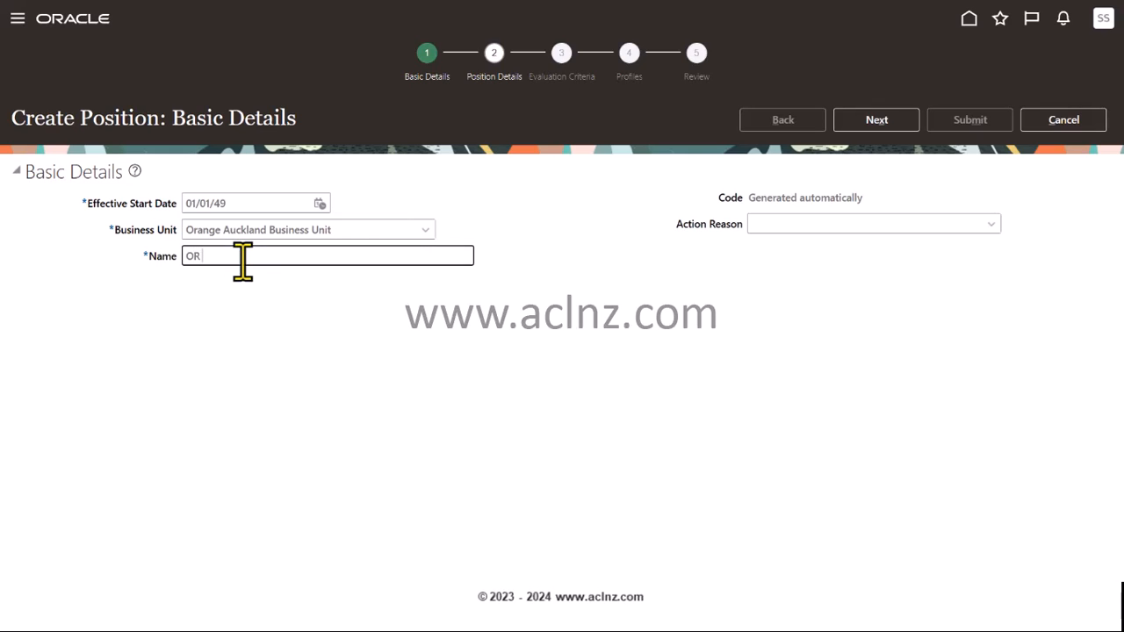
type("Procurement Manager")
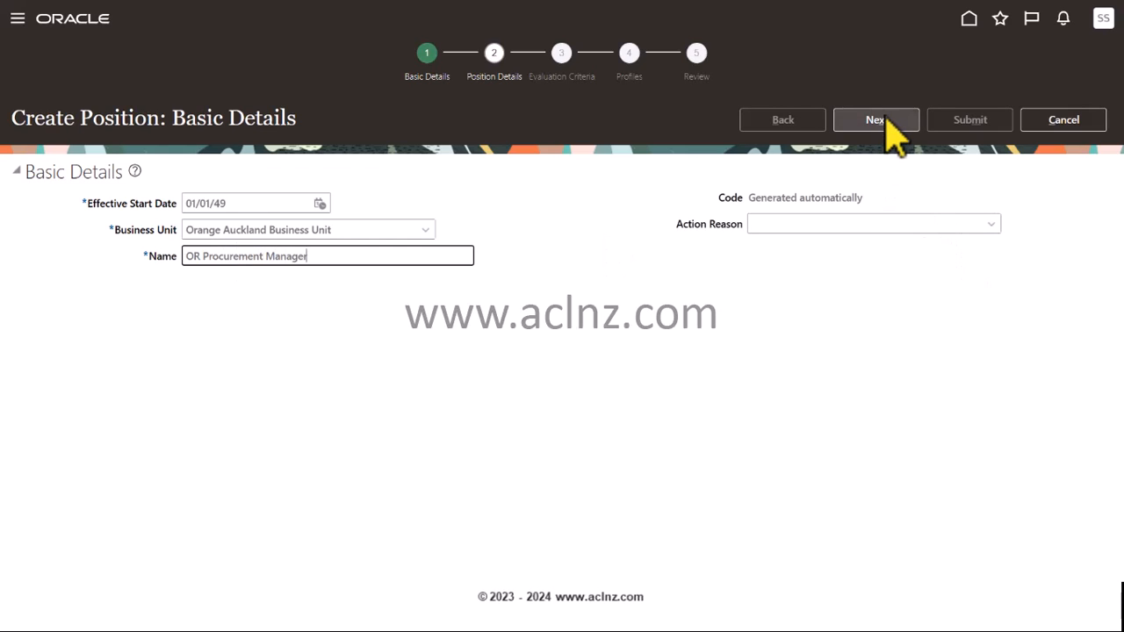
On the details step, set department OR Purchasing and job OR Procurement Manager.
left_click(874, 120)
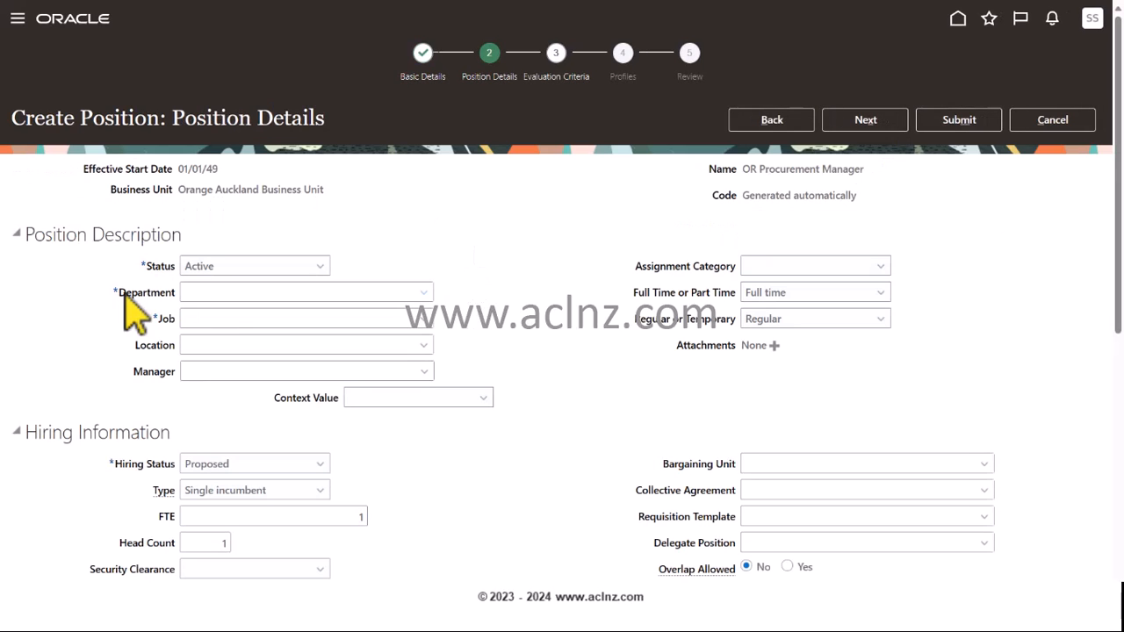
left_click(298, 292)
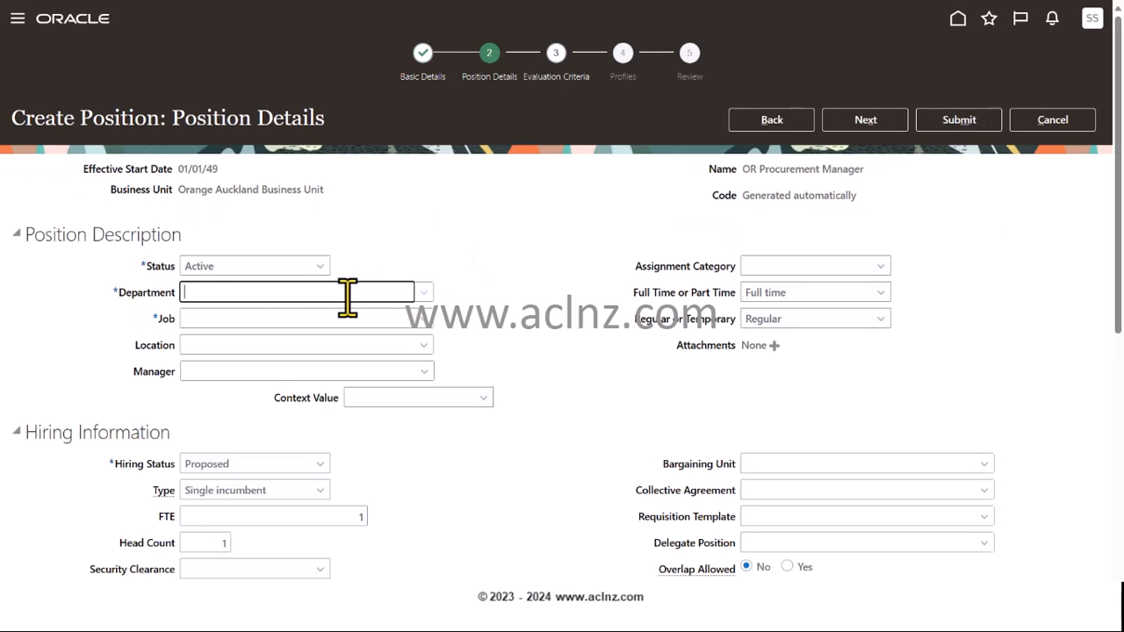
type("P")
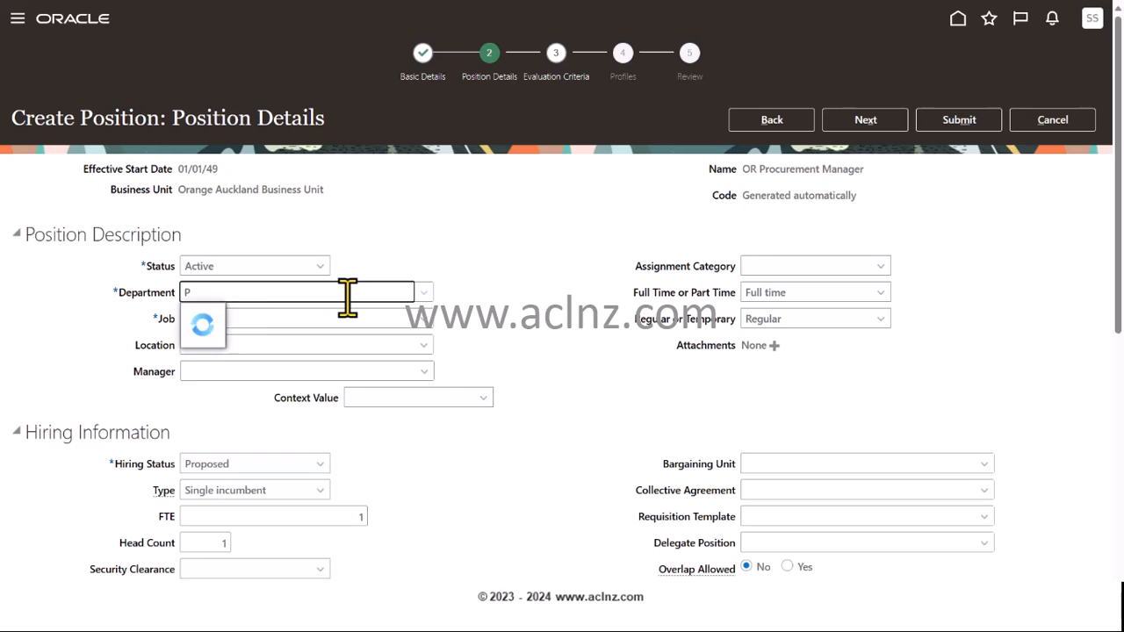
type("R")
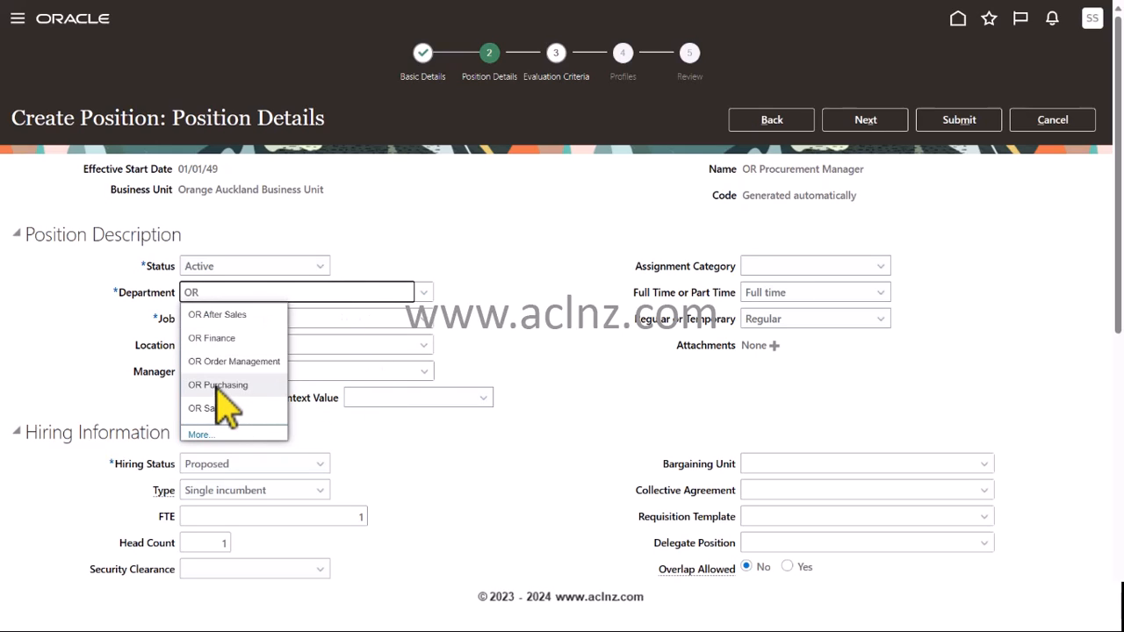
left_click(217, 384)
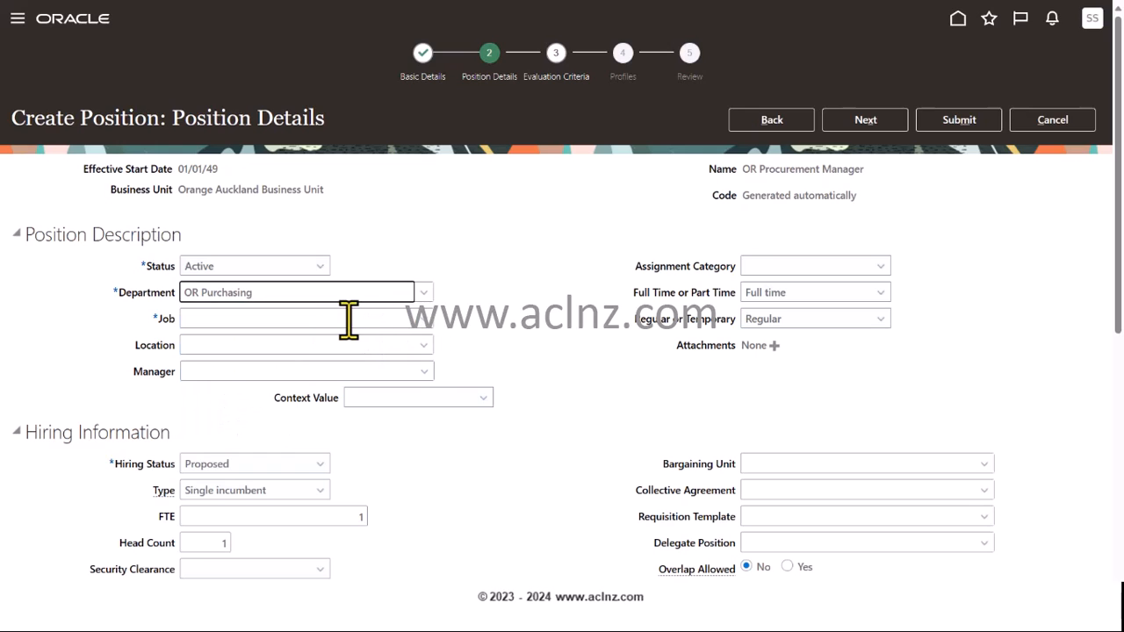
type("OR")
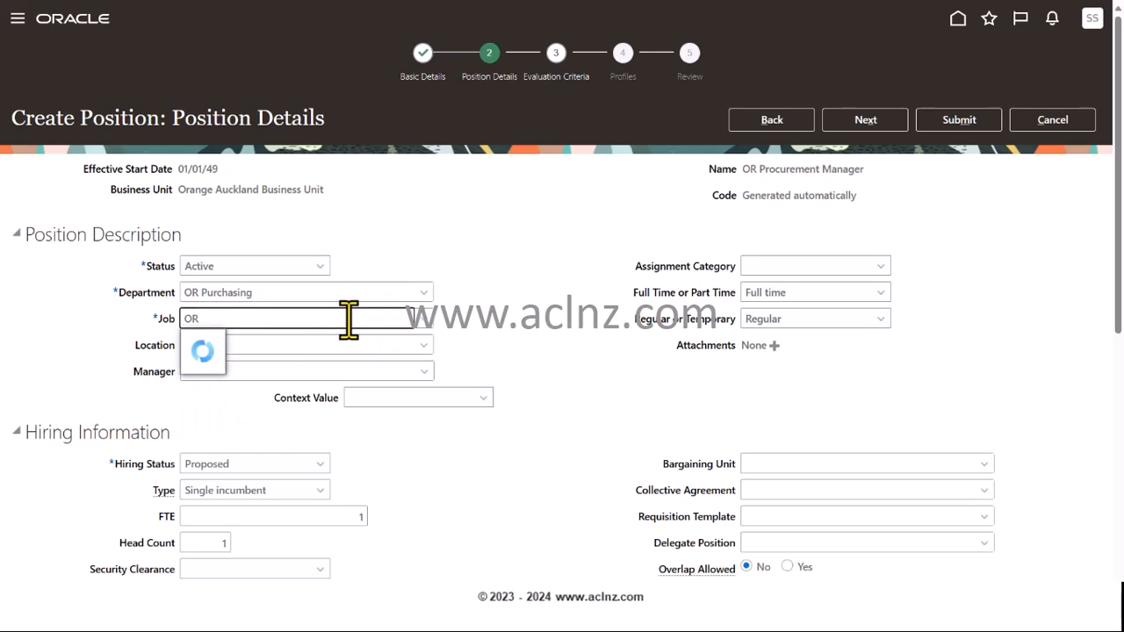
type("OR")
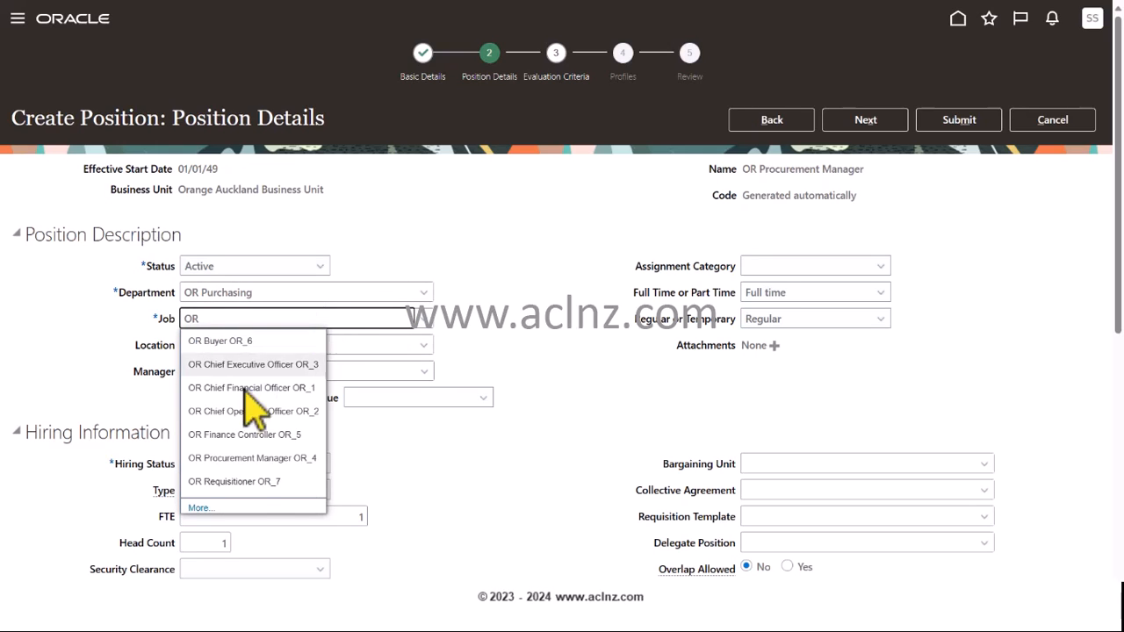
left_click(253, 456)
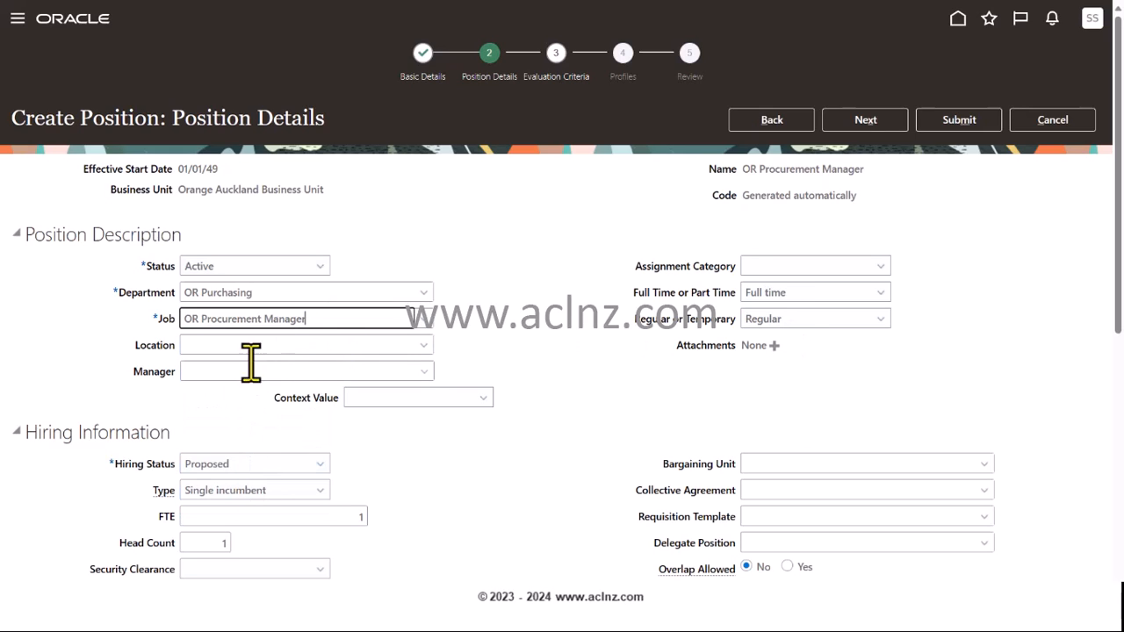
mouse_move(777, 390)
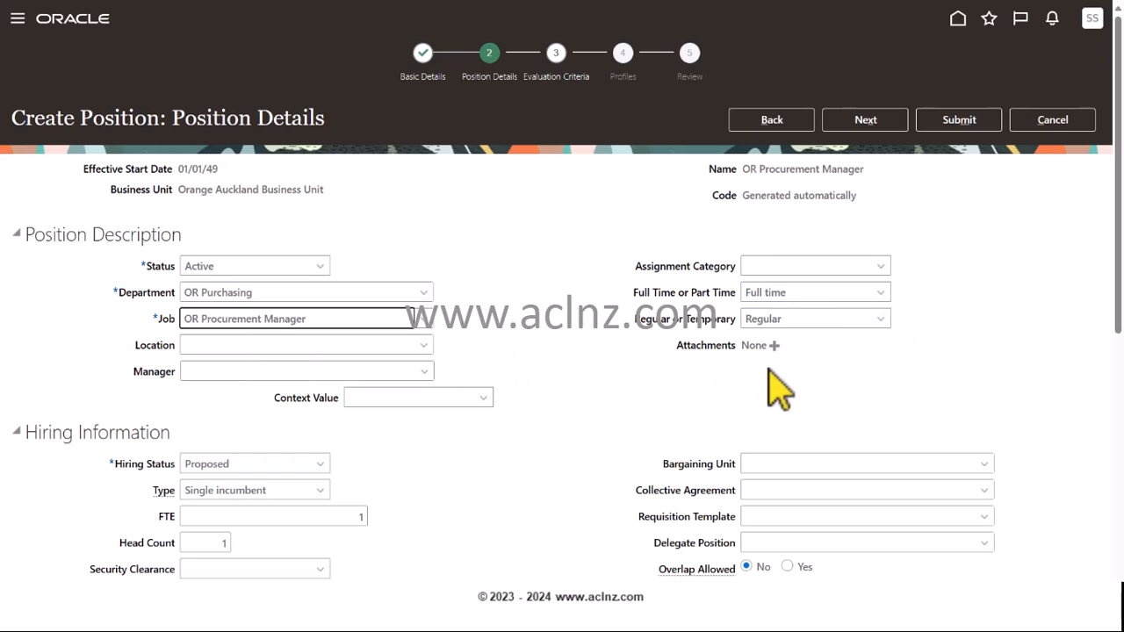
Set hiring status to Approved, submit the position and confirm its creation.
scroll("down", 3)
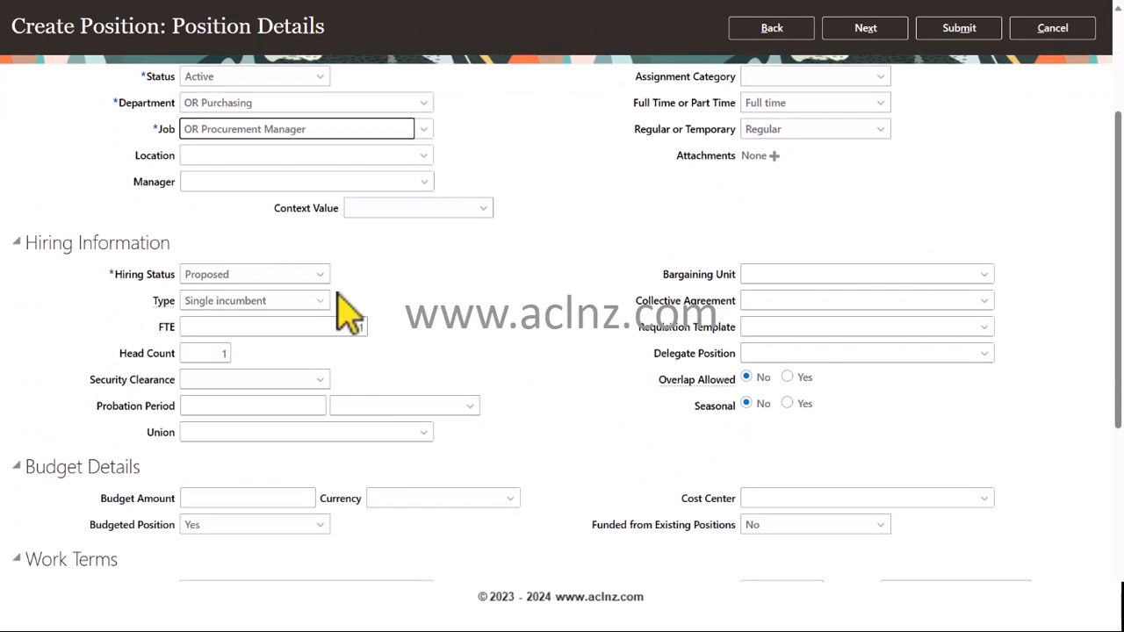
left_click(255, 274)
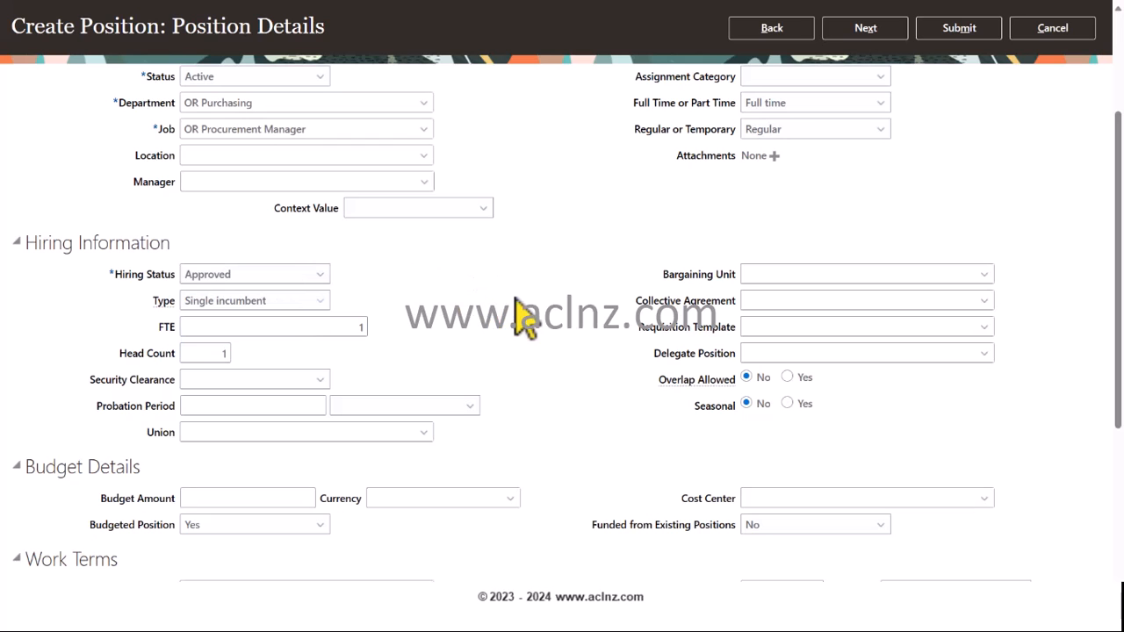
scroll("up", 3)
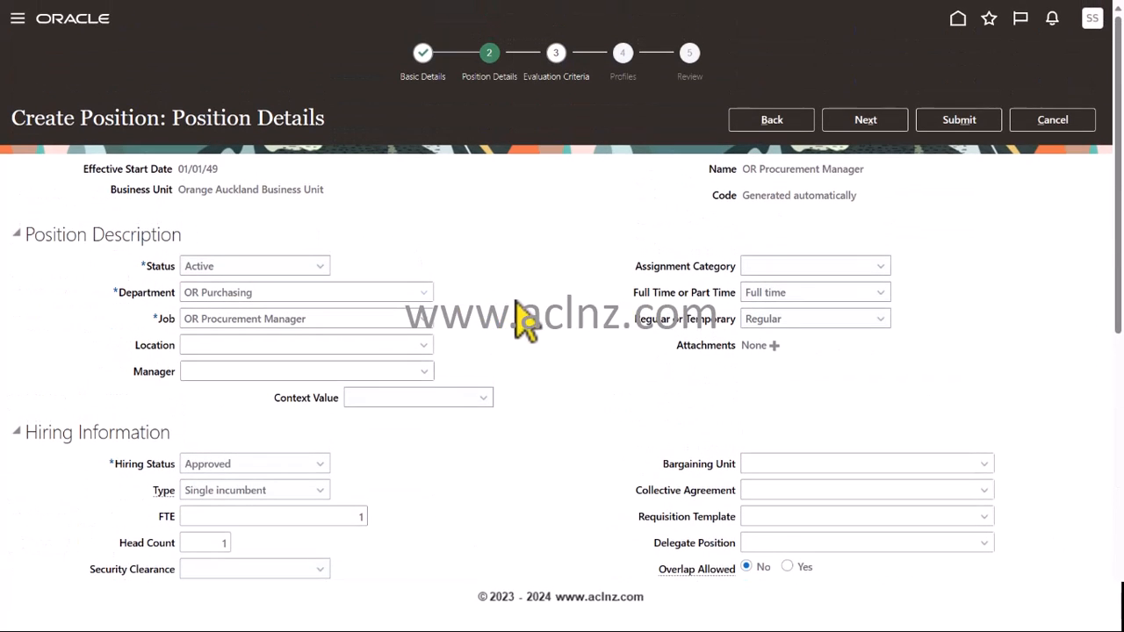
left_click(959, 119)
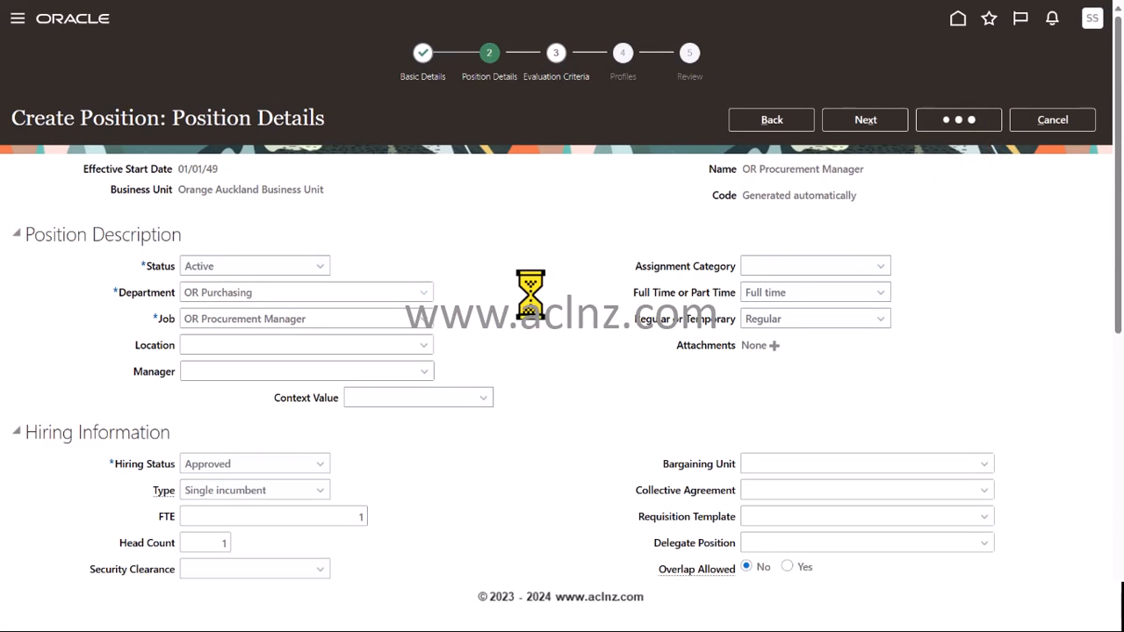
left_click(959, 119)
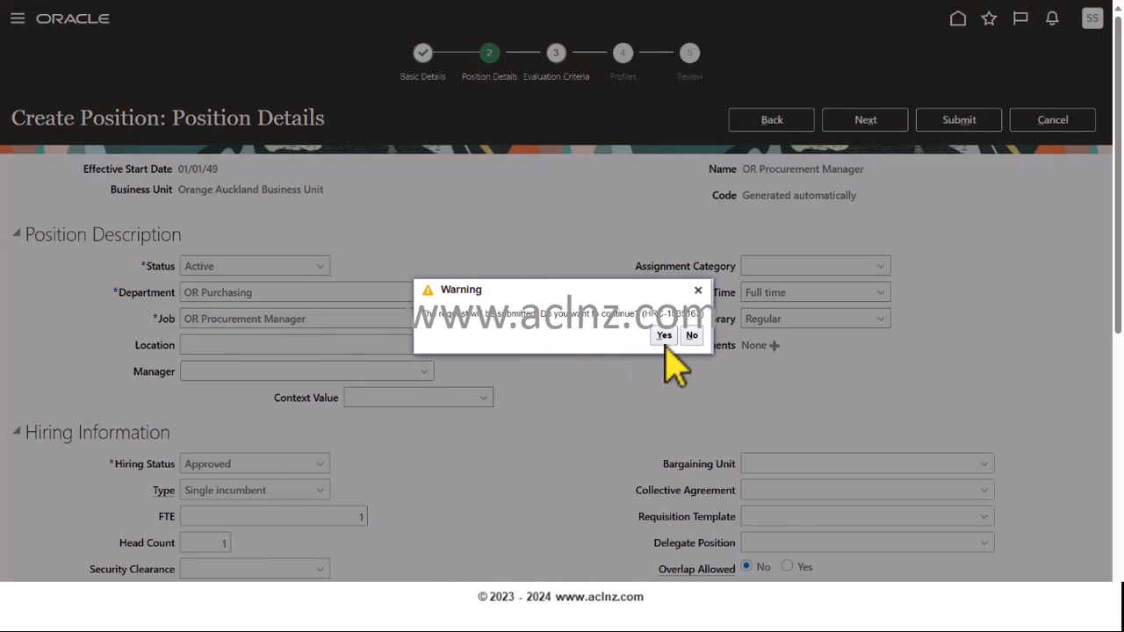
left_click(664, 335)
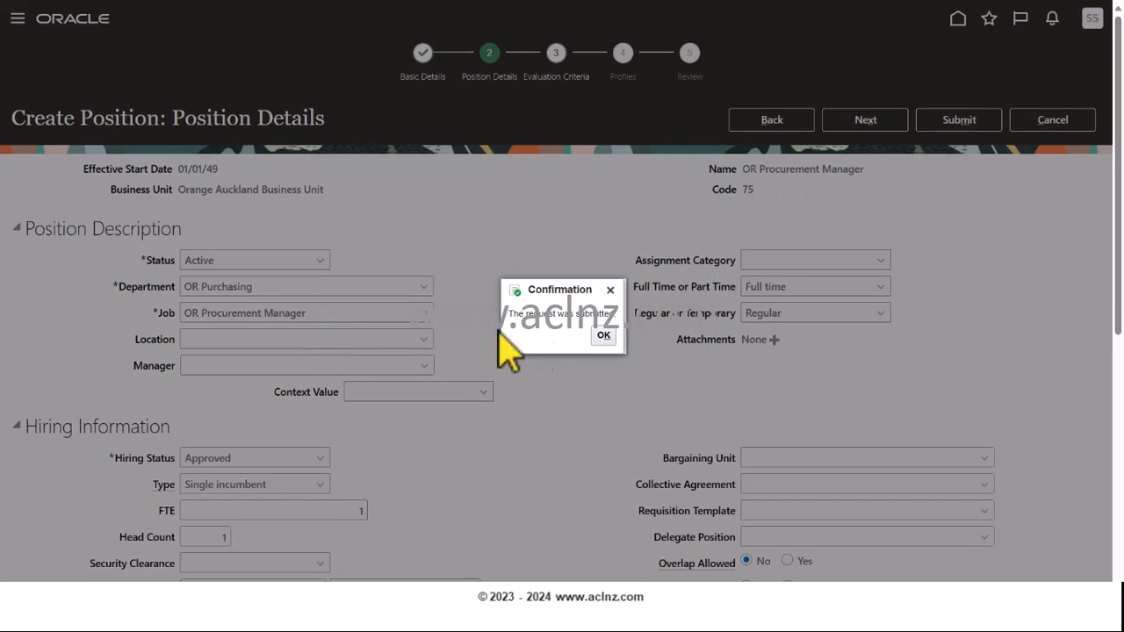
left_click(604, 335)
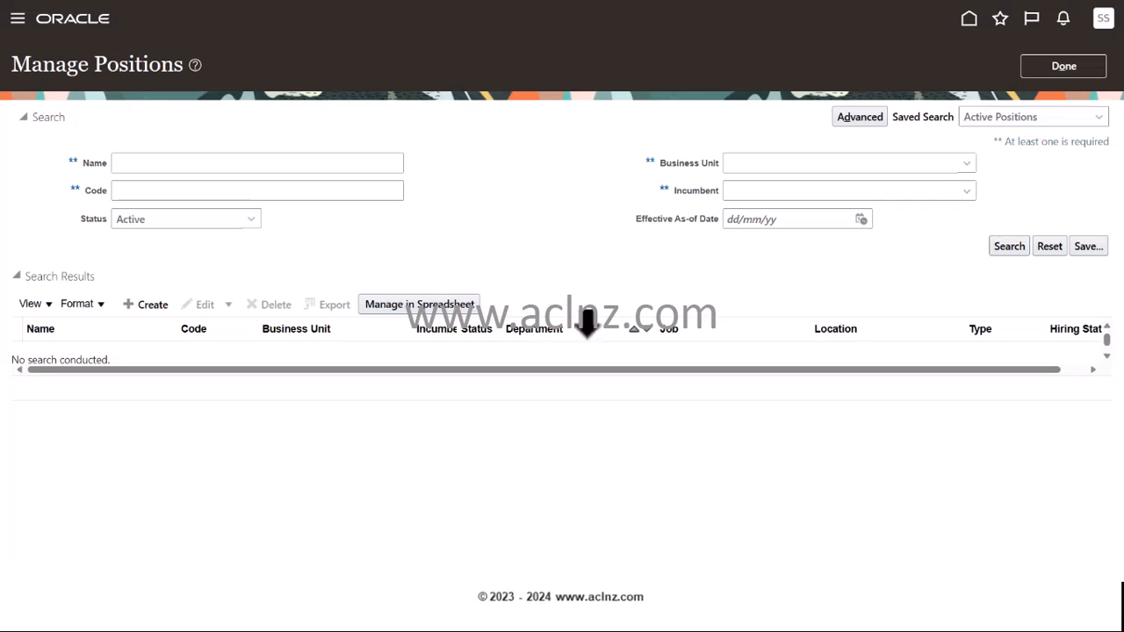
mouse_move(162, 324)
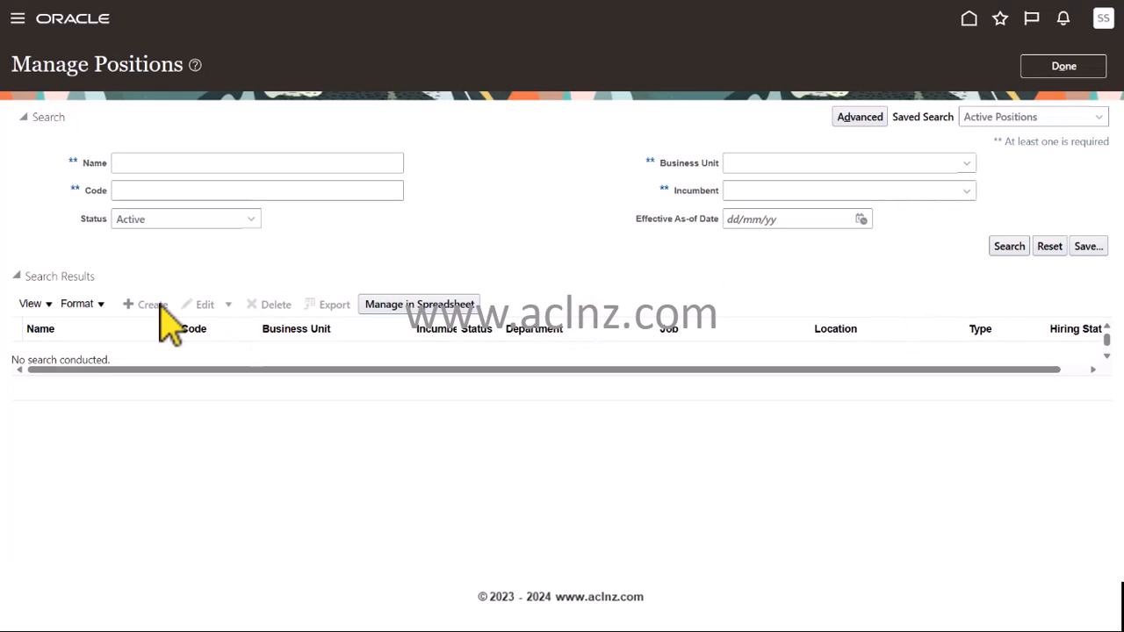
Create another position with business unit Orange Auckland Business Unit.
left_click(144, 304)
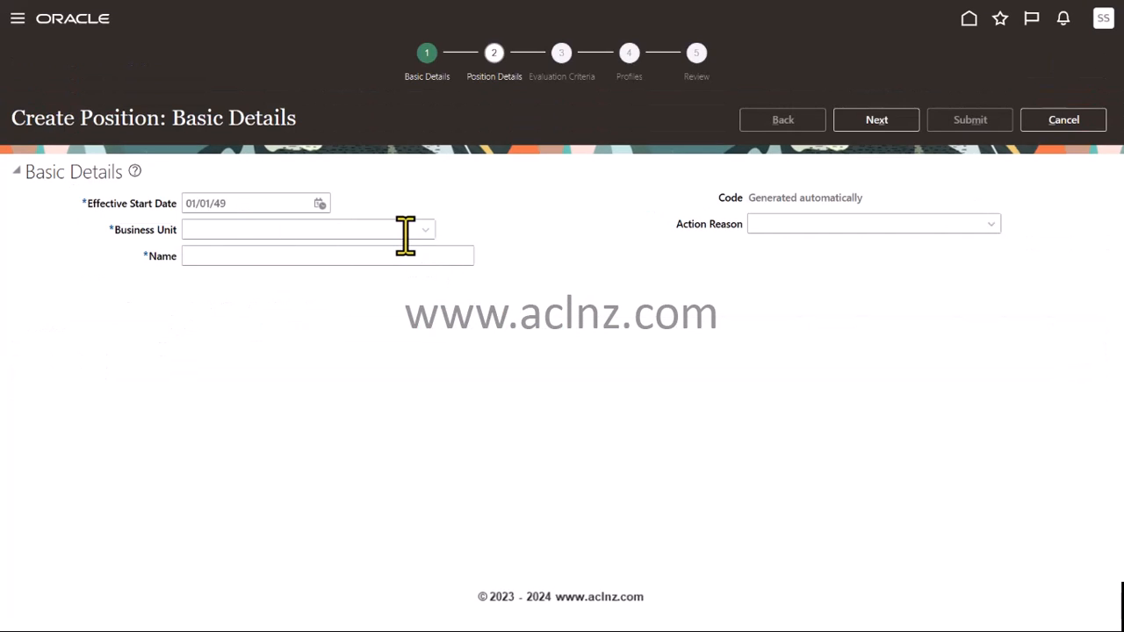
type("A")
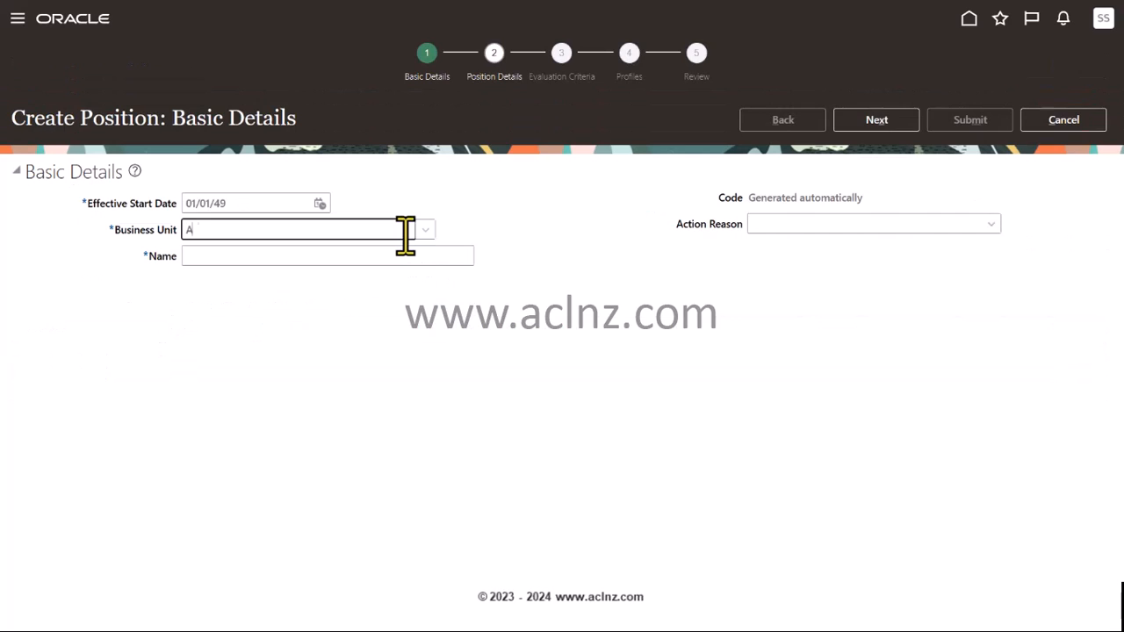
type("uckl")
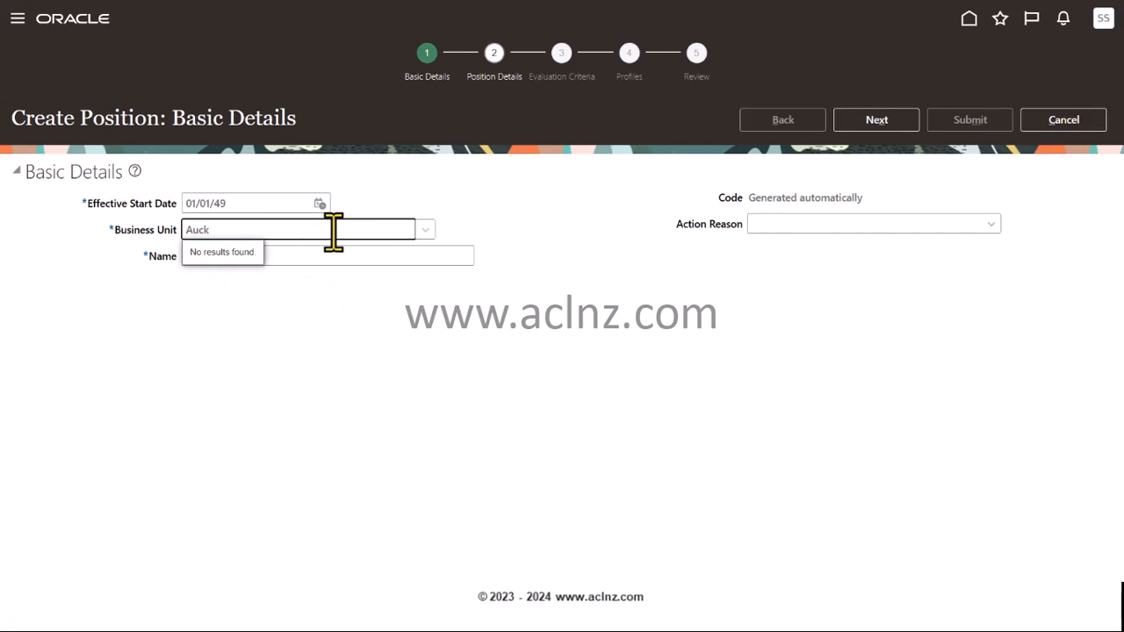
type("Orange")
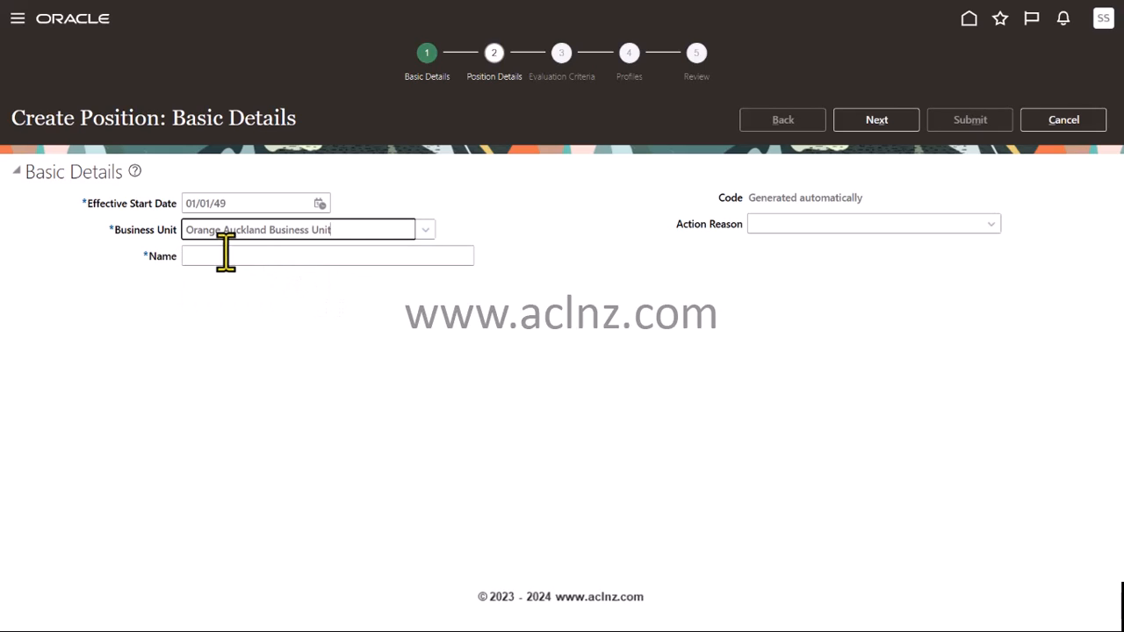
Enter the position name 'OR Buyer', correcting a mistyped start.
left_click(327, 256)
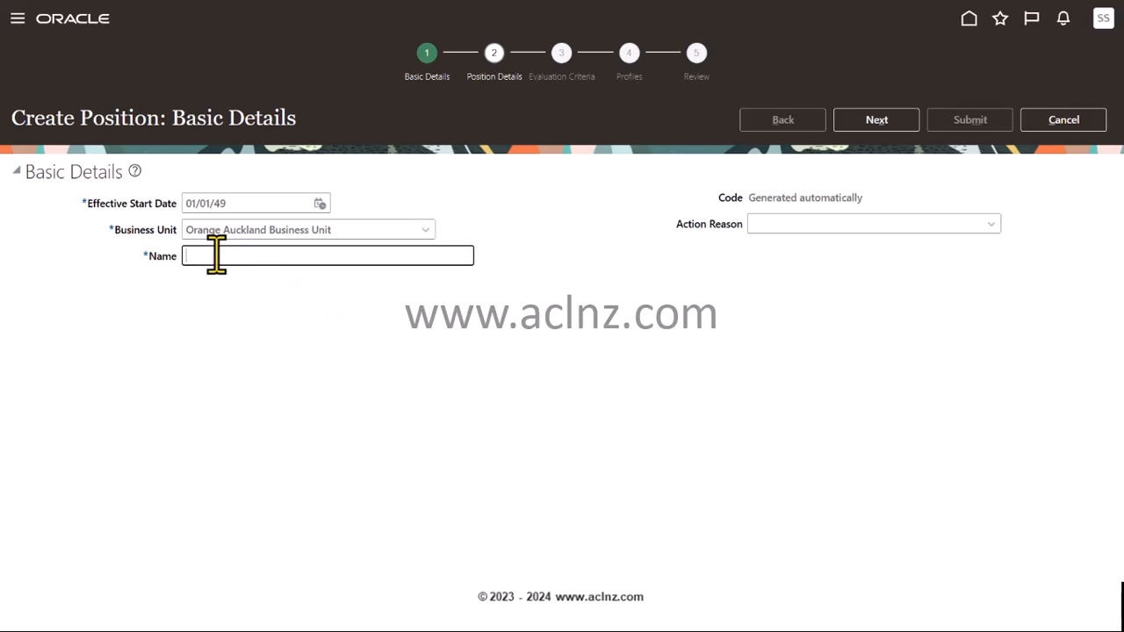
type("Ora")
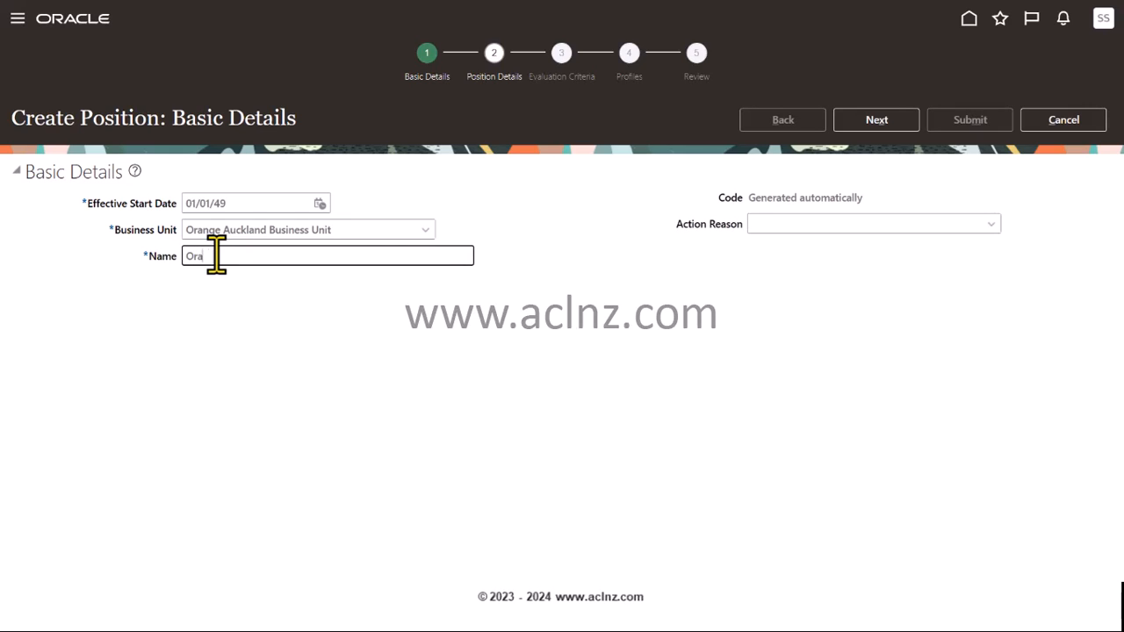
key("Backspace")
type("OR B")
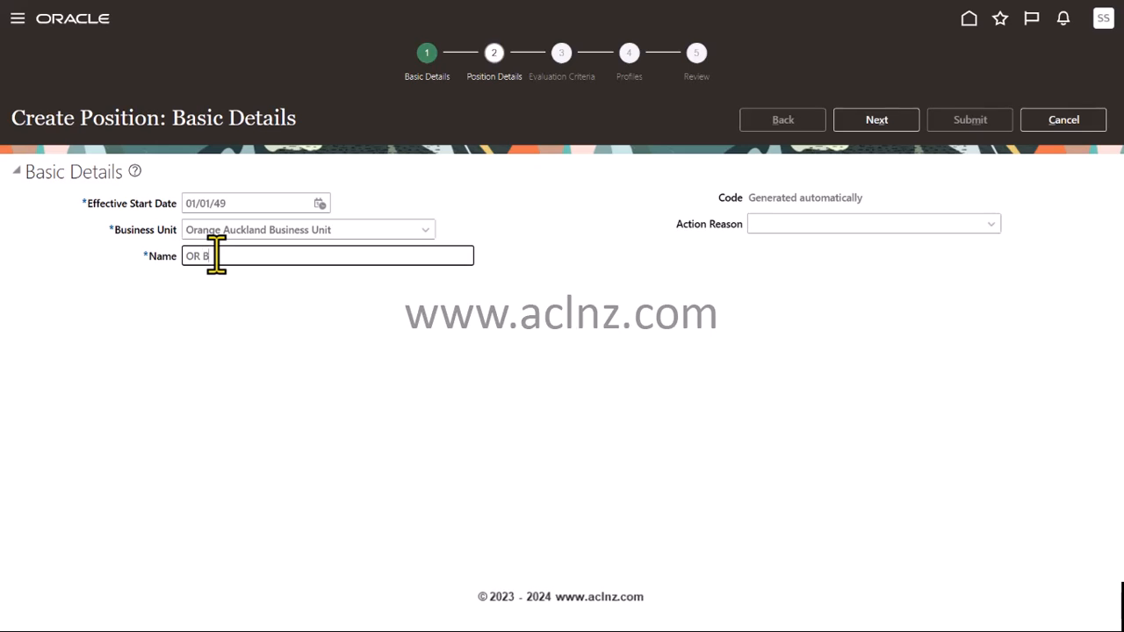
type("uyer")
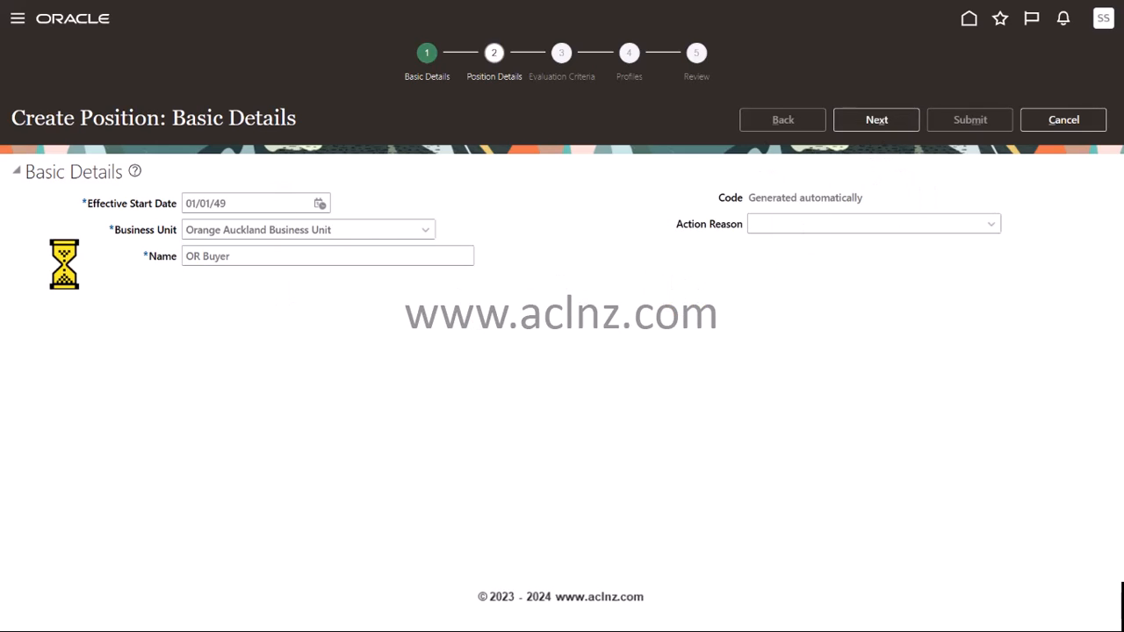
Set department OR Purchasing, job OR Procurement Manager and hiring status Approved for OR Buyer.
left_click(874, 119)
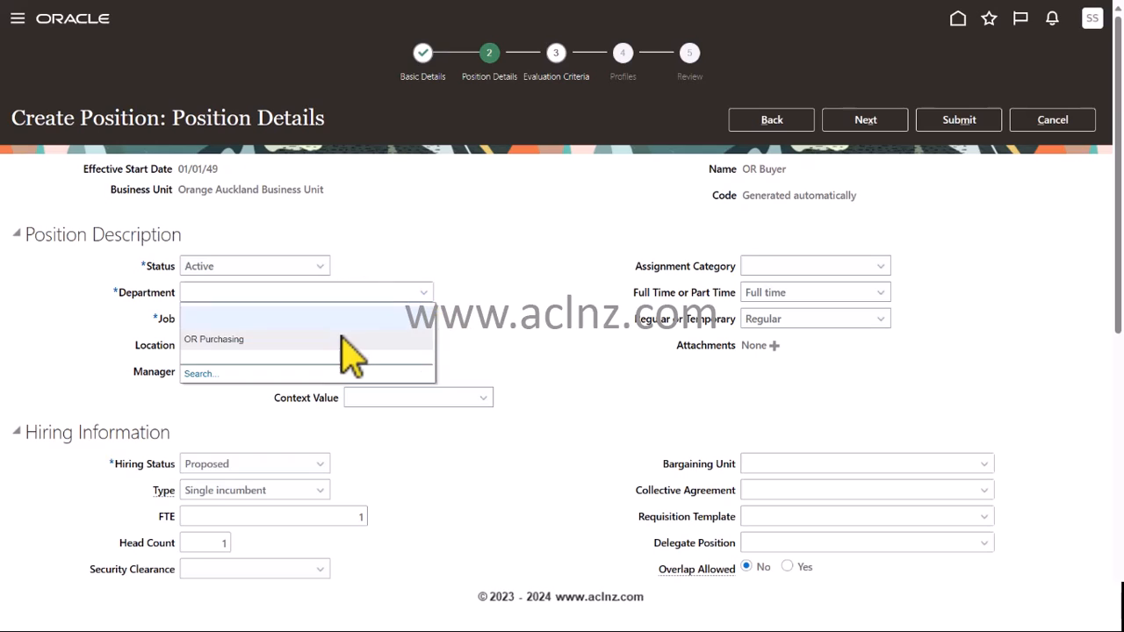
left_click(215, 339)
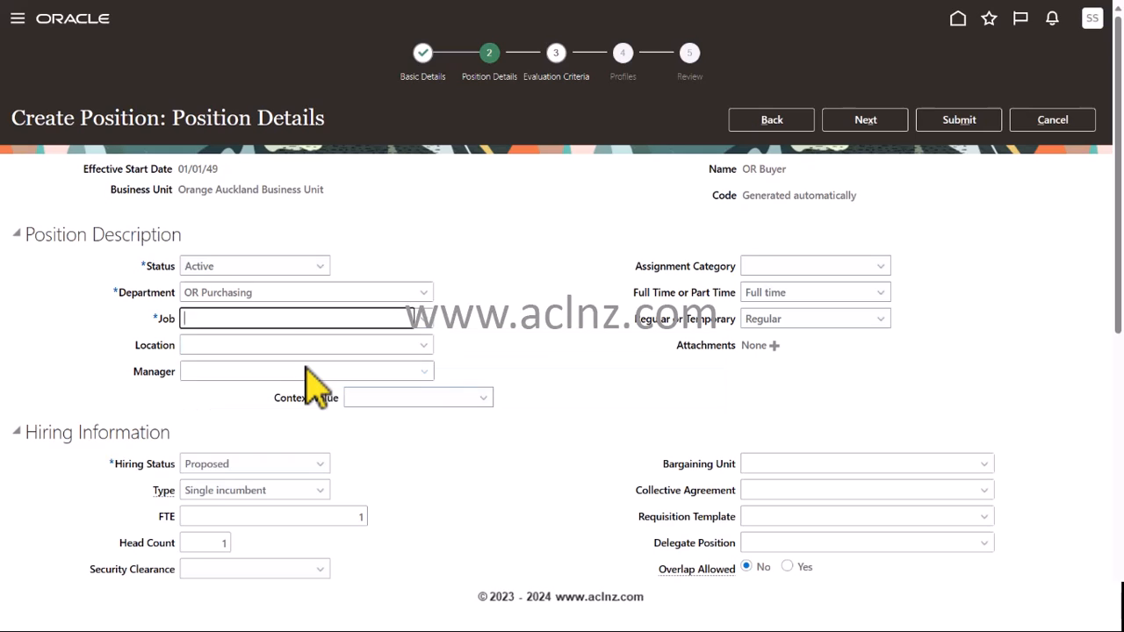
type("OR Procurement Manager")
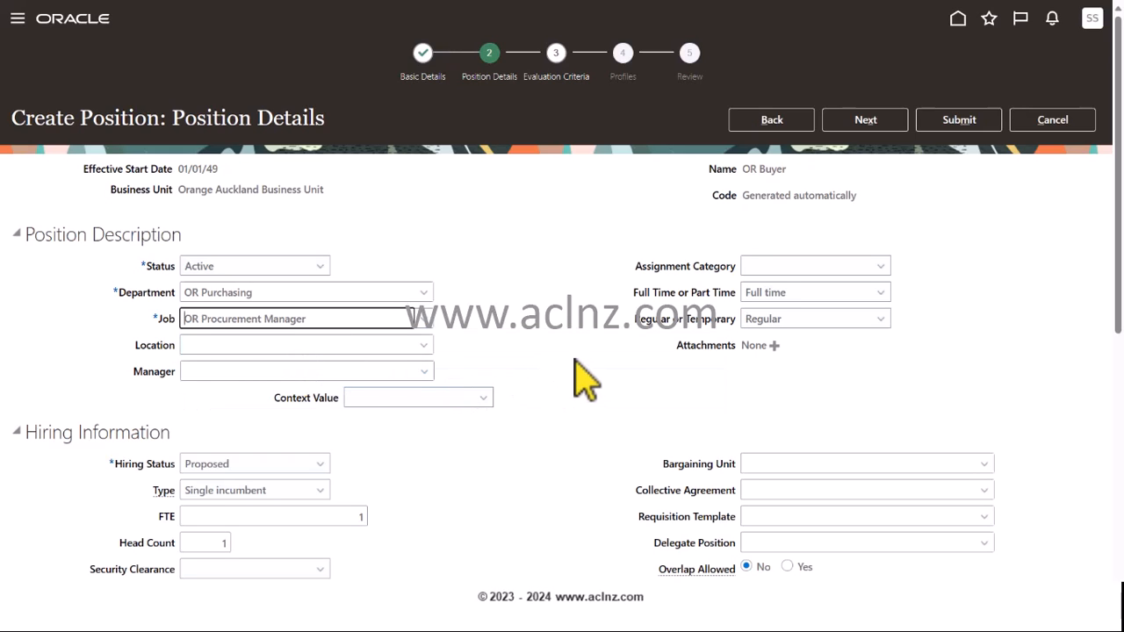
mouse_move(457, 383)
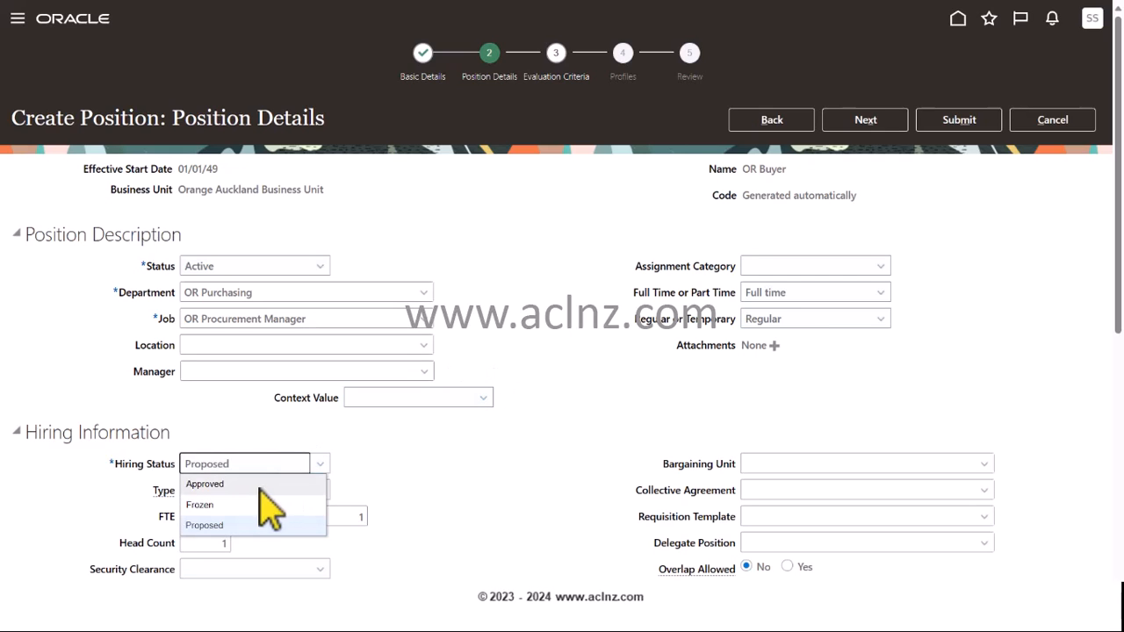
left_click(203, 484)
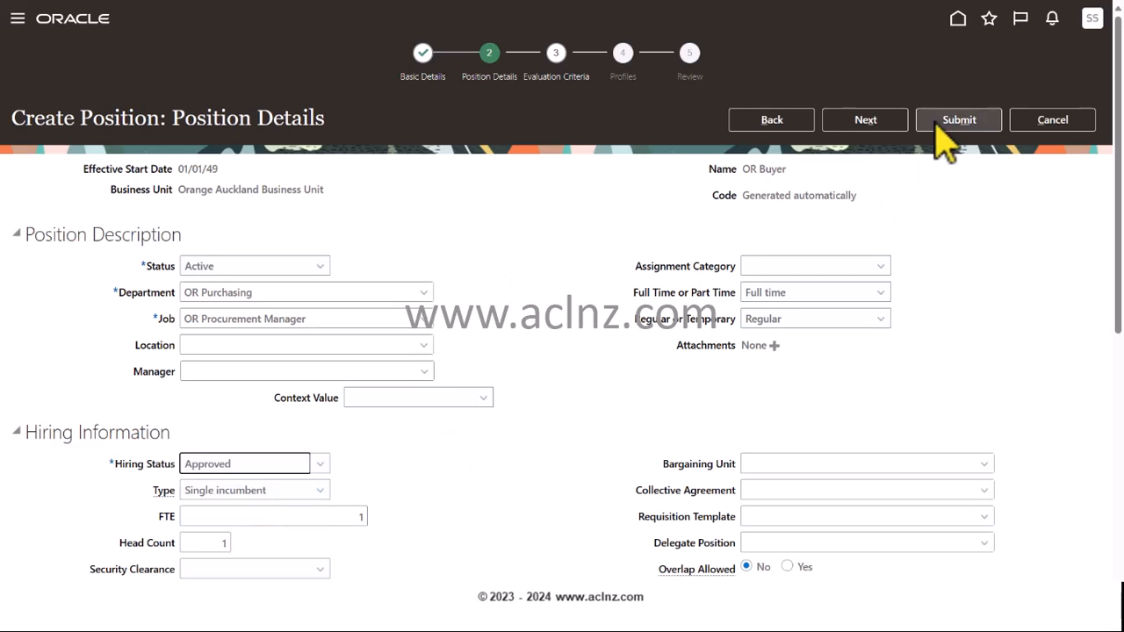
Advance past evaluation criteria, submit the OR Buyer position and confirm the warning.
left_click(864, 120)
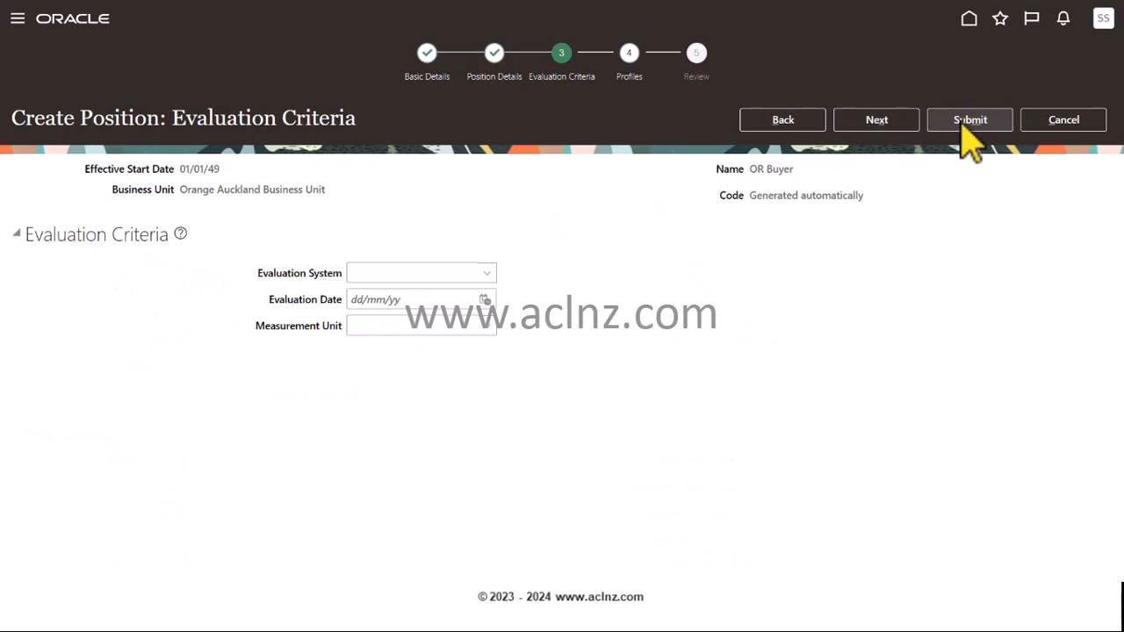
left_click(970, 120)
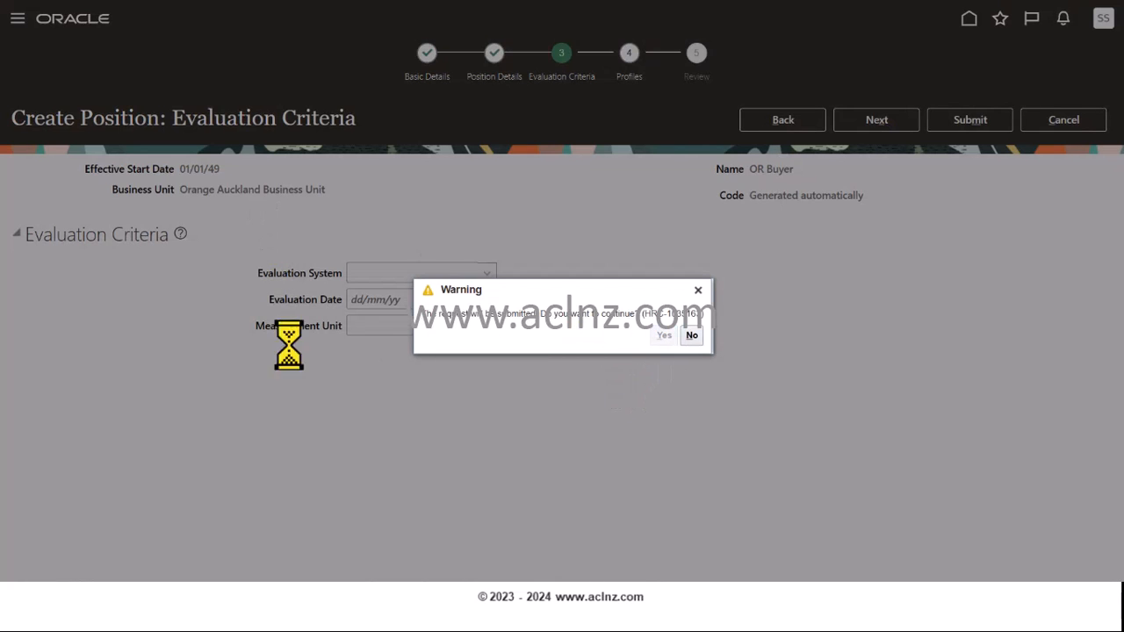
left_click(664, 335)
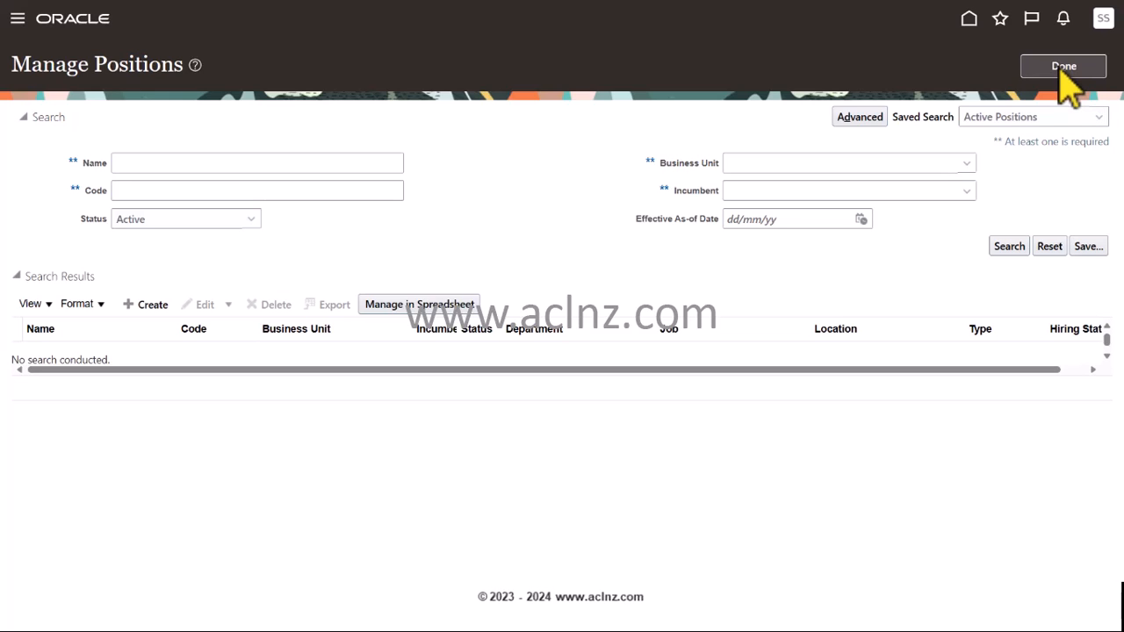
mouse_move(646, 219)
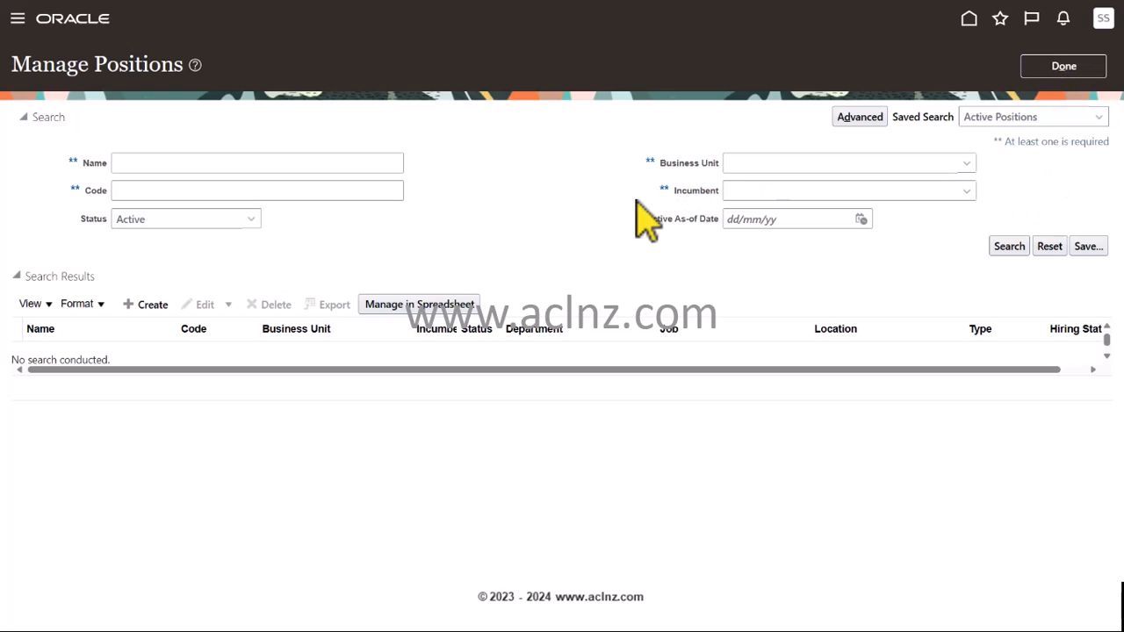
mouse_move(639, 225)
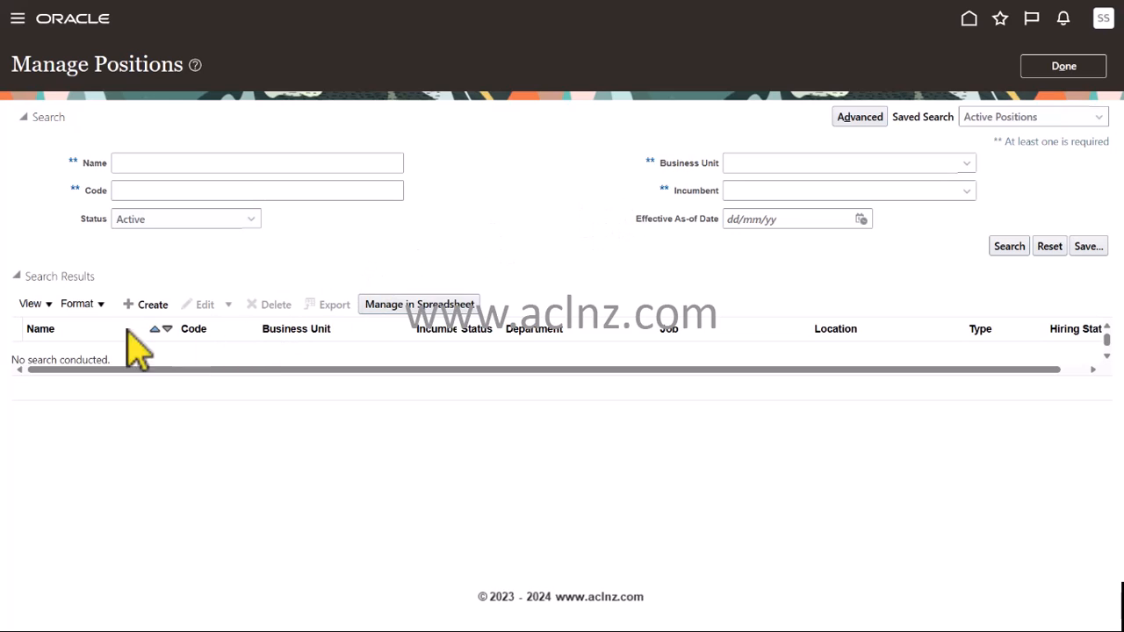
mouse_move(407, 390)
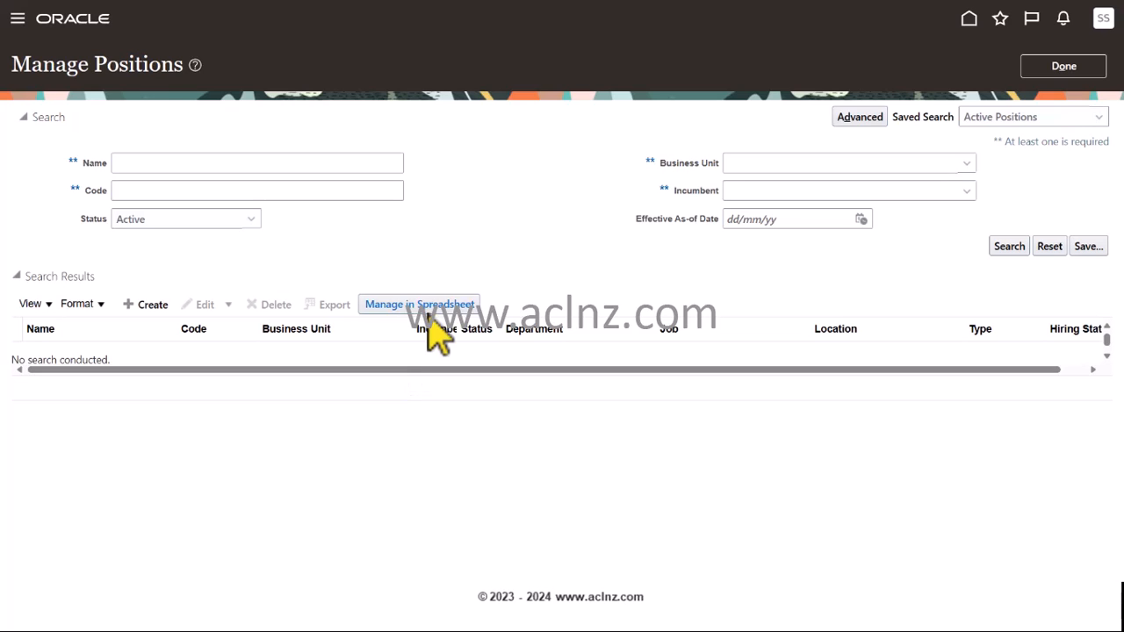
mouse_move(548, 298)
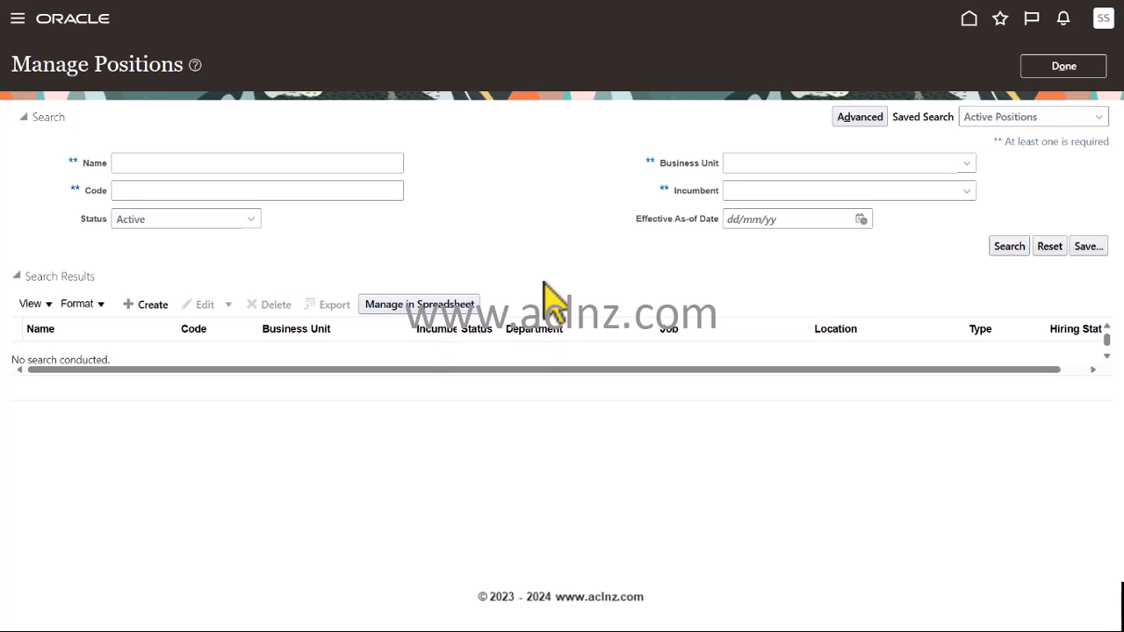
mouse_move(811, 144)
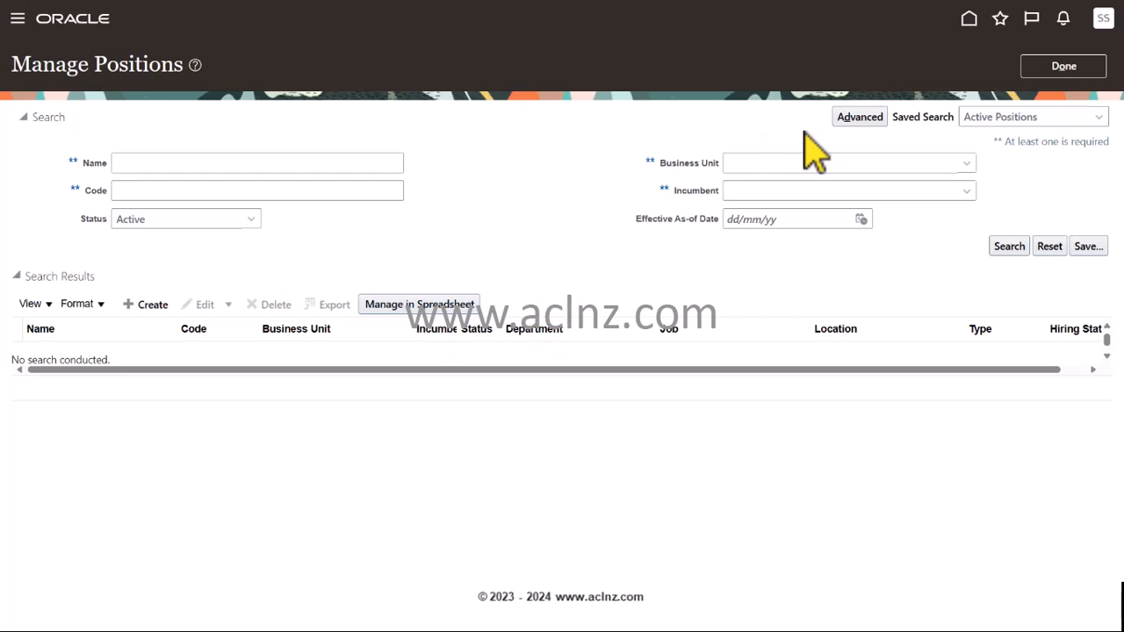